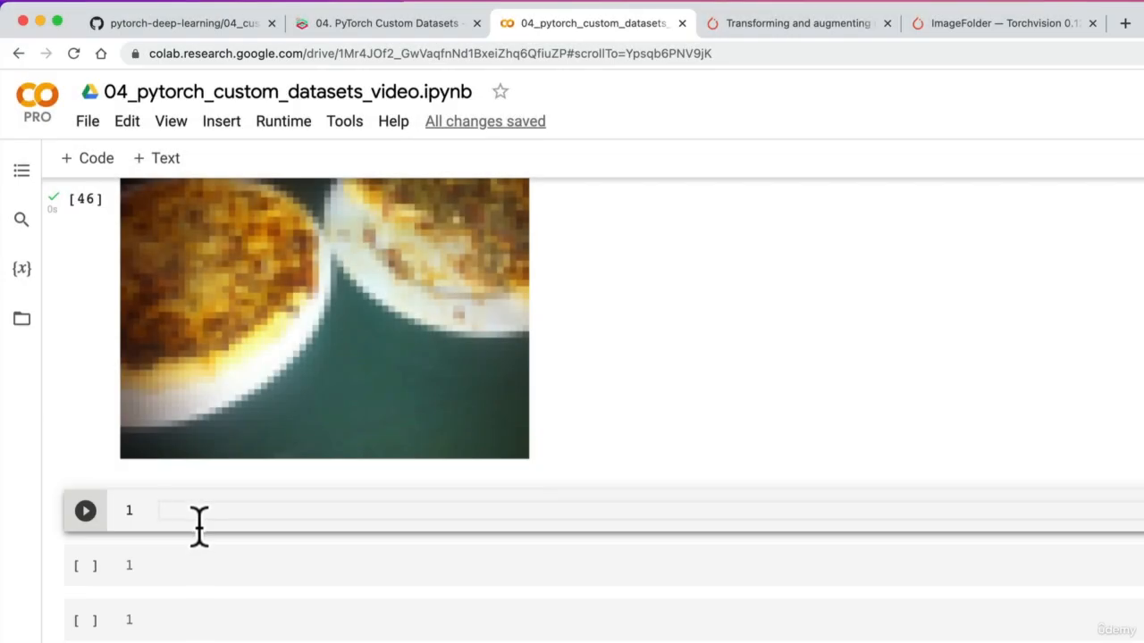
Write the markdown heading '### 4.1 Turn loaded images into `DataLoader`'s' in a new text cell.
{"action": "type", "text": "##"}
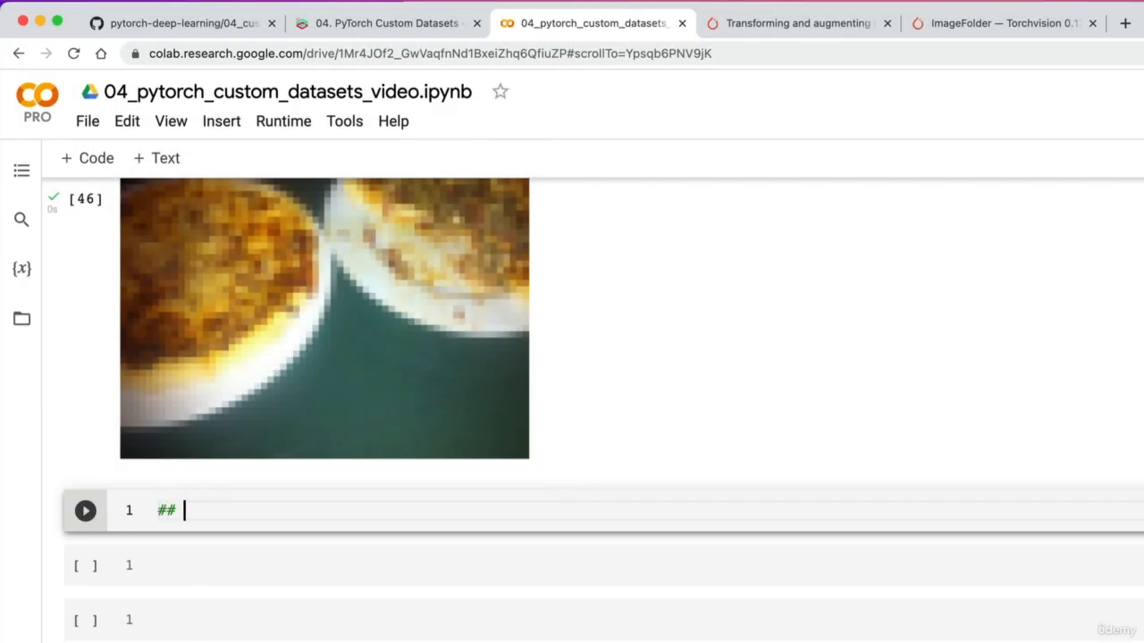
{"action": "type", "text": "4.1"}
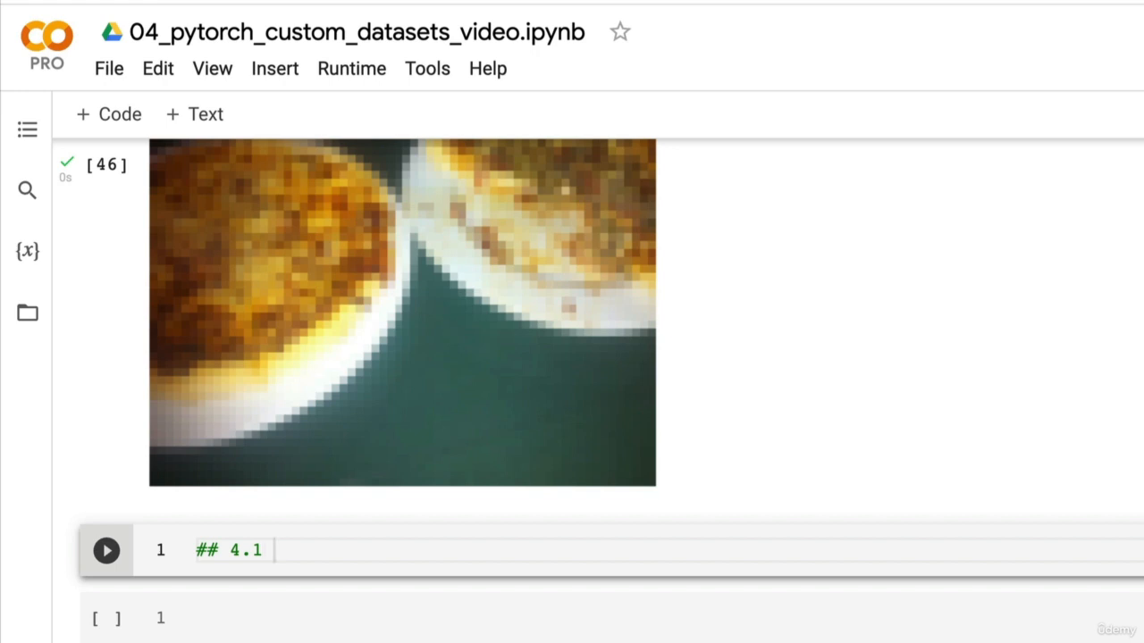
{"action": "type", "text": "Turn"}
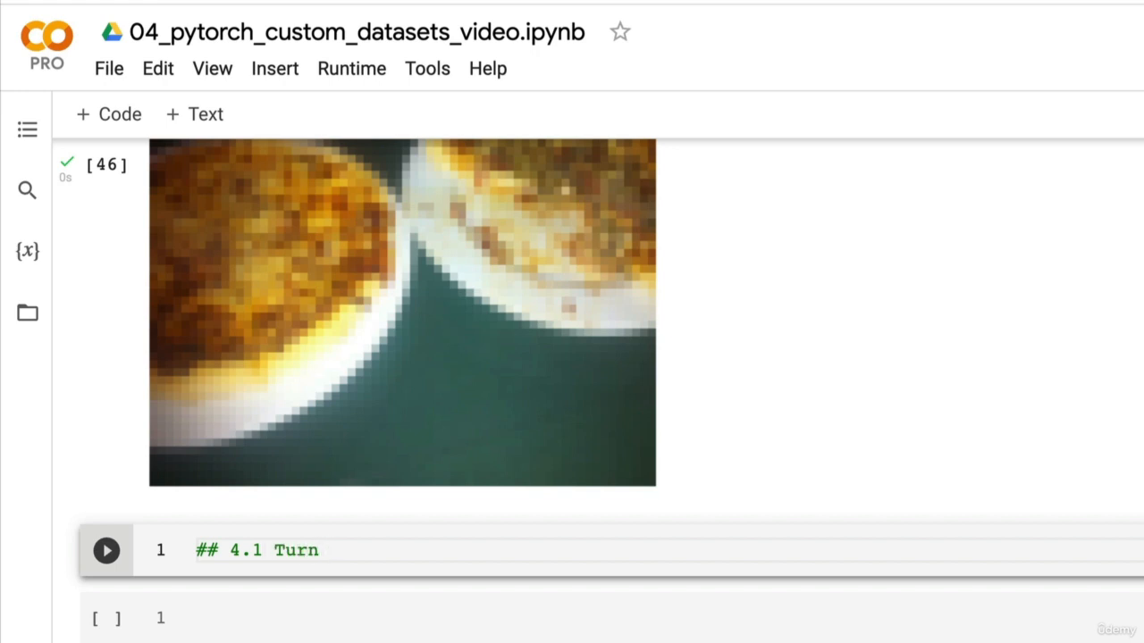
{"action": "type", "text": "loaded"}
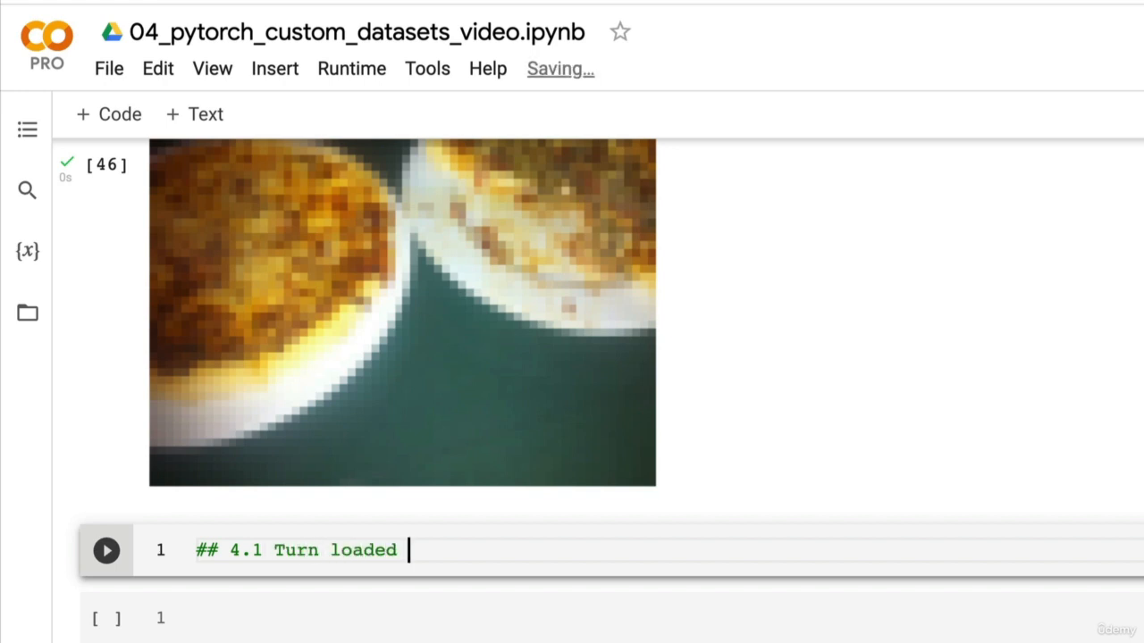
{"action": "type", "text": "image"}
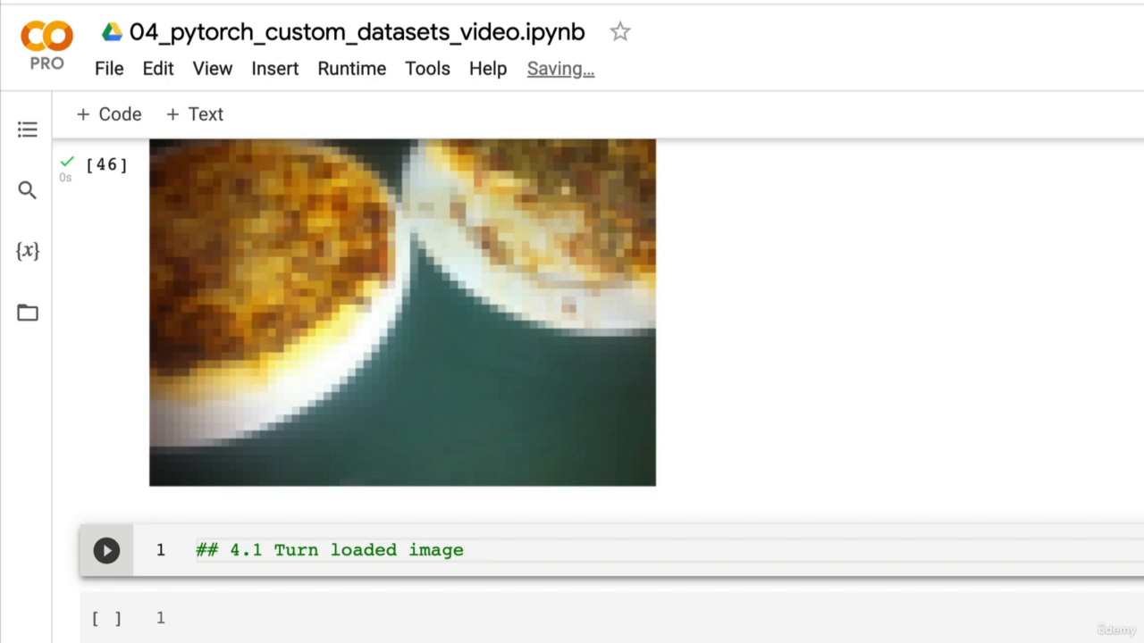
{"action": "type", "text": "s into"}
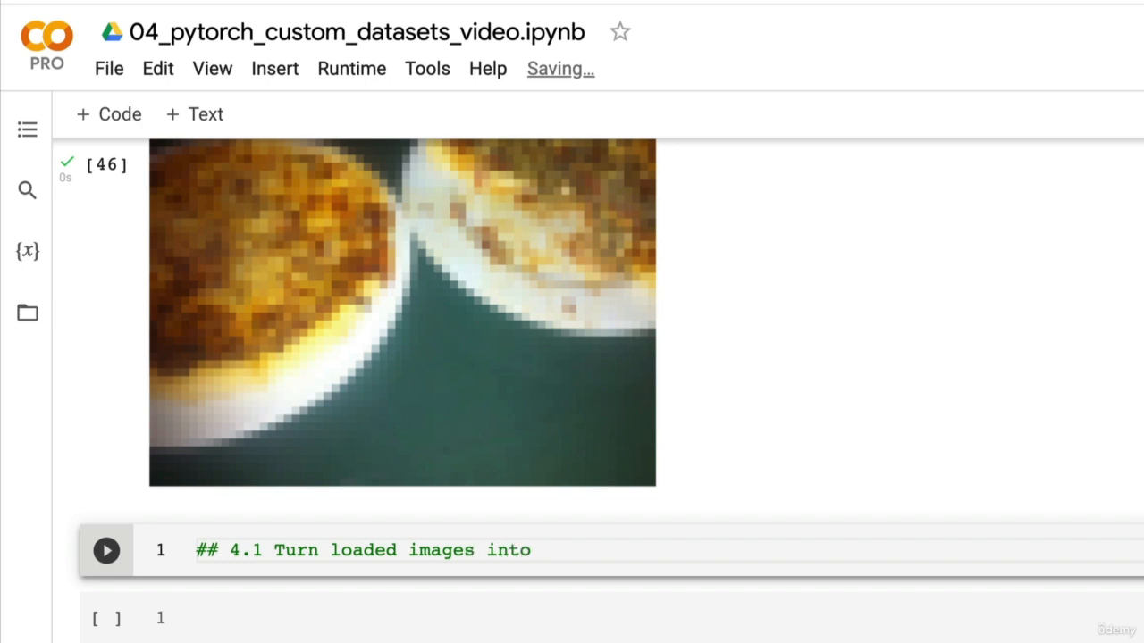
{"action": "type", "text": "~D"}
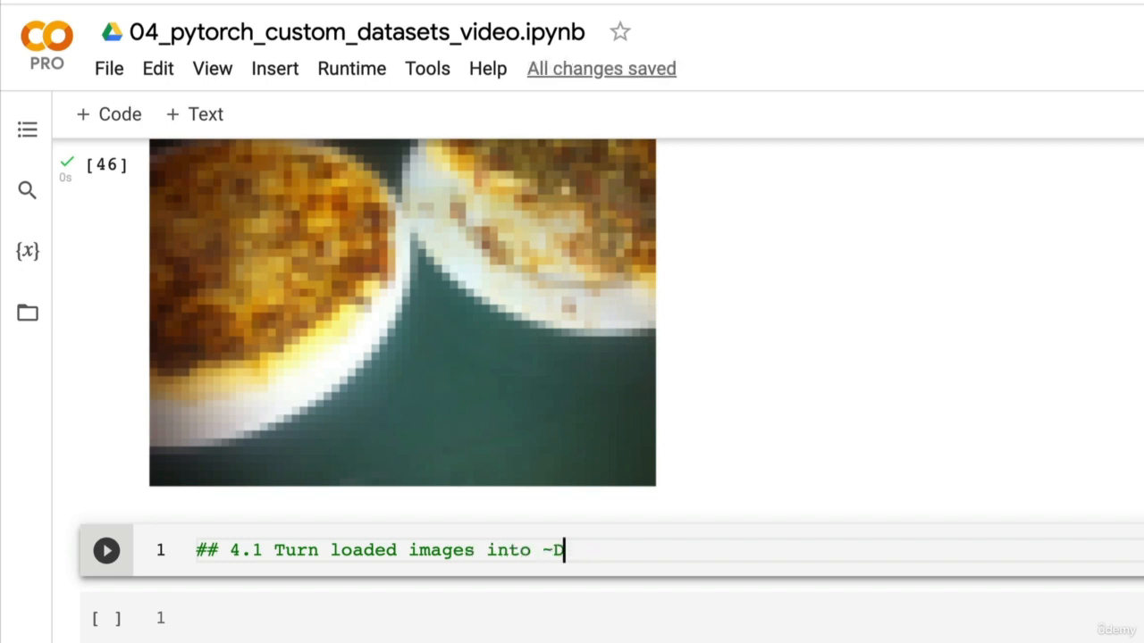
{"action": "type", "text": "`DataLoader`"}
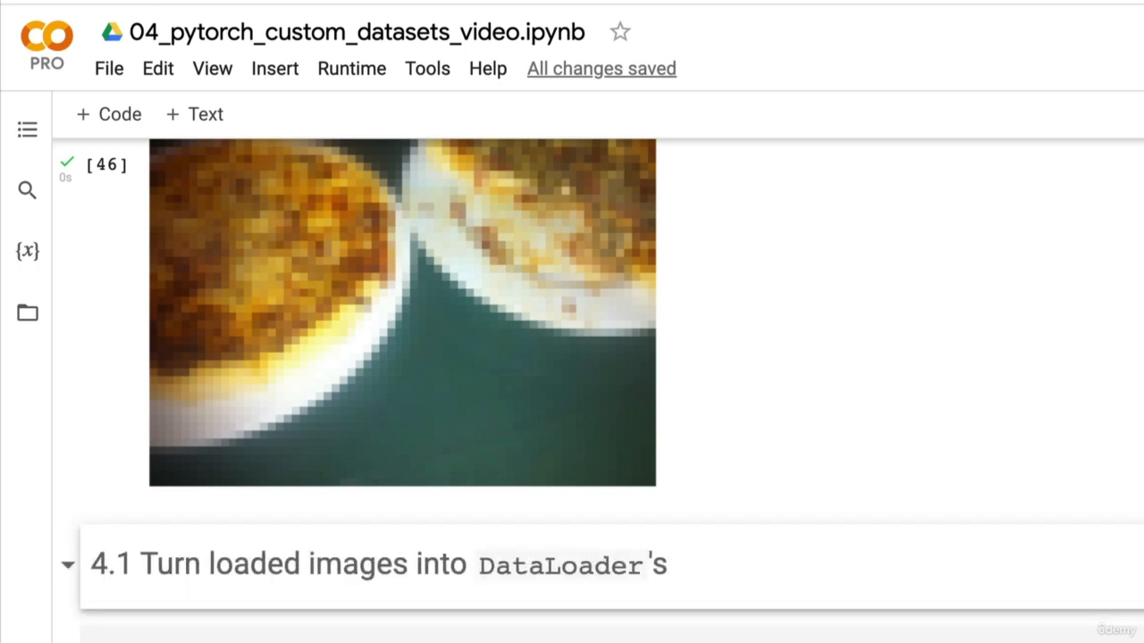
{"action": "mouse_move", "coordinate": [50, 343]}
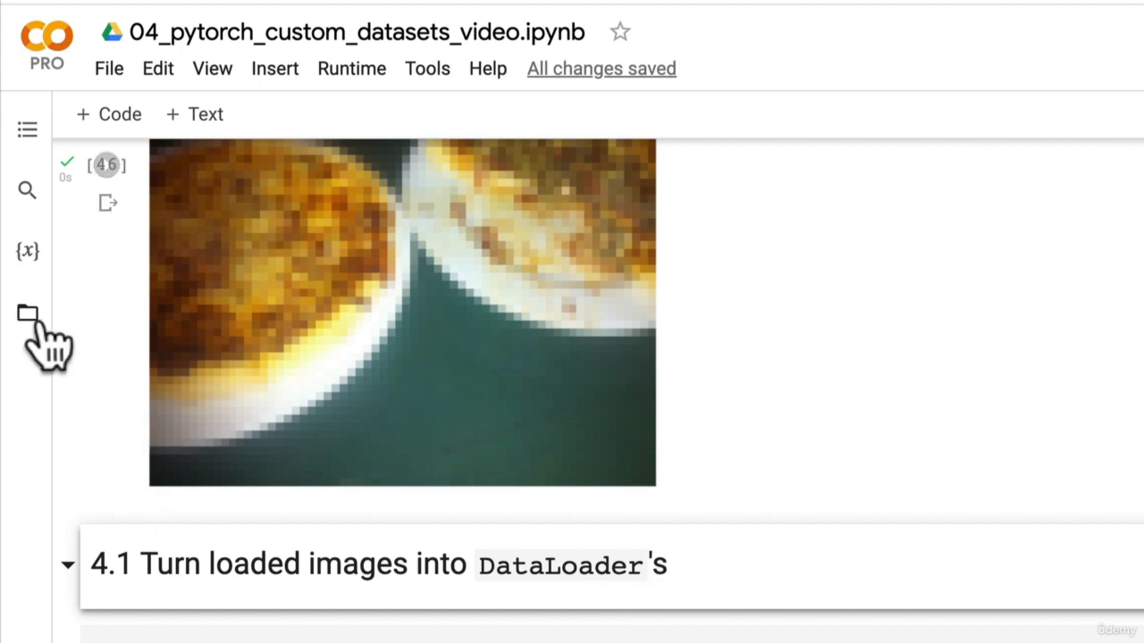
{"action": "left_click", "coordinate": [27, 311]}
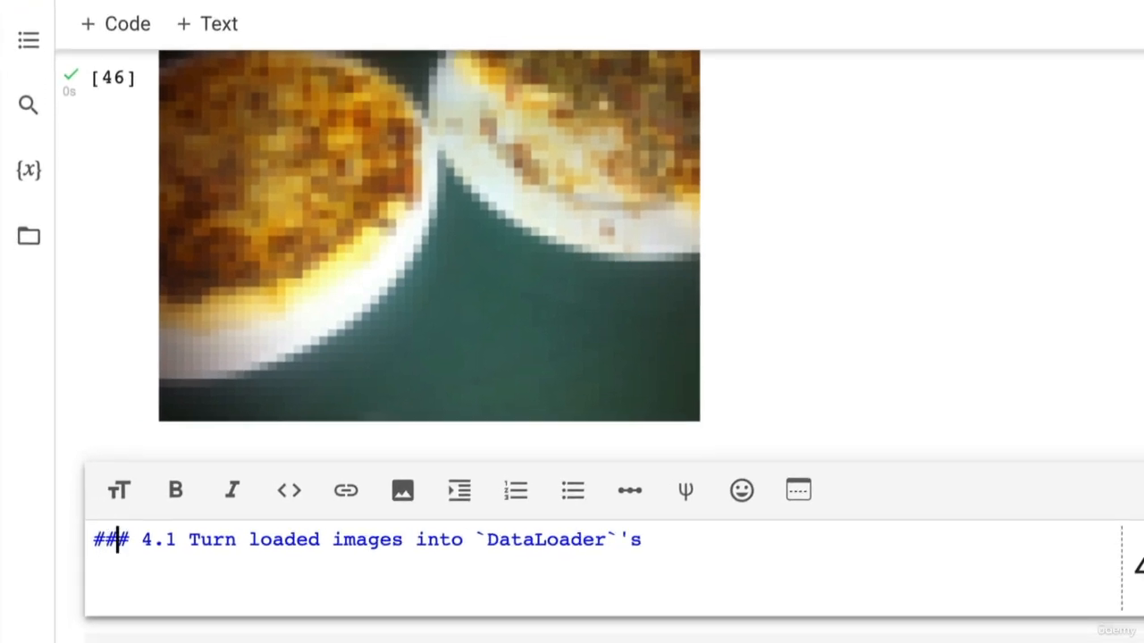
{"action": "key", "text": "Return"}
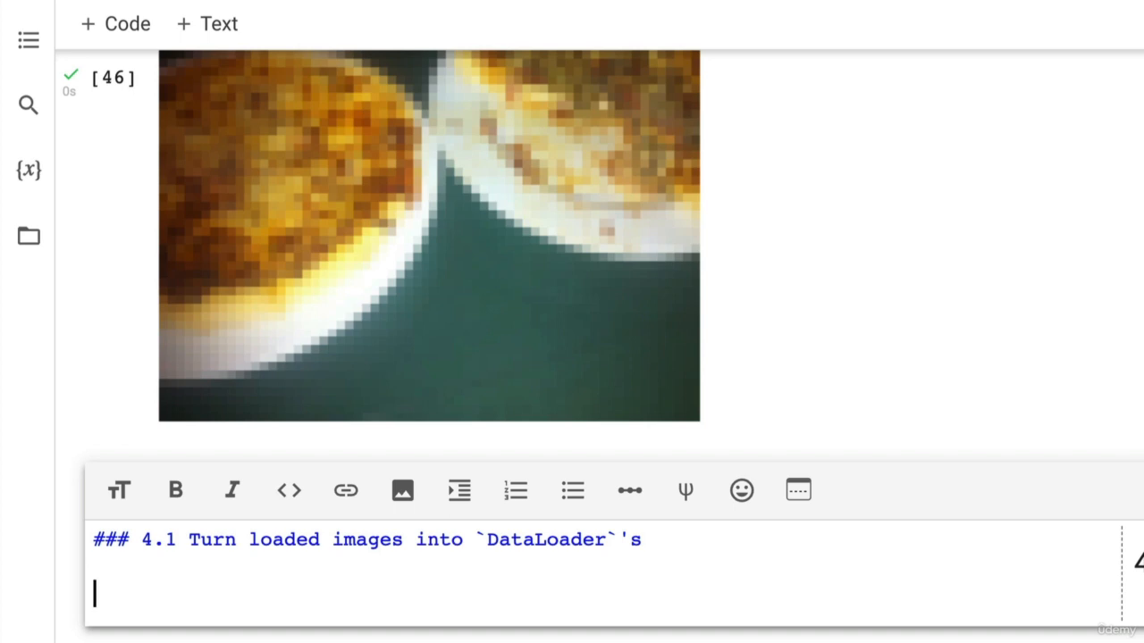
Write and render the note that a `DataLoader` turns `Dataset`'s into iterables with customisable `batch_size`.
{"action": "type", "text": "A"}
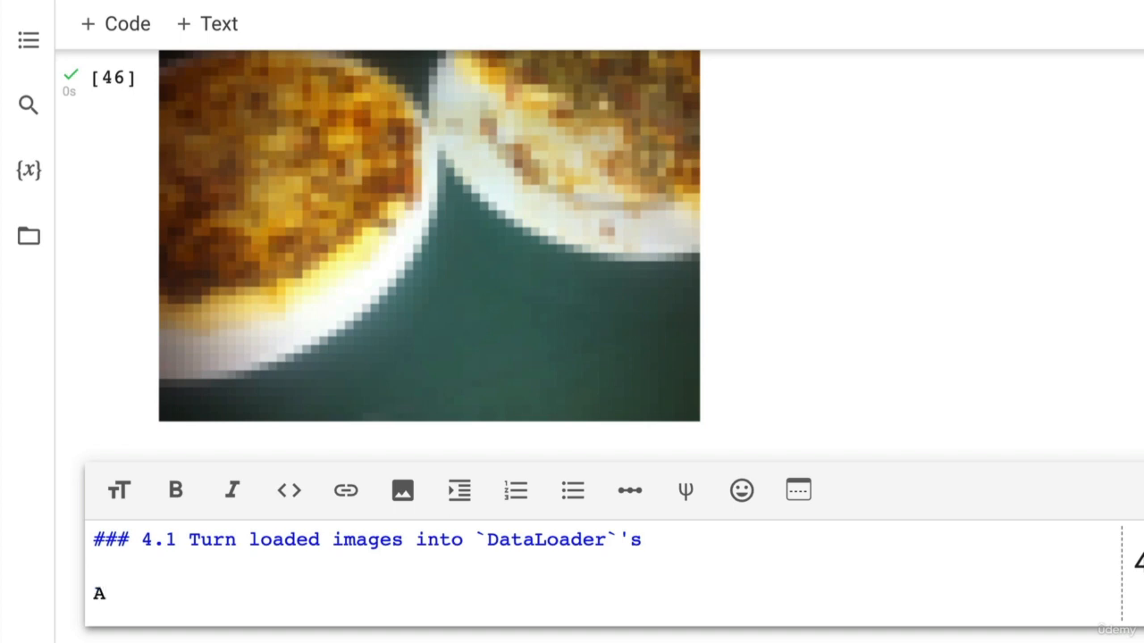
{"action": "type", "text": "`DataLoader` is going to help us turn our"}
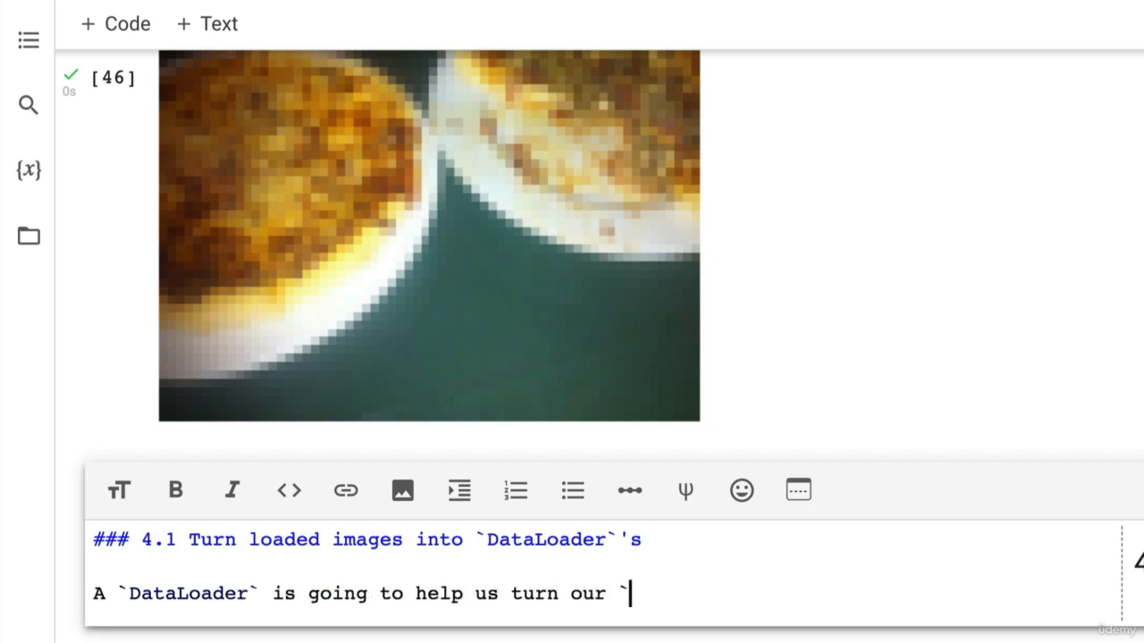
{"action": "type", "text": "`Dataset`'s into i"}
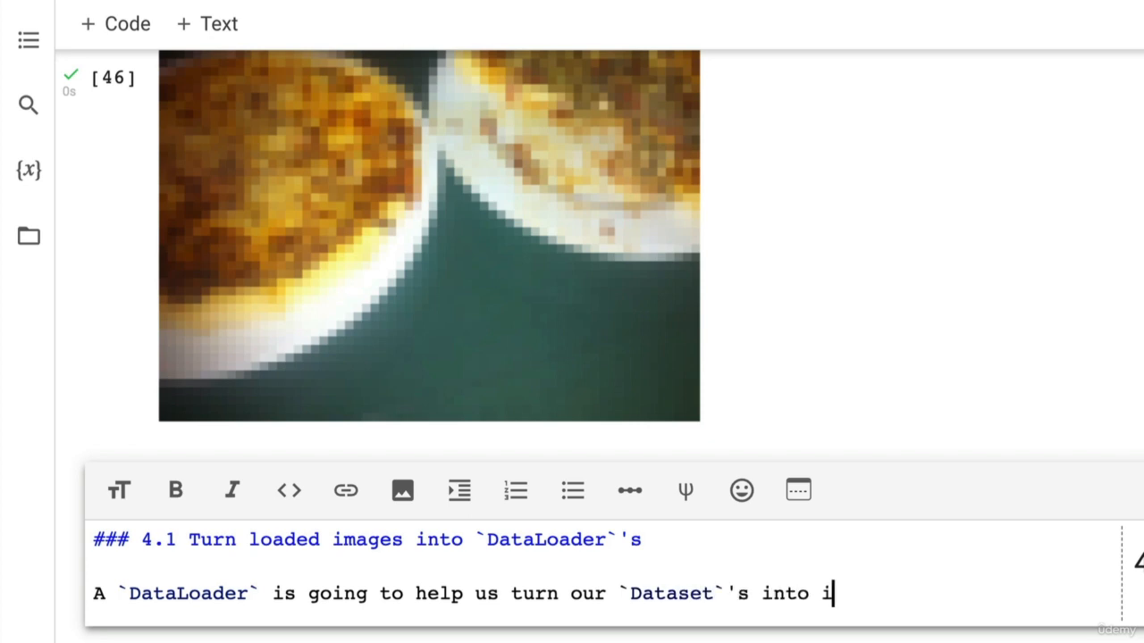
{"action": "type", "text": "terables and we"}
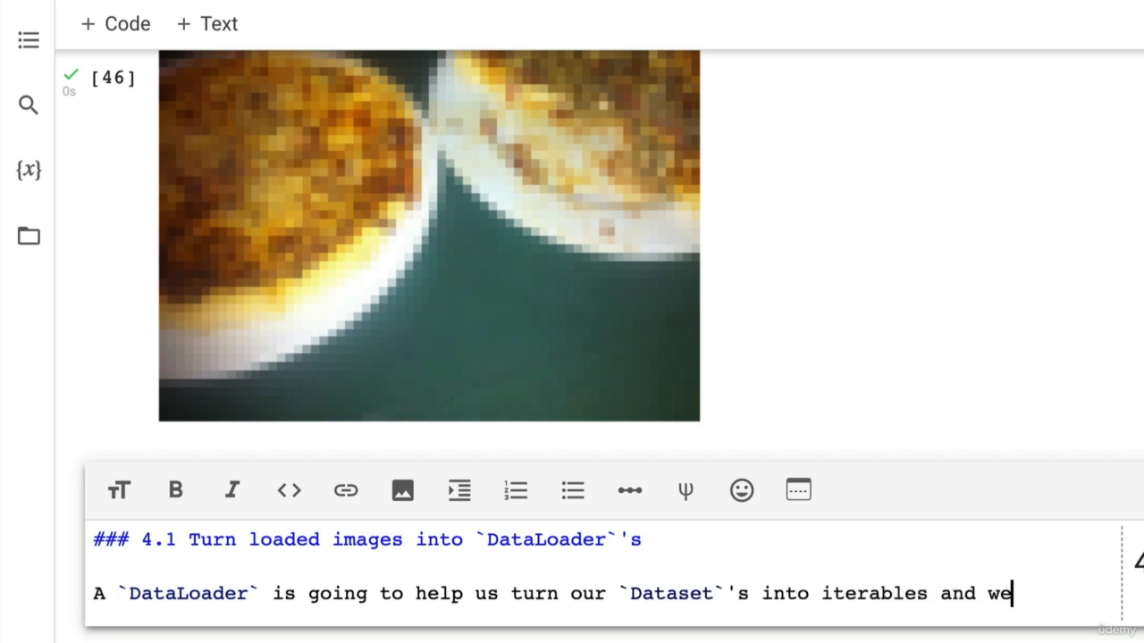
{"action": "type", "text": "can customise"}
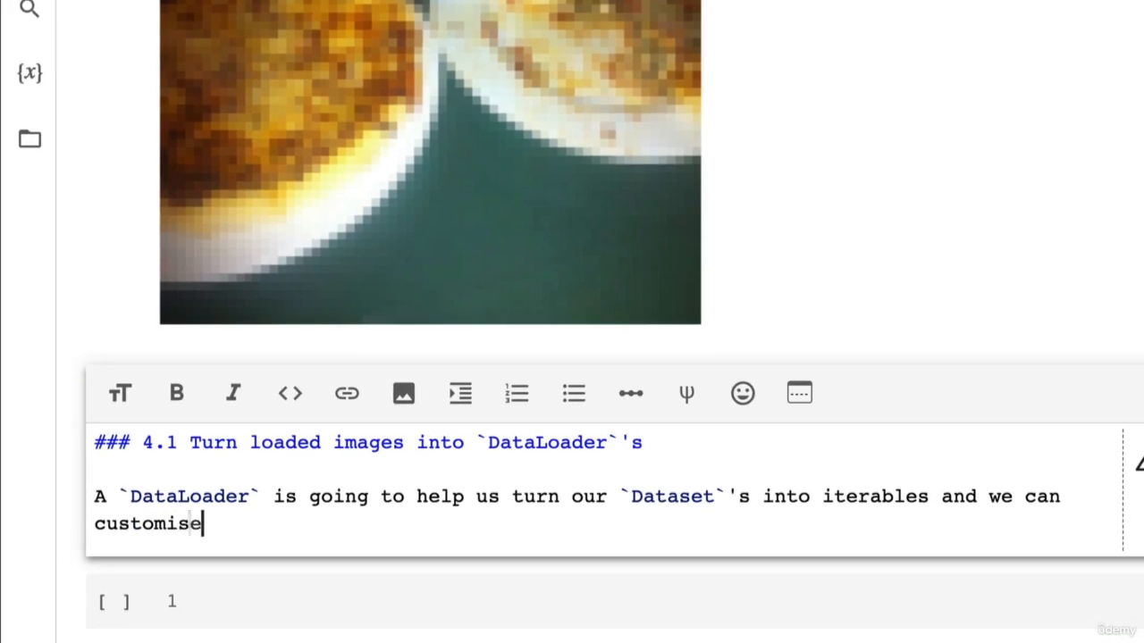
{"action": "type", "text": "the `bva"}
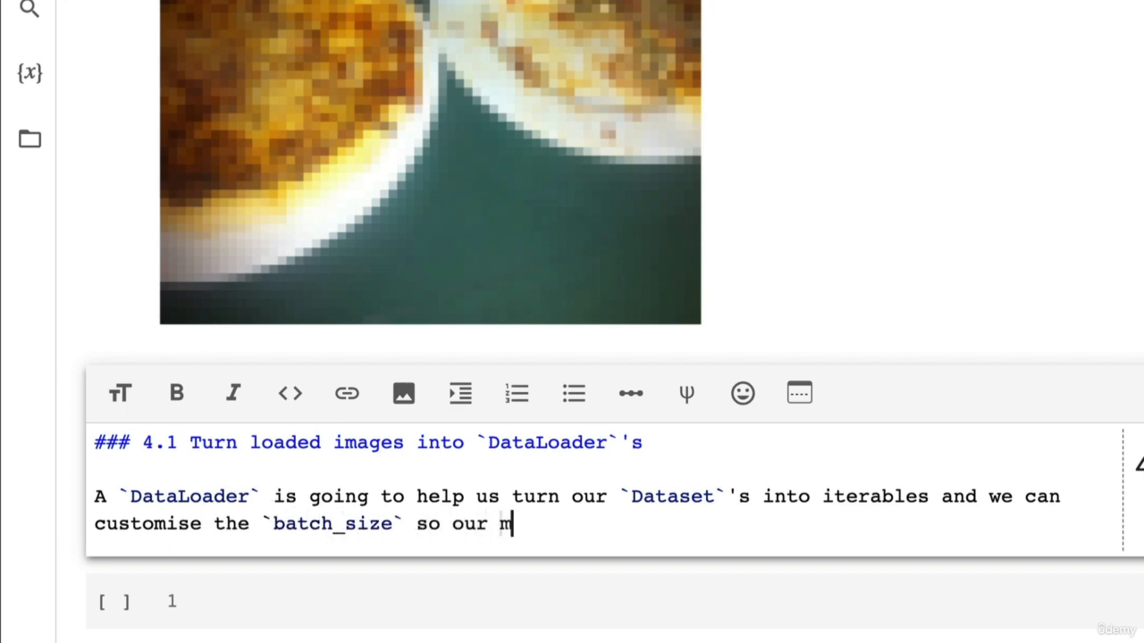
{"action": "type", "text": "odel can see 1"}
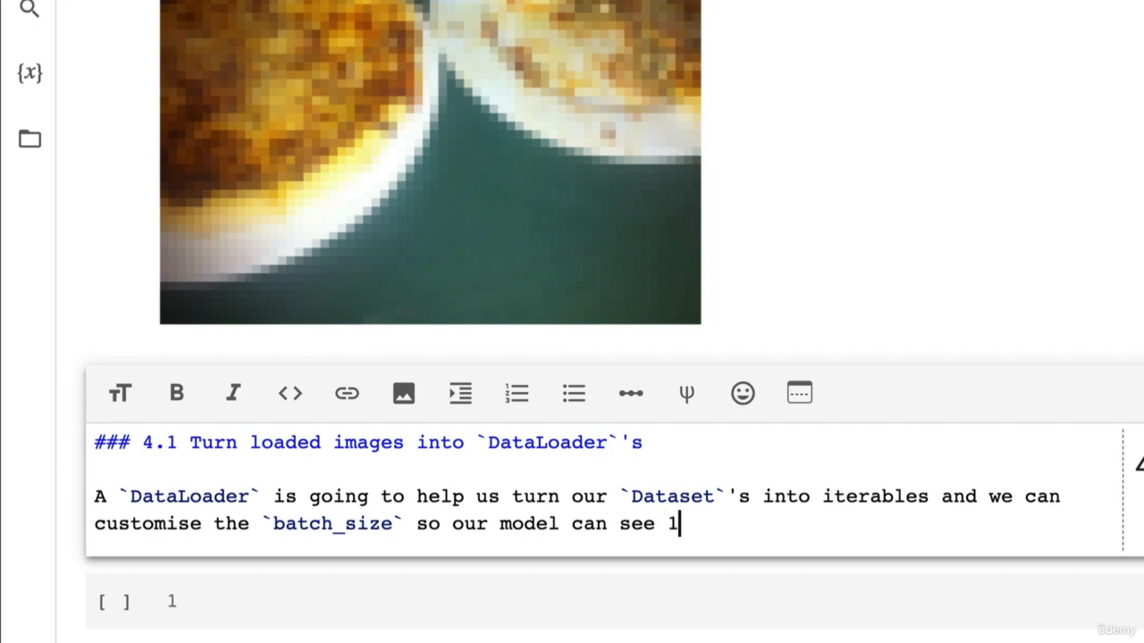
{"action": "type", "text": "`batch_size` ima"}
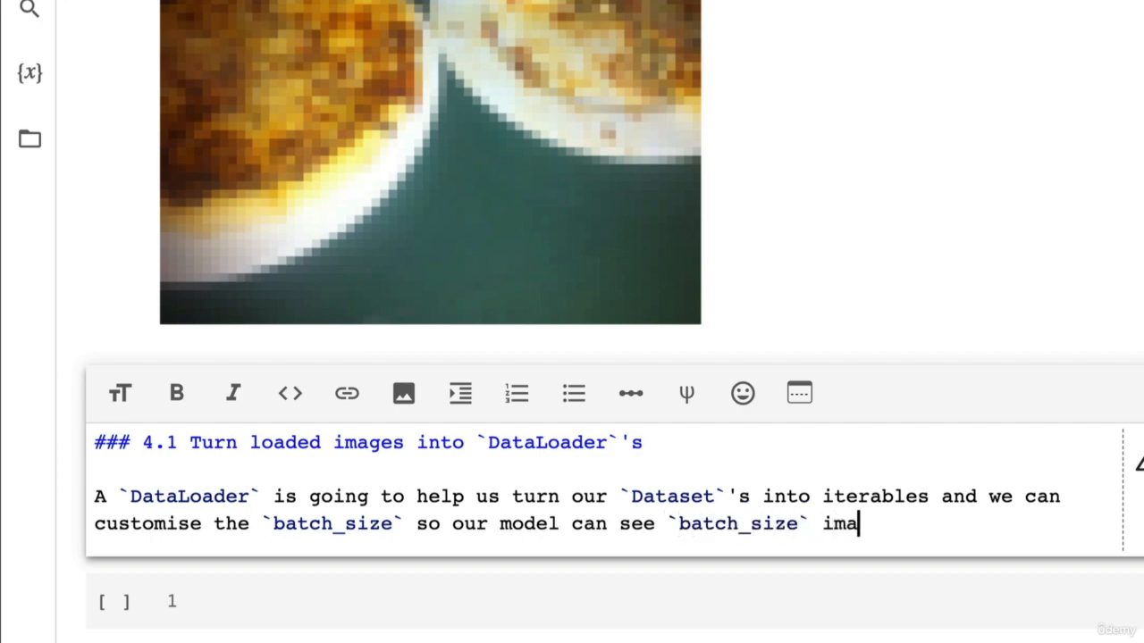
{"action": "type", "text": "ges at a time."}
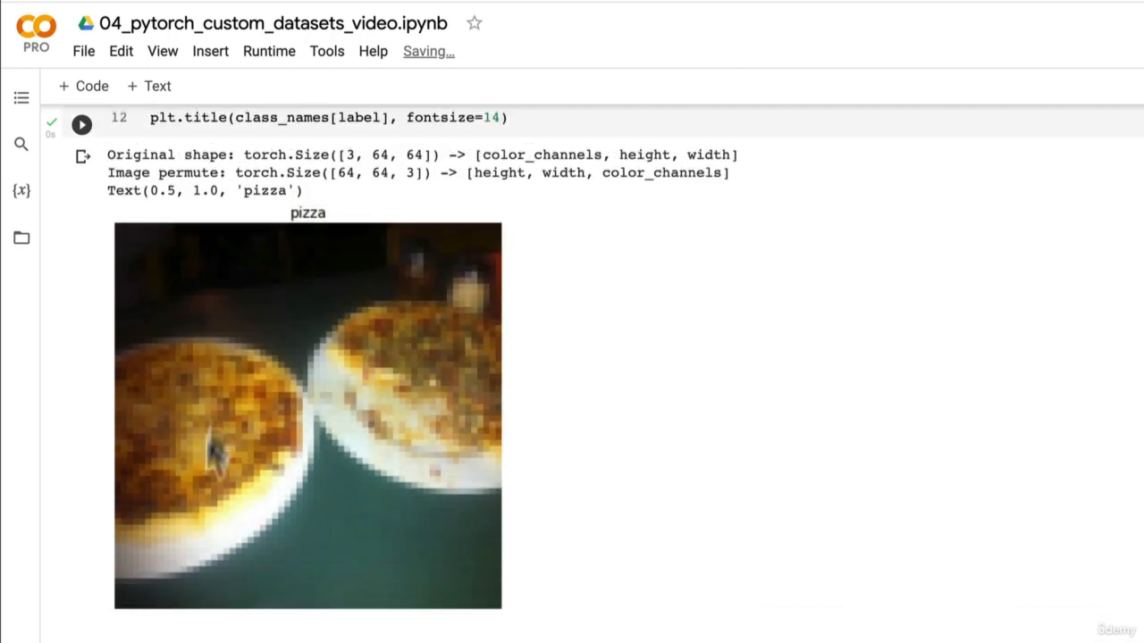
{"action": "scroll", "scroll_direction": "down", "scroll_amount": 3}
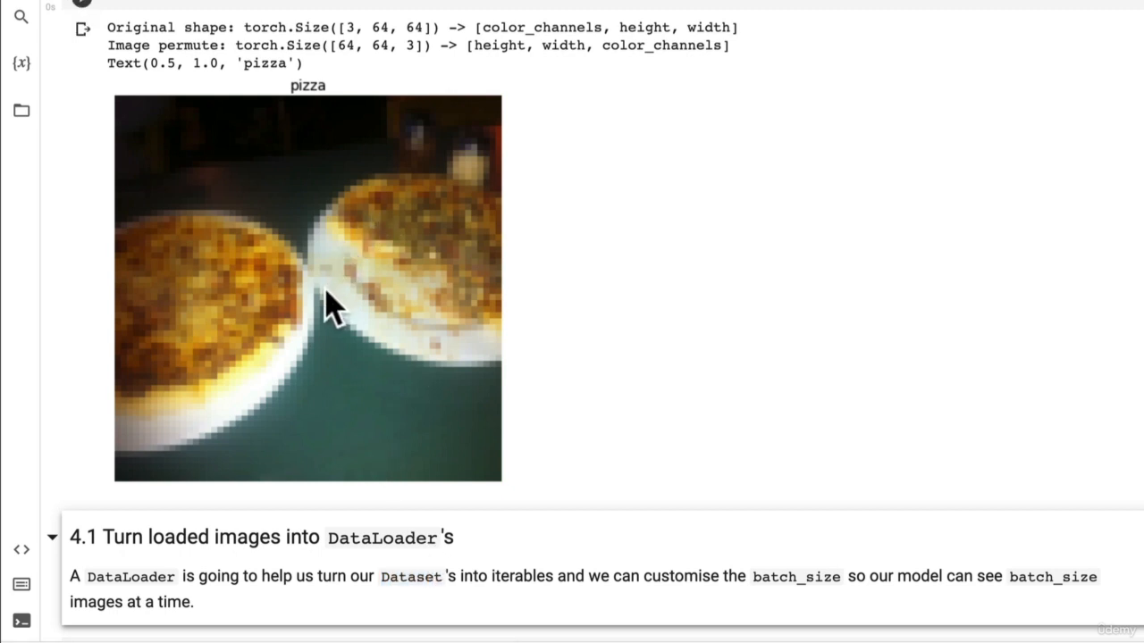
{"action": "mouse_move", "coordinate": [450, 366]}
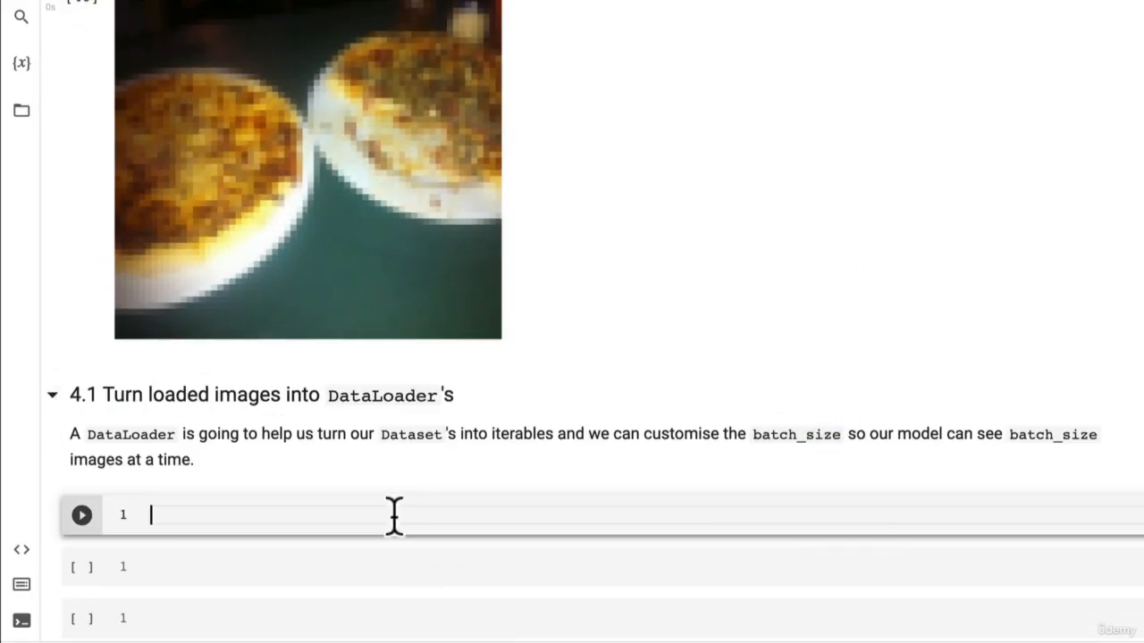
Run !nvidia-smi in a code cell to show the runtime's Tesla T4 GPU report.
{"action": "type", "text": "!nvidia-smi"}
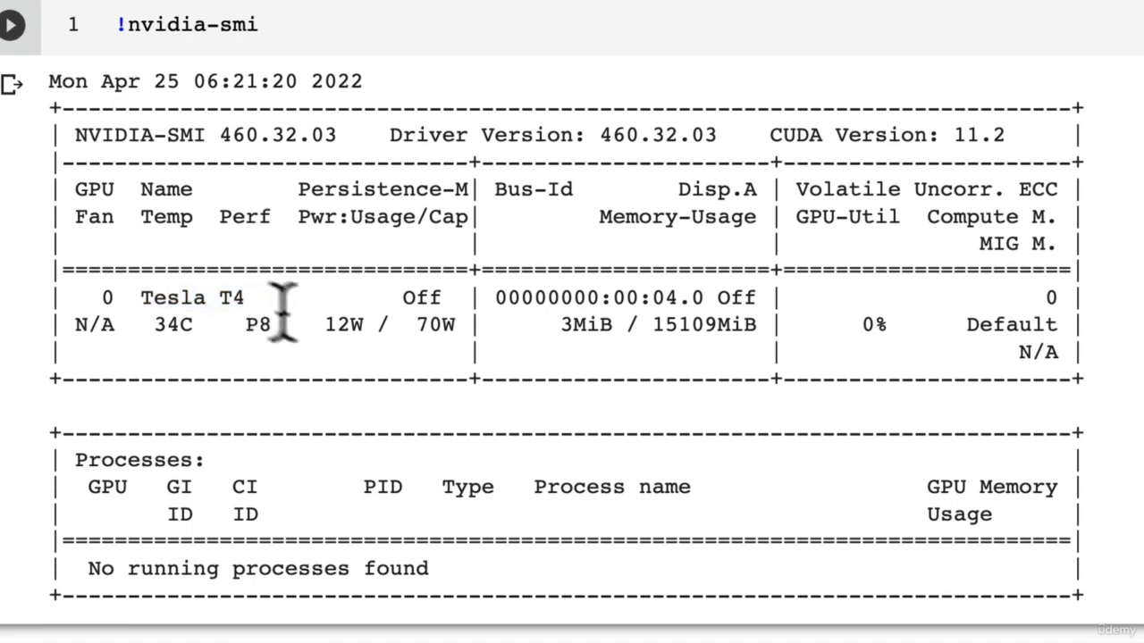
{"action": "double_click", "coordinate": [704, 325]}
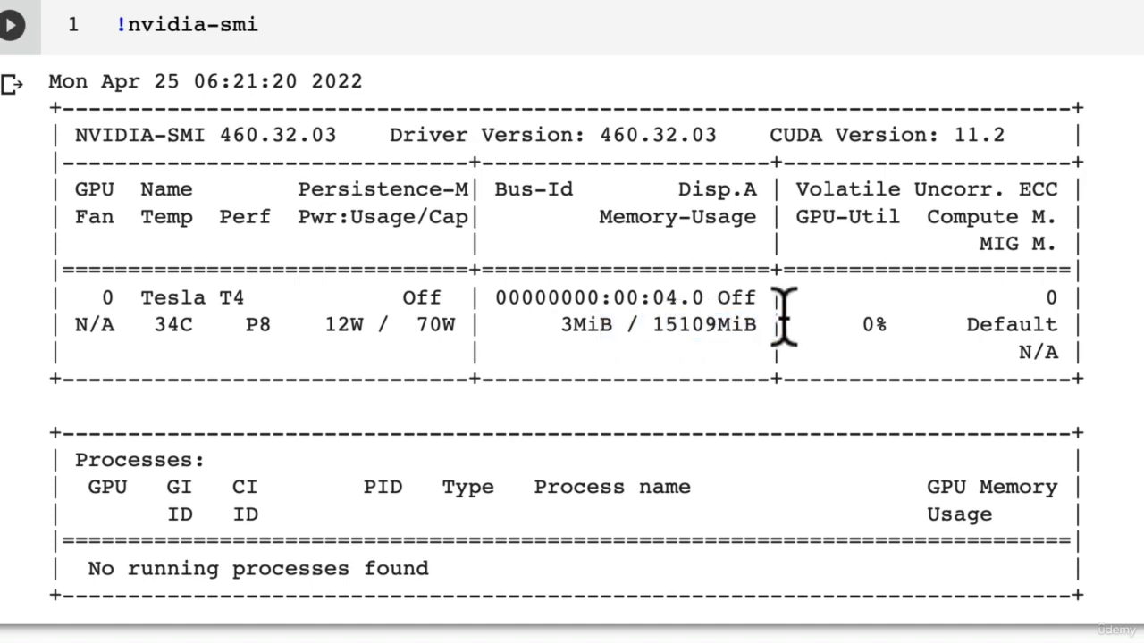
{"action": "scroll", "scroll_direction": "down", "scroll_amount": 3}
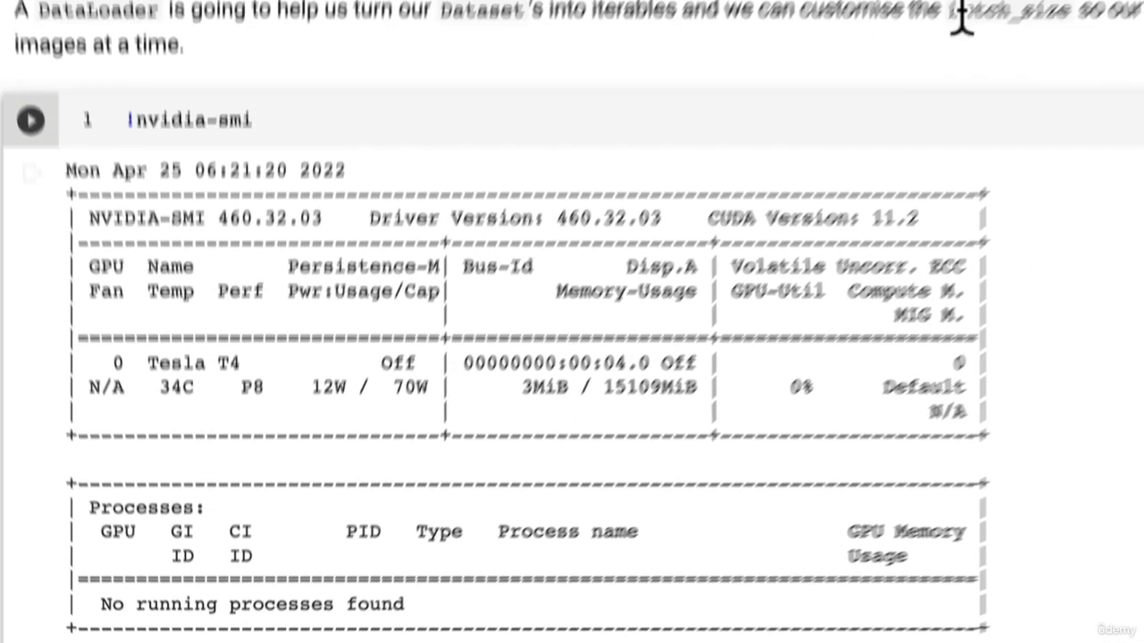
{"action": "scroll", "scroll_direction": "up", "scroll_amount": 3}
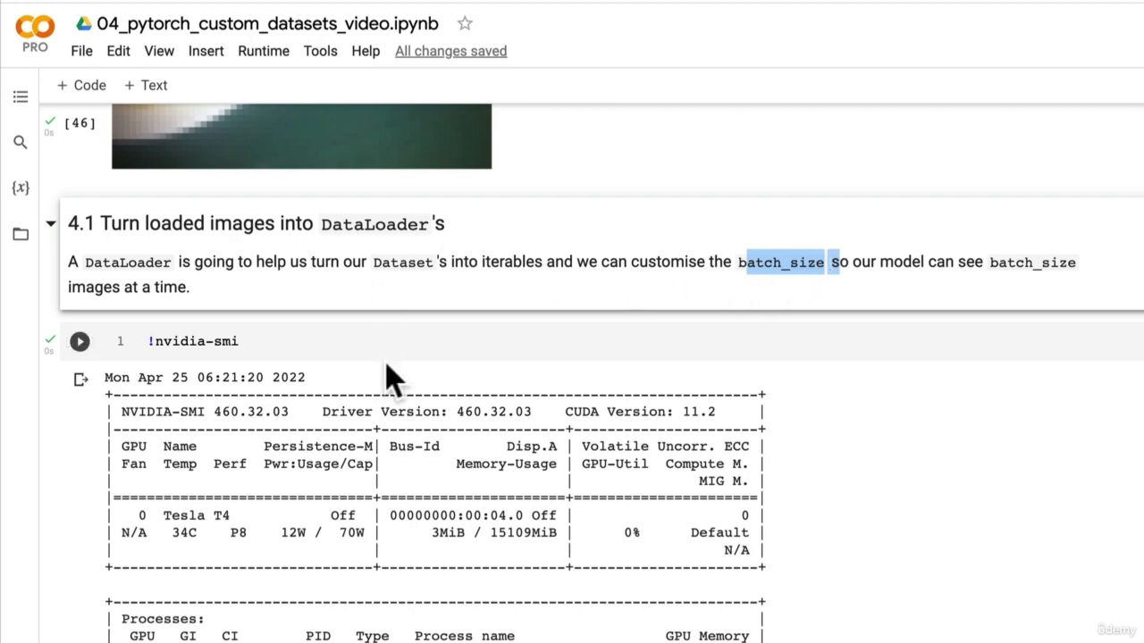
{"action": "scroll", "scroll_direction": "down", "scroll_amount": 3}
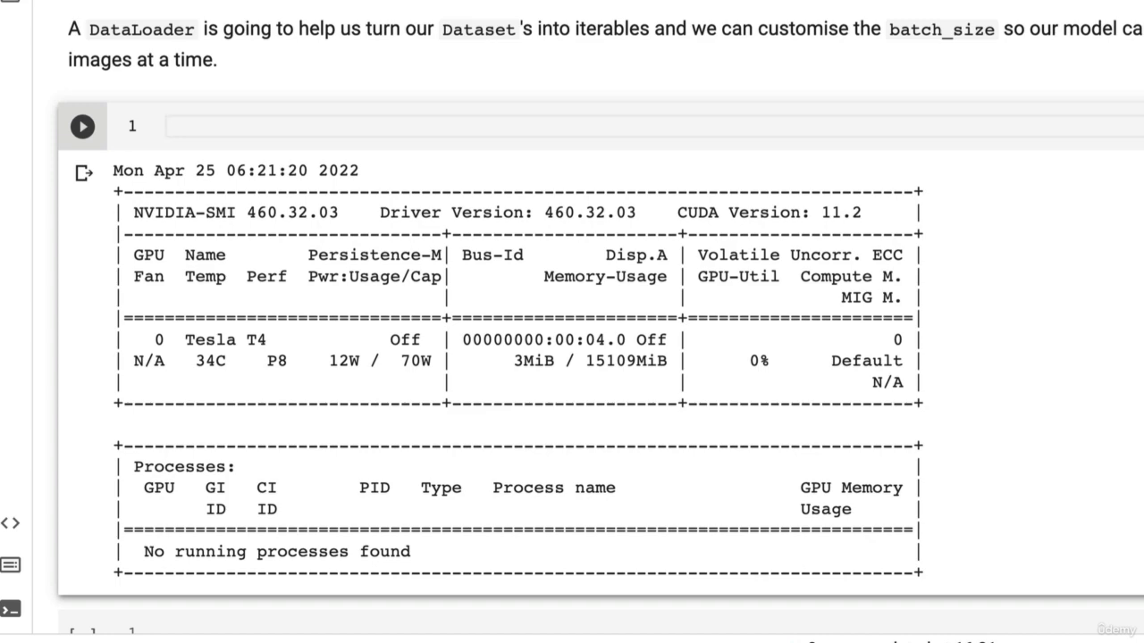
Start a code cell with a comment and the line from torch.utils.data import DataLoader.
{"action": "type", "text": "# turn"}
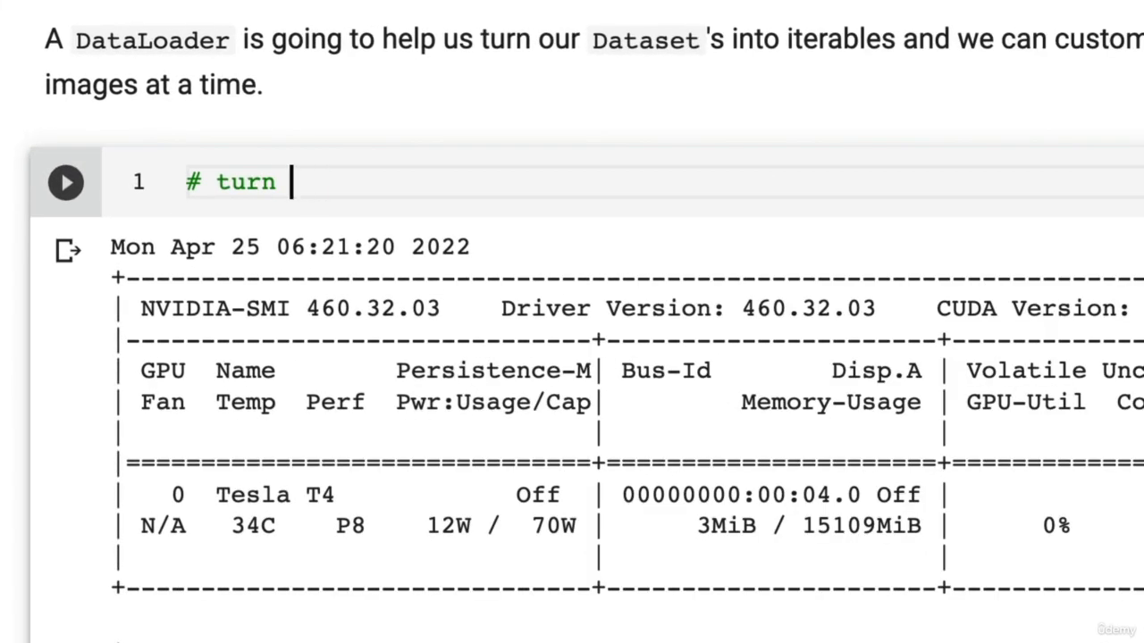
{"action": "type", "text": "Tru"}
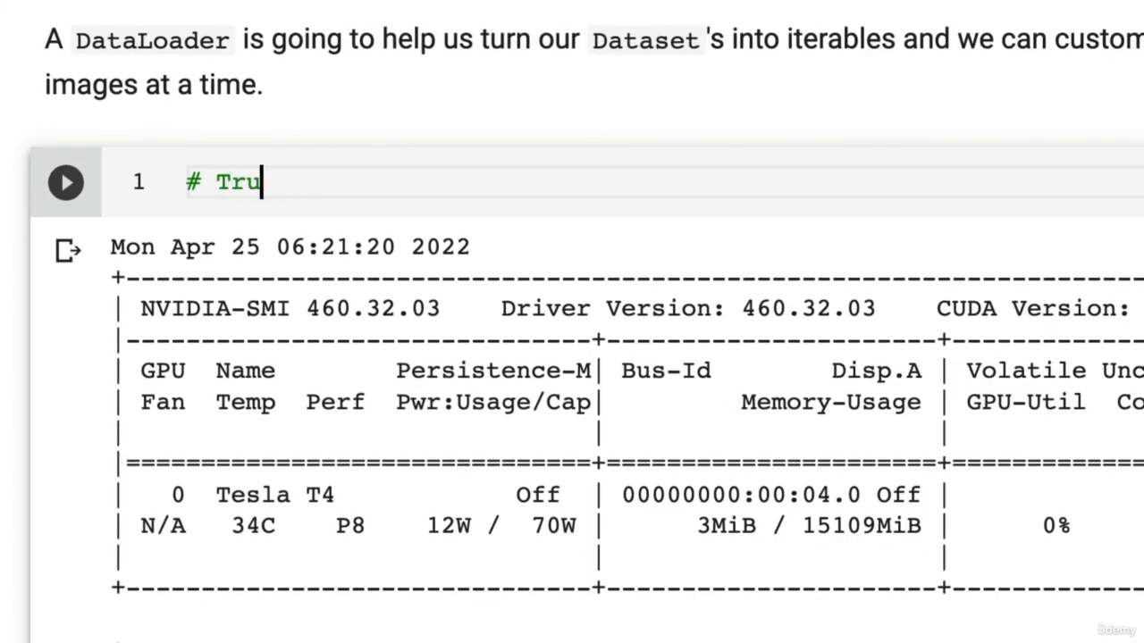
{"action": "type", "text": "rn trai"}
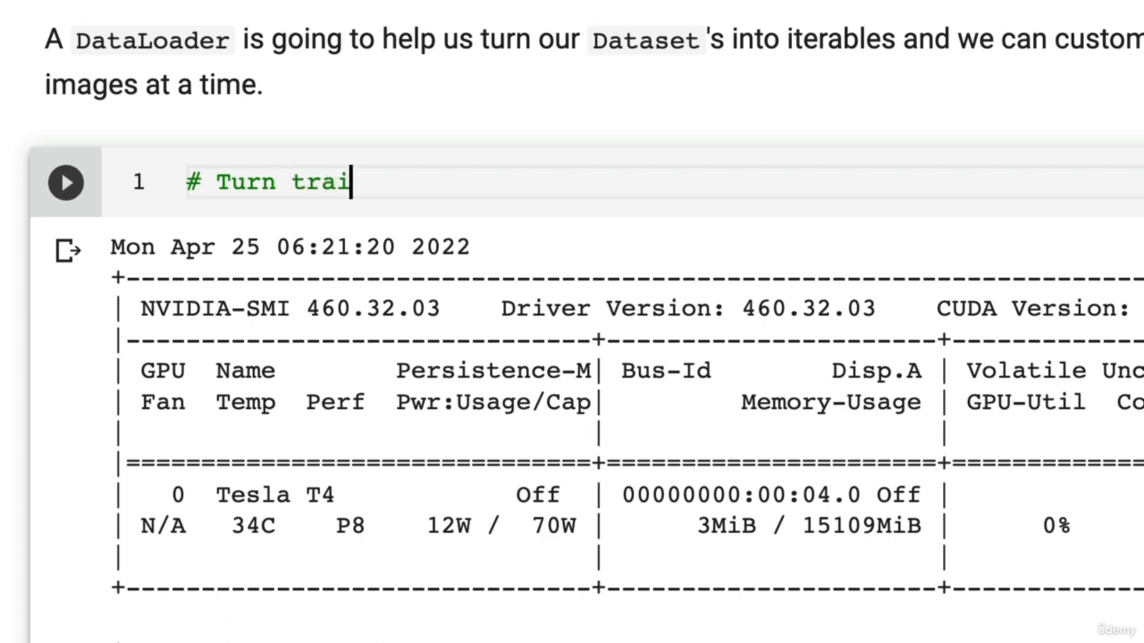
{"action": "type", "text": "n and test datasets"}
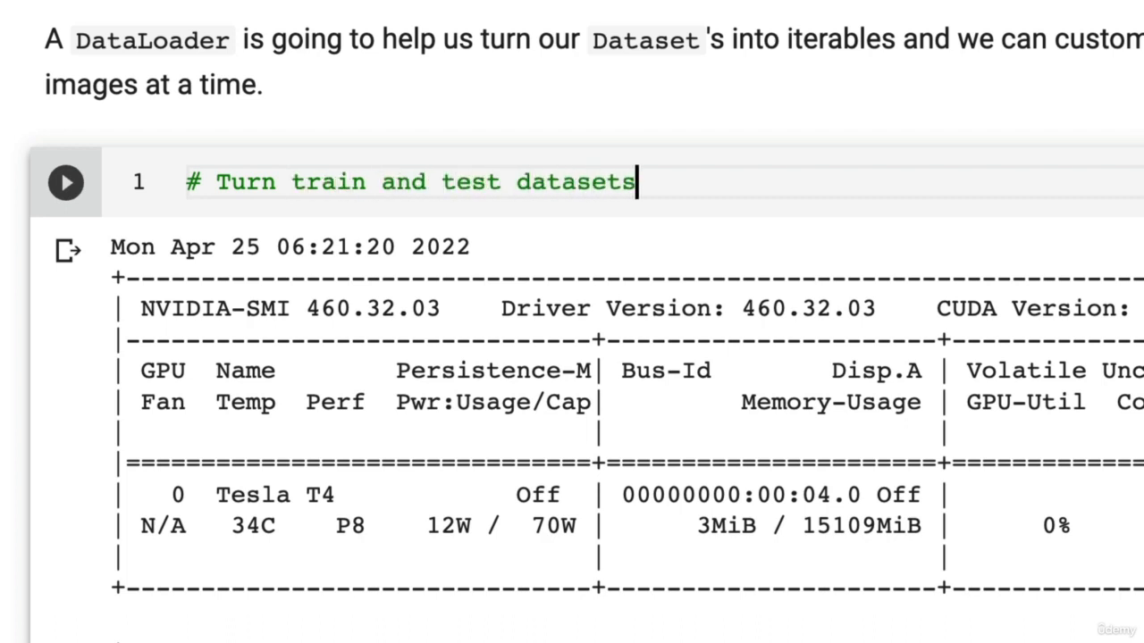
{"action": "type", "text": "into DataLoader"}
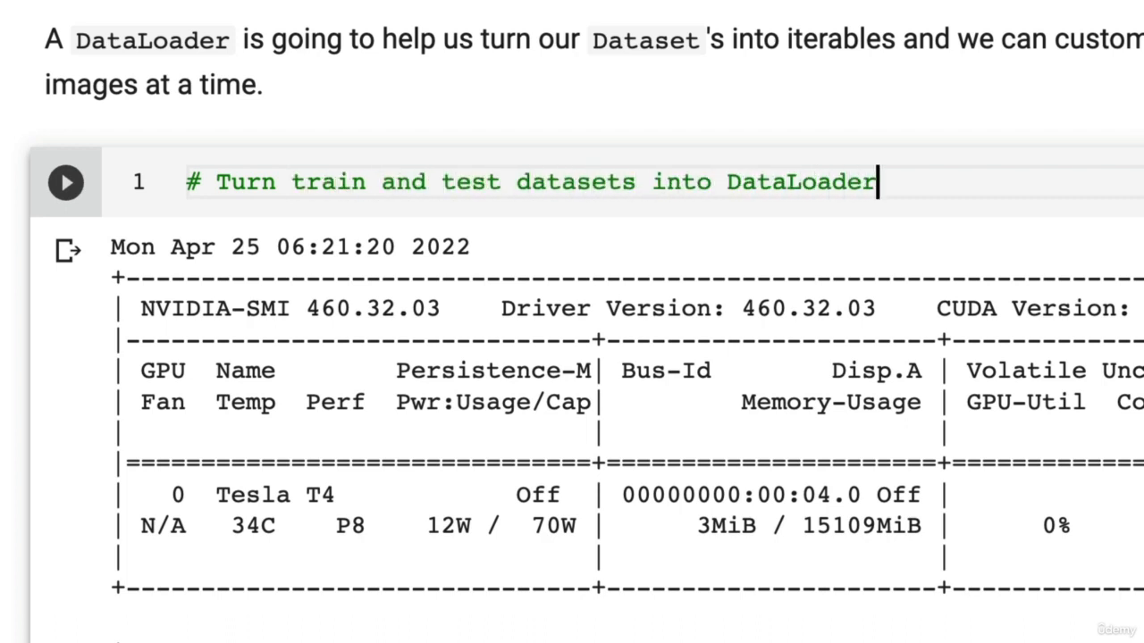
{"action": "key", "text": "enter"}
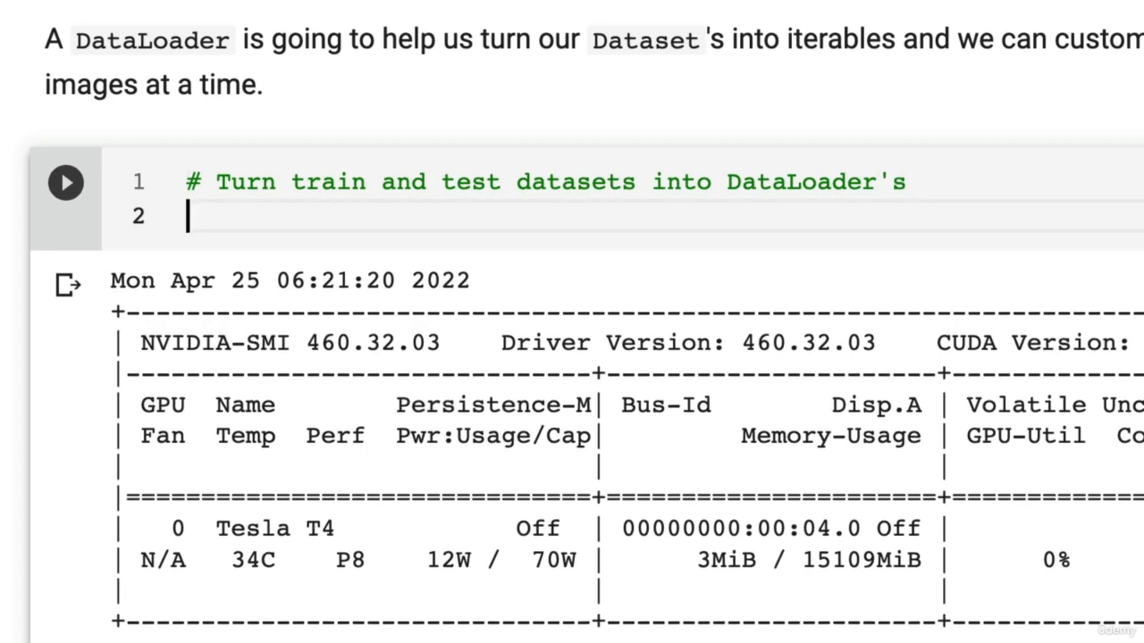
{"action": "type", "text": "from torch"}
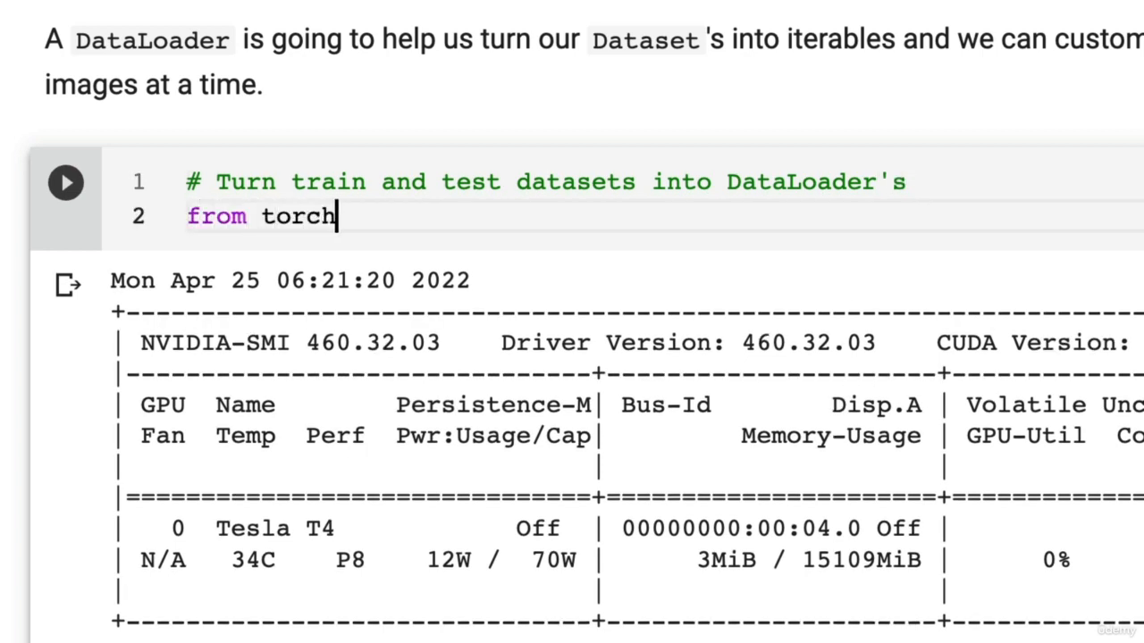
{"action": "type", "text": ".uti"}
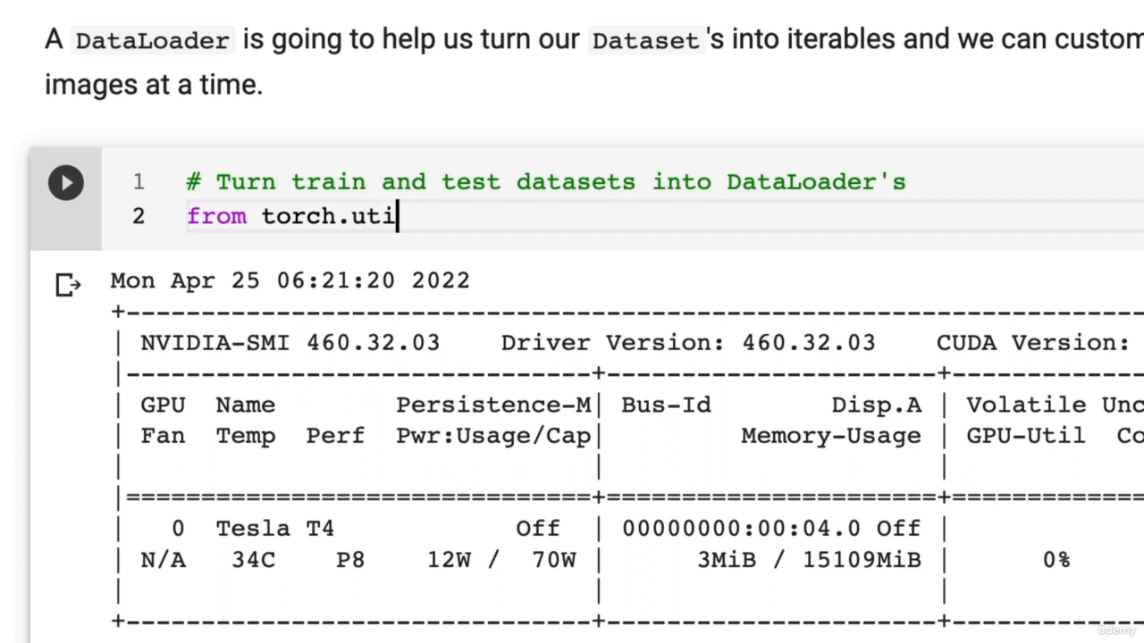
{"action": "type", "text": "ls.data"}
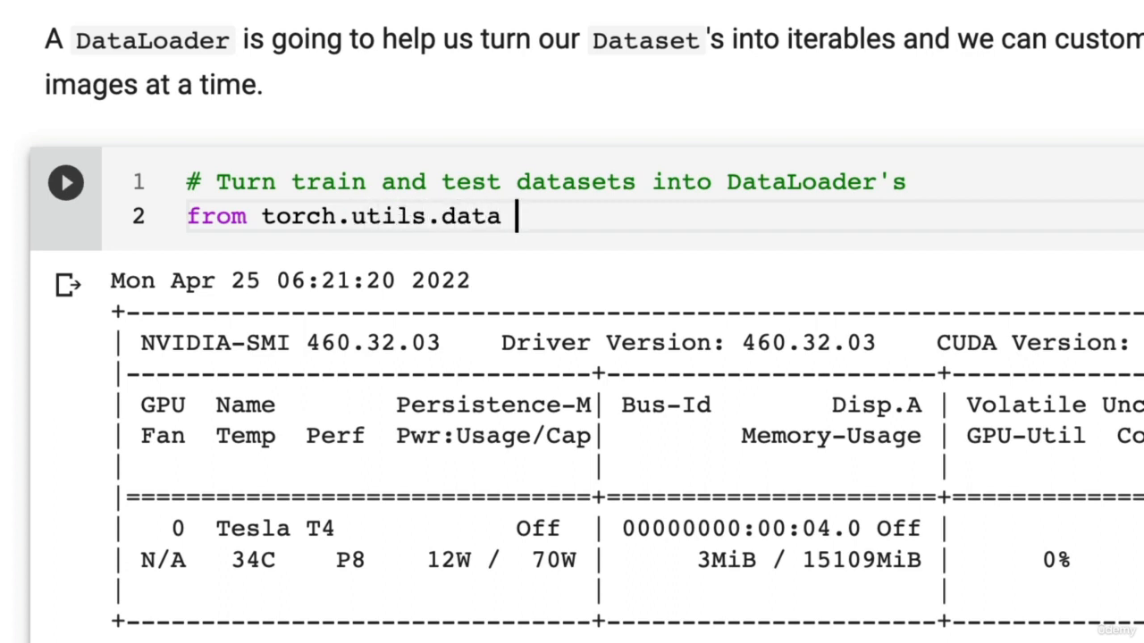
{"action": "type", "text": "import DataLos"}
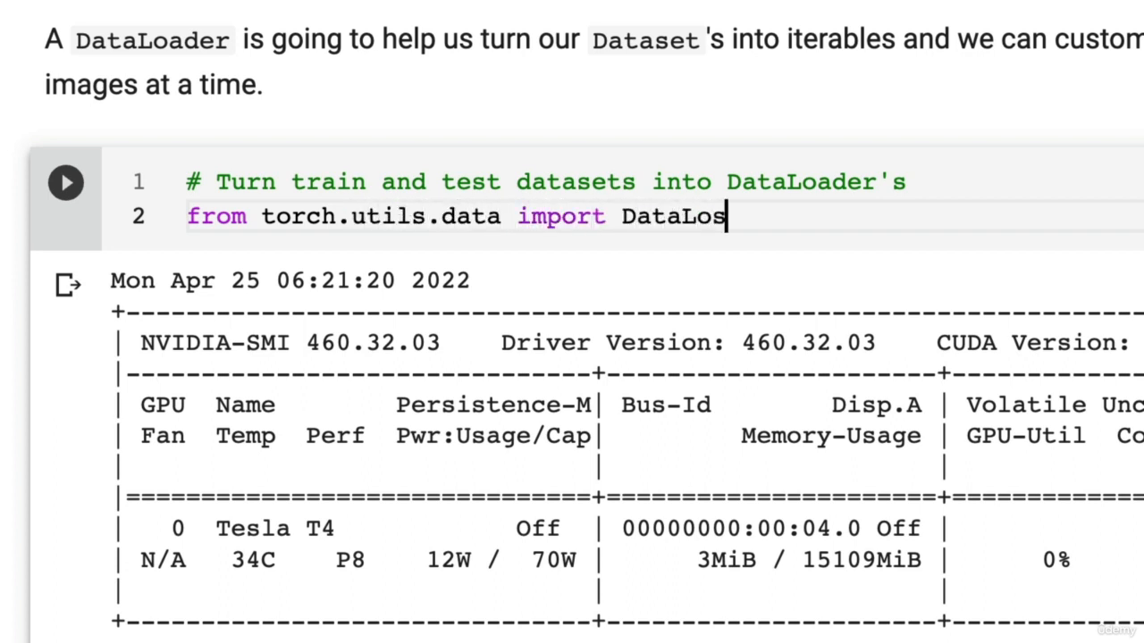
{"action": "type", "text": "der"}
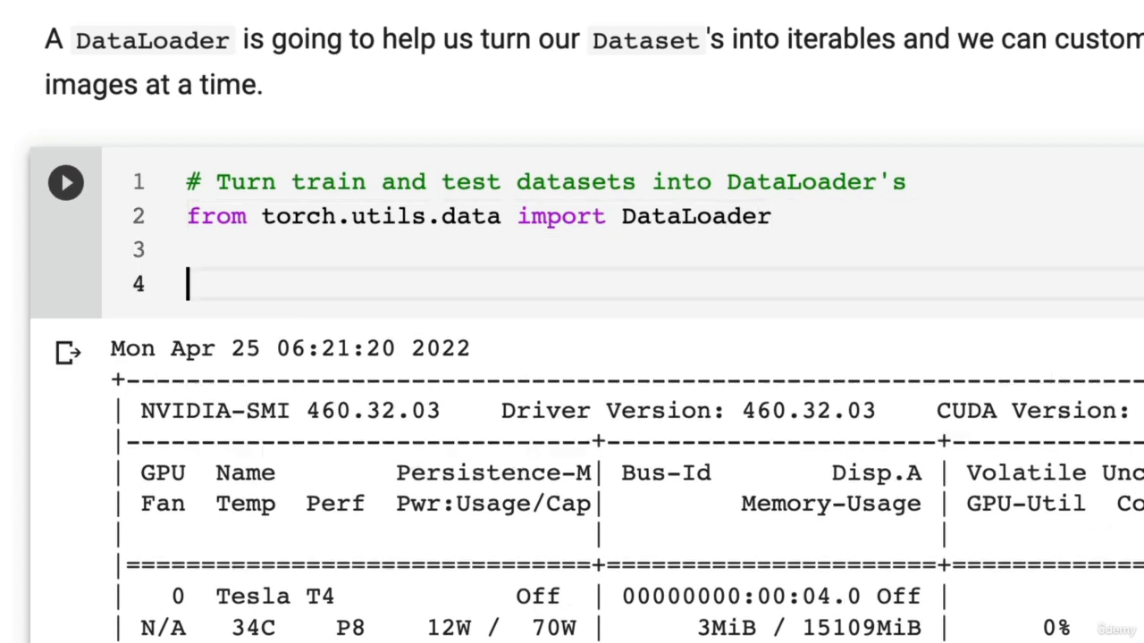
Define BATCH_SIZE and train_dataloader = DataLoader(dataset=train_data, batch_size=..., num_workers=os.cpu_count()).
{"action": "type", "text": "train_d"}
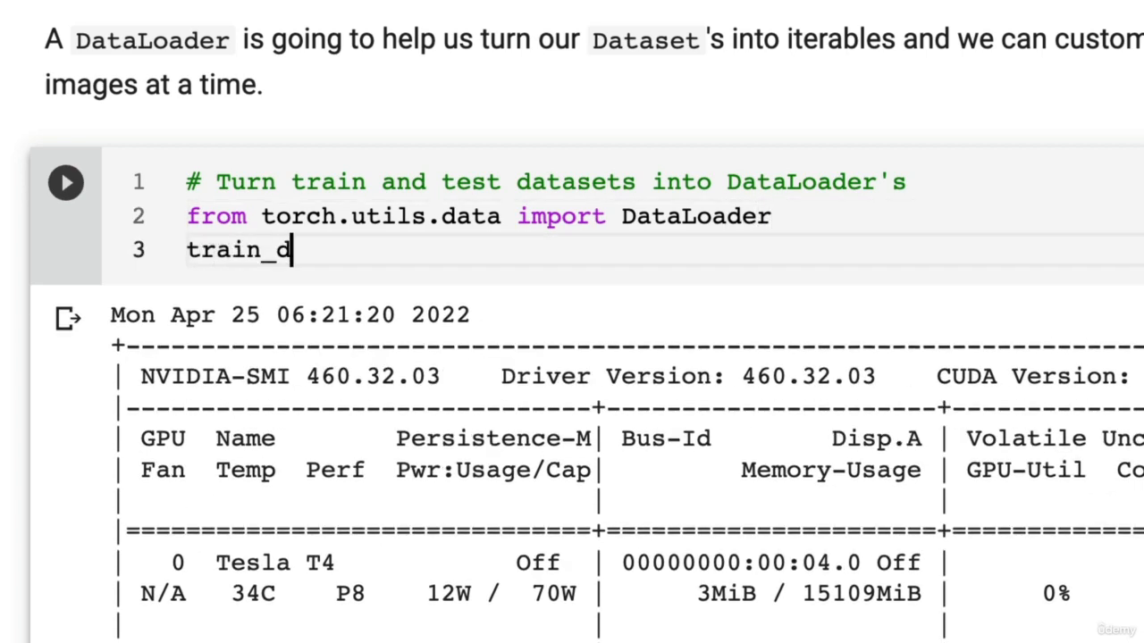
{"action": "type", "text": "ataloader ="}
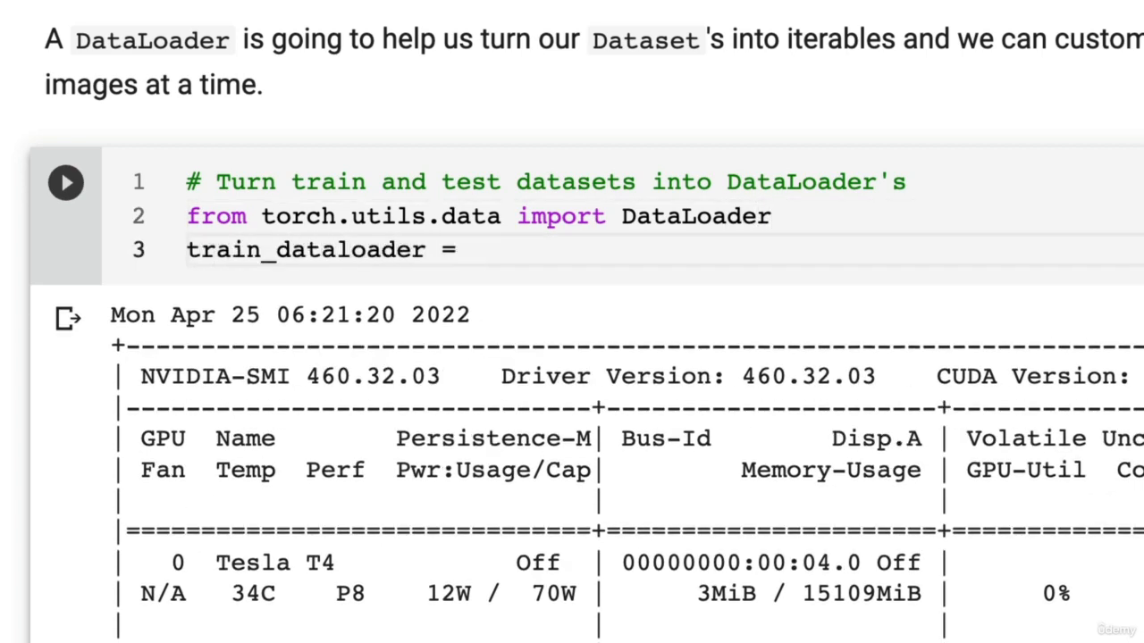
{"action": "type", "text": "DataLoader()"}
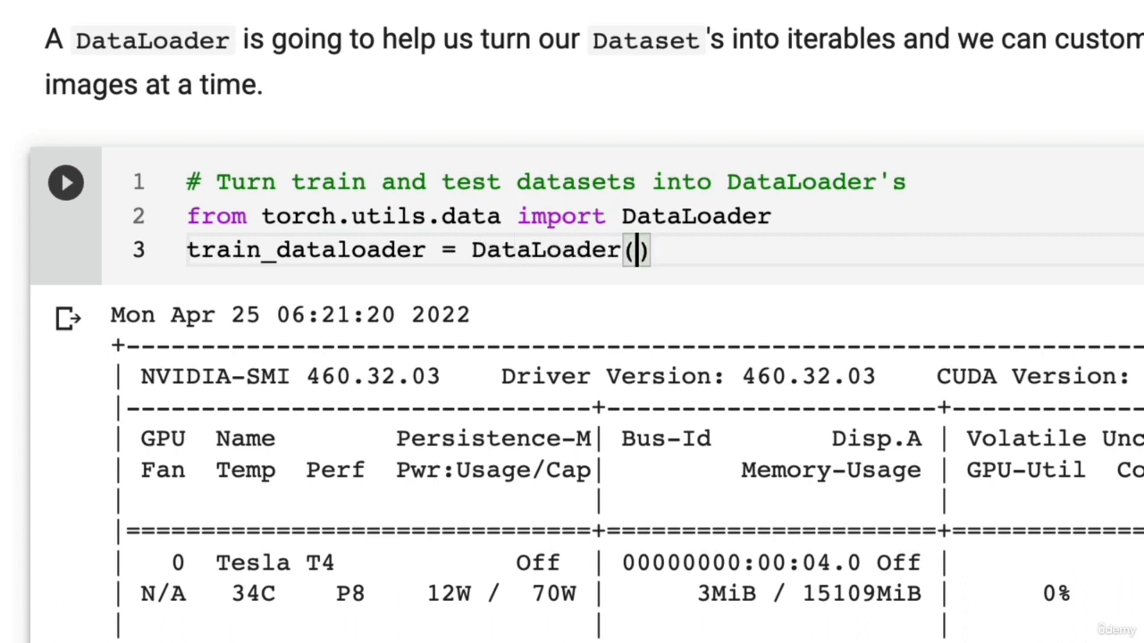
{"action": "type", "text": "dat"}
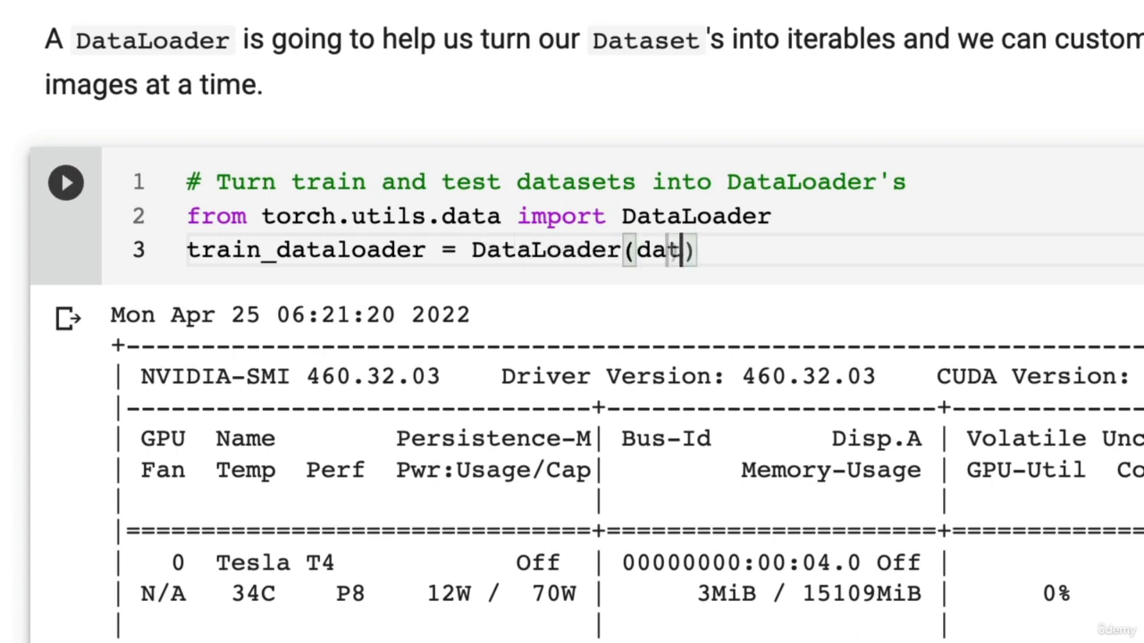
{"action": "type", "text": "aset=t"}
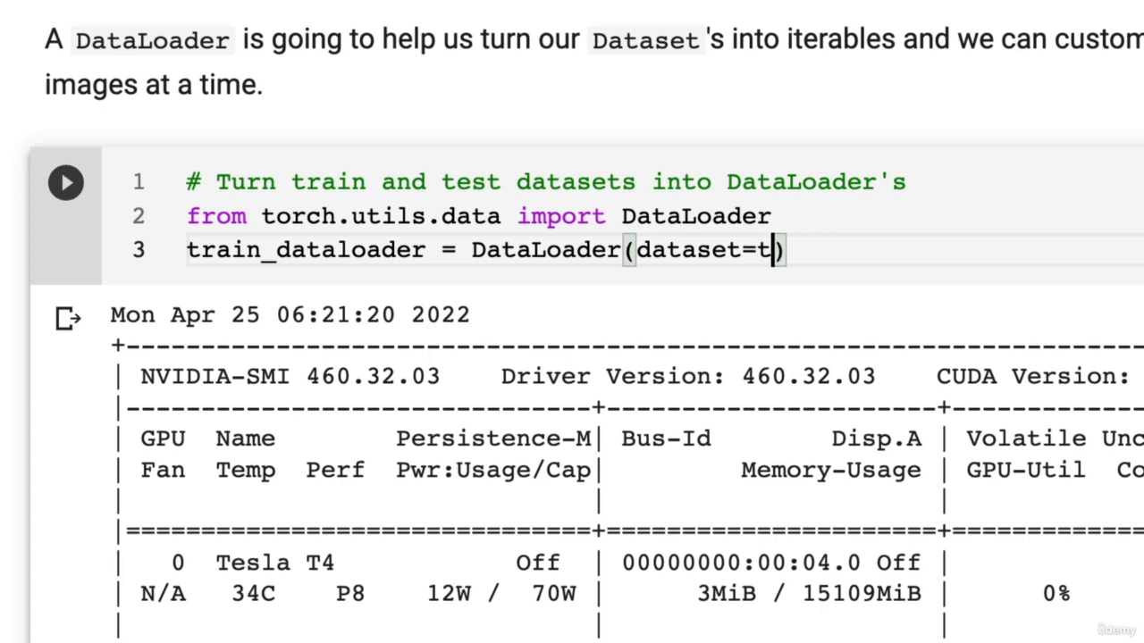
{"action": "type", "text": "rain_data,"}
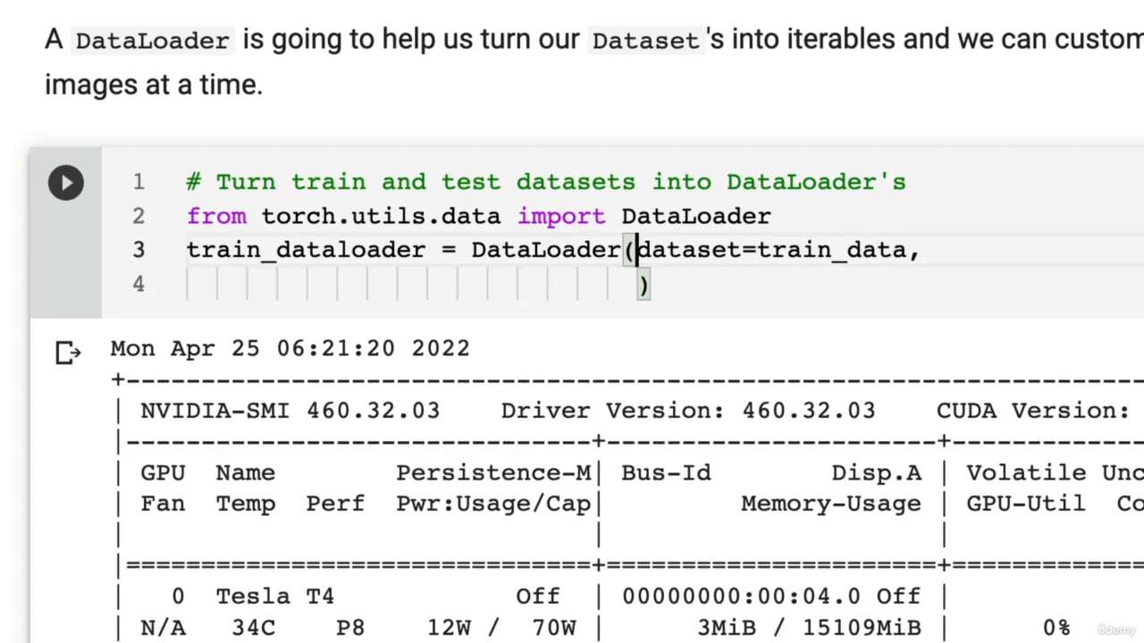
{"action": "type", "text": "BA"}
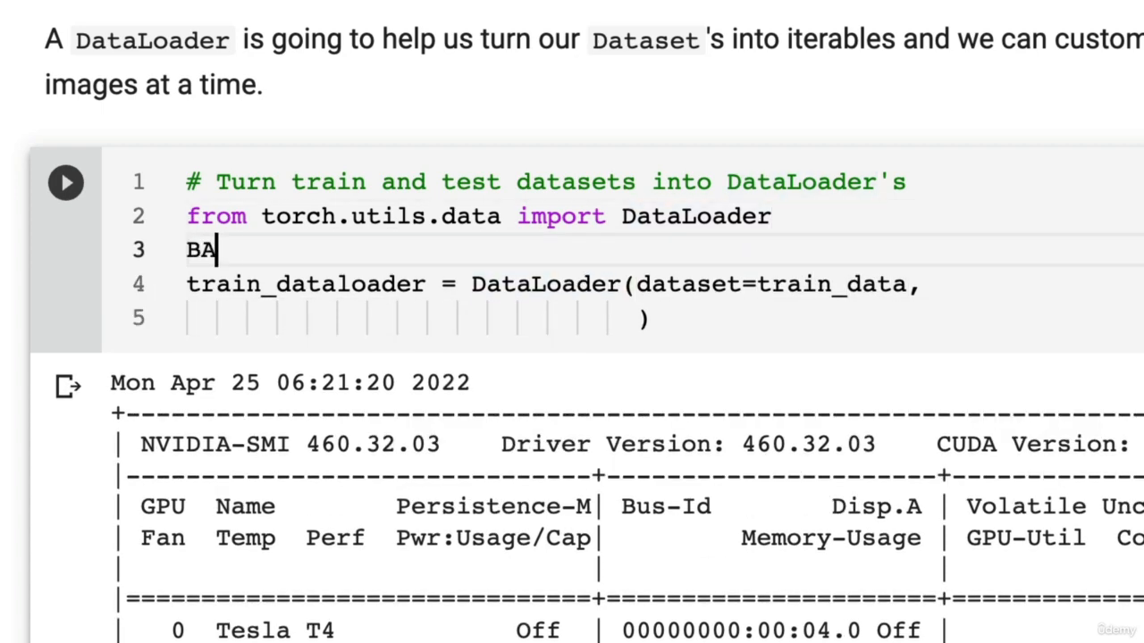
{"action": "type", "text": "TCH_SIZE"}
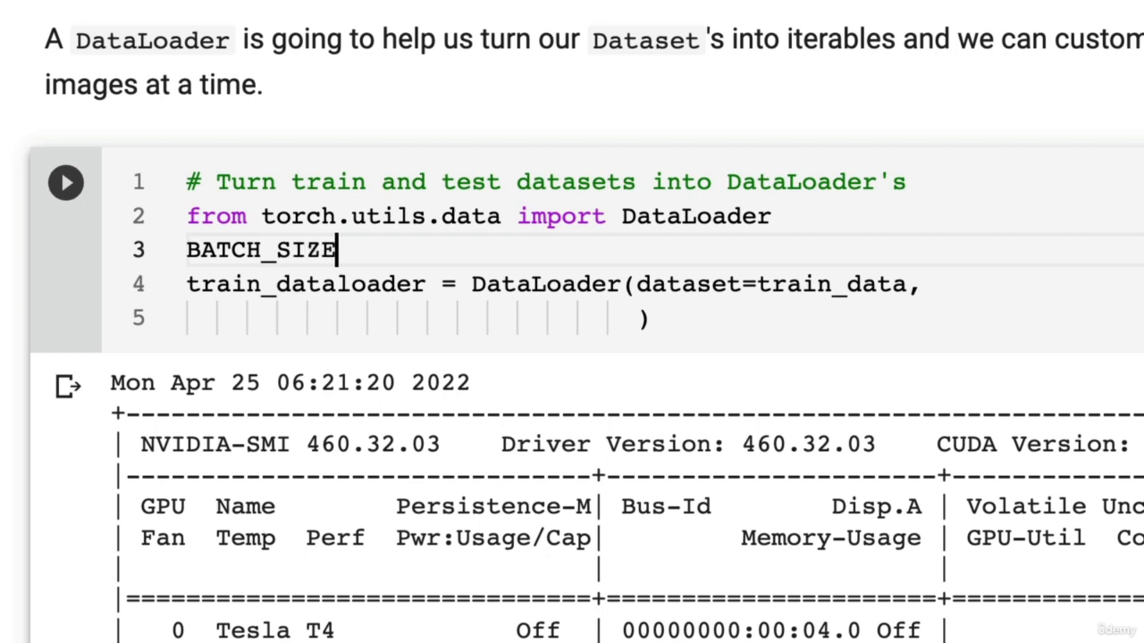
{"action": "type", "text": "=32"}
{"action": "left_click", "coordinate": [662, 318]}
{"action": "type", "text": "batch_s"}
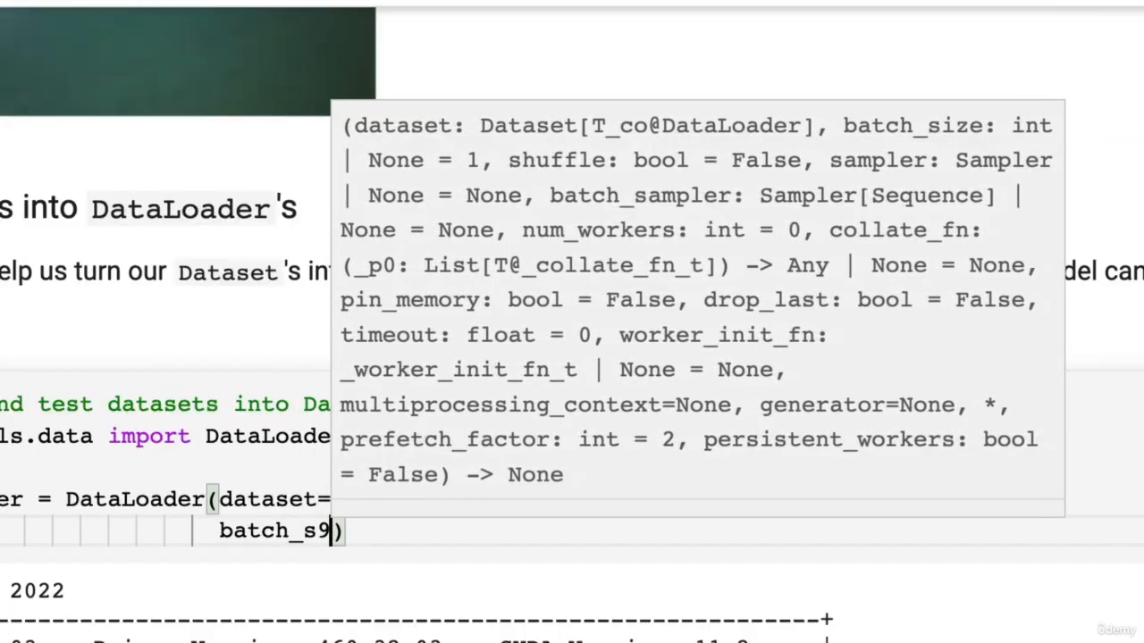
{"action": "type", "text": "ize=32,"}
{"action": "type", "text": "num_workers=)"}
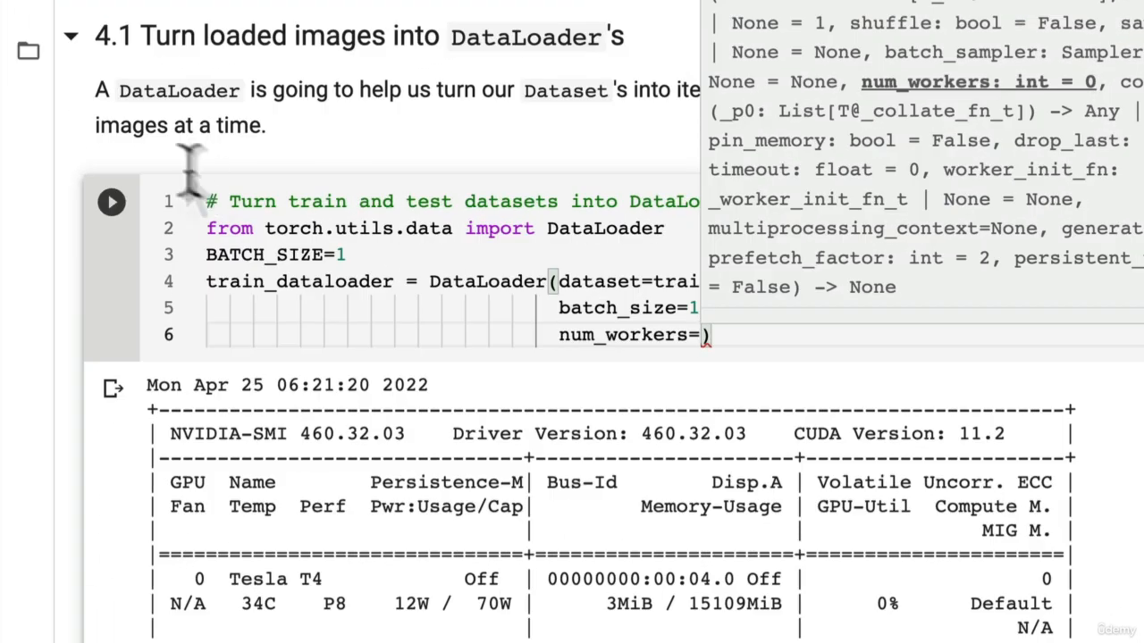
{"action": "mouse_move", "coordinate": [736, 354]}
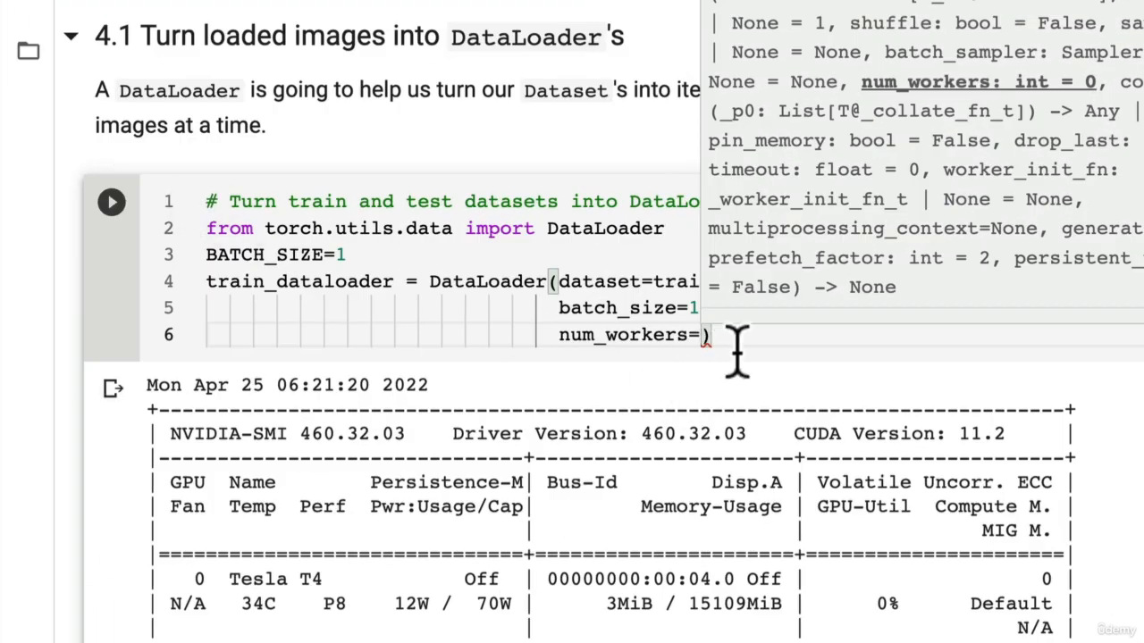
{"action": "type", "text": "os.cp"}
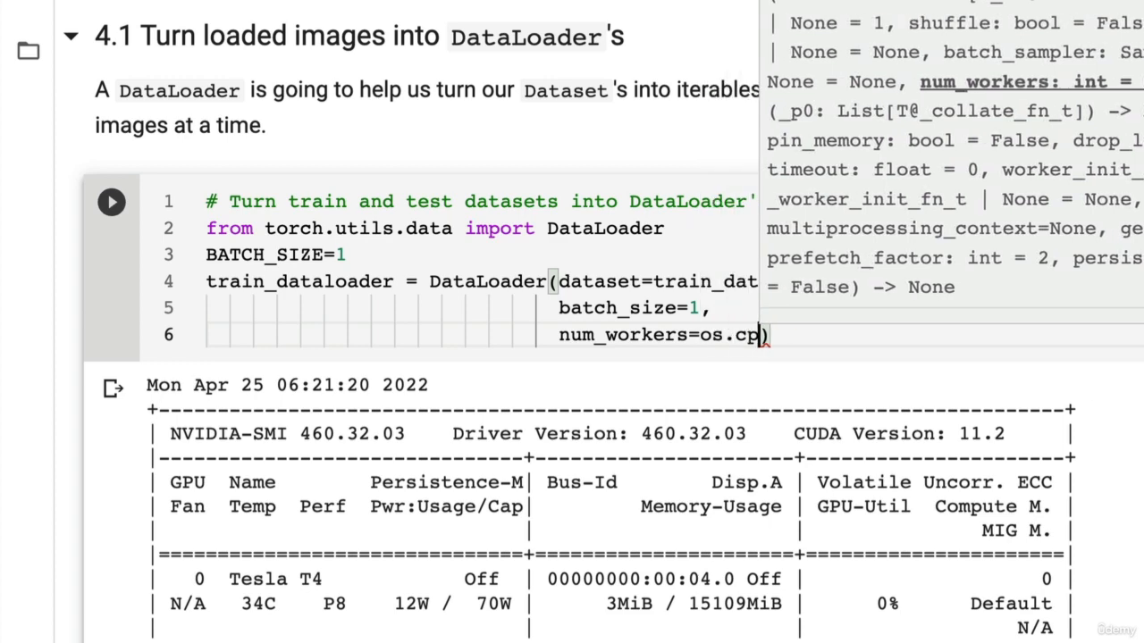
{"action": "type", "text": "u_cout"}
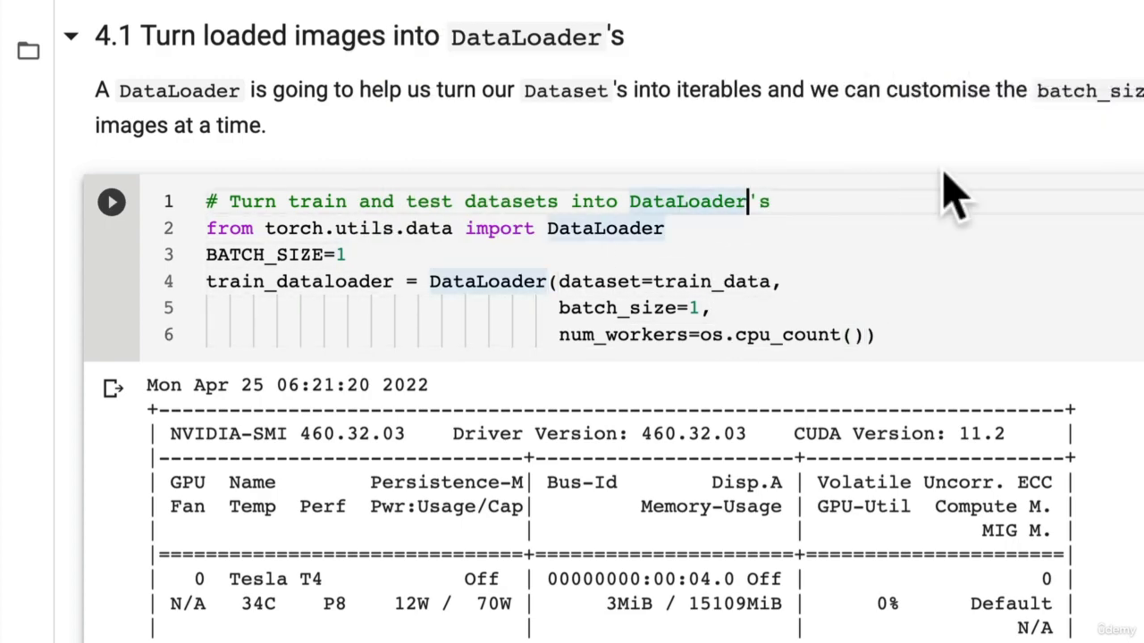
Run a cell with import os and os.cpu_count(), which returns 2 CPU cores.
{"action": "type", "text": "import os"}
{"action": "type", "text": "os."}
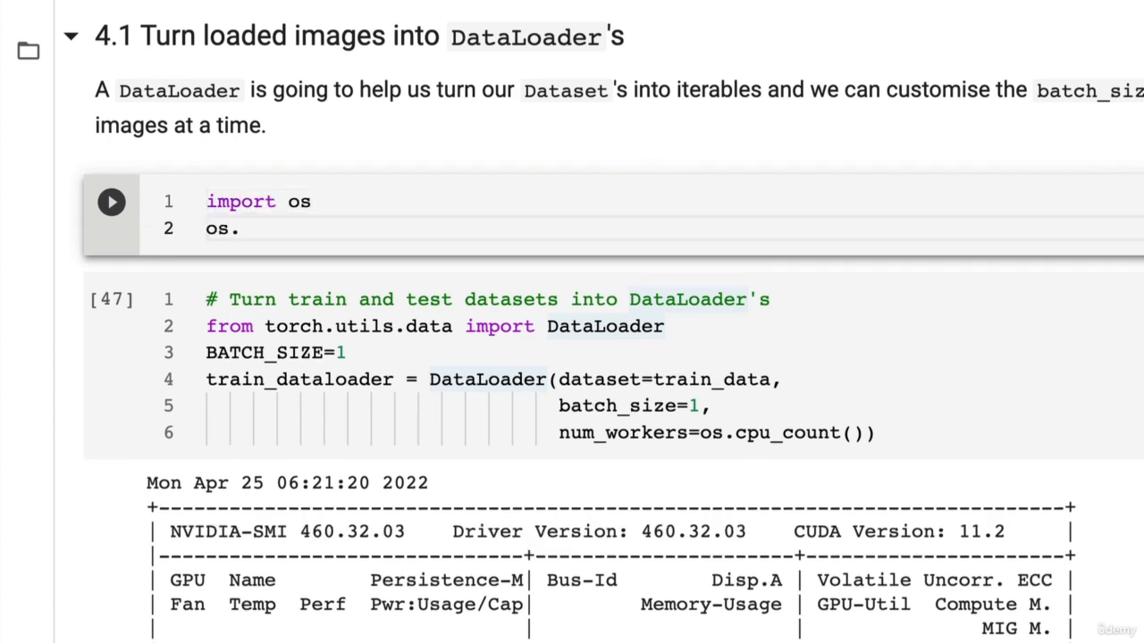
{"action": "left_click", "coordinate": [243, 229]}
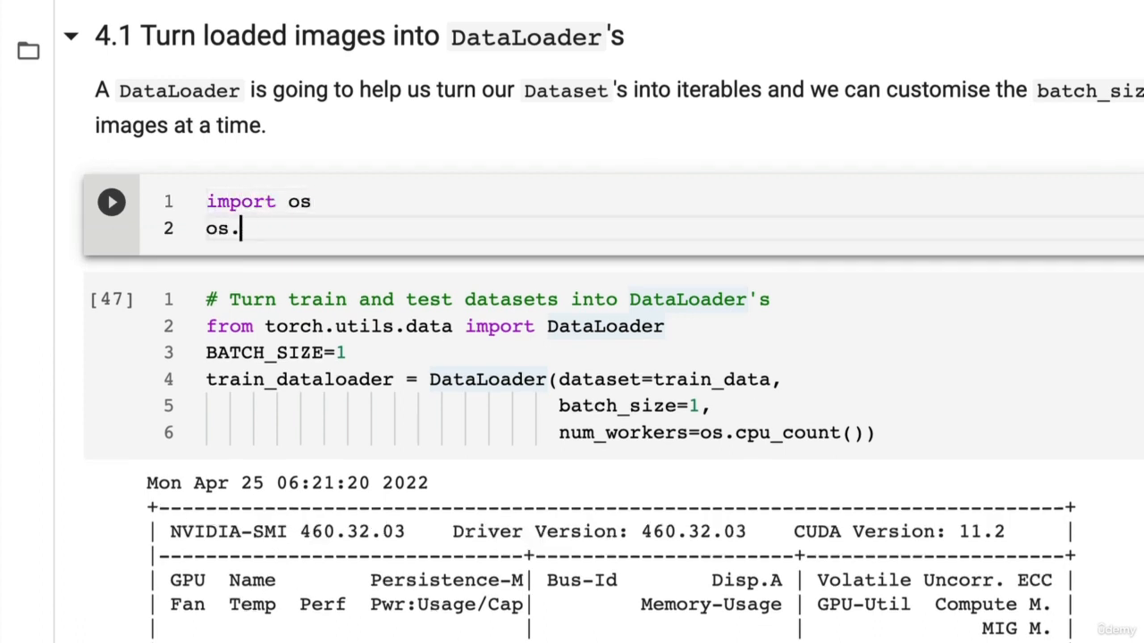
{"action": "type", "text": "cpu_cout("}
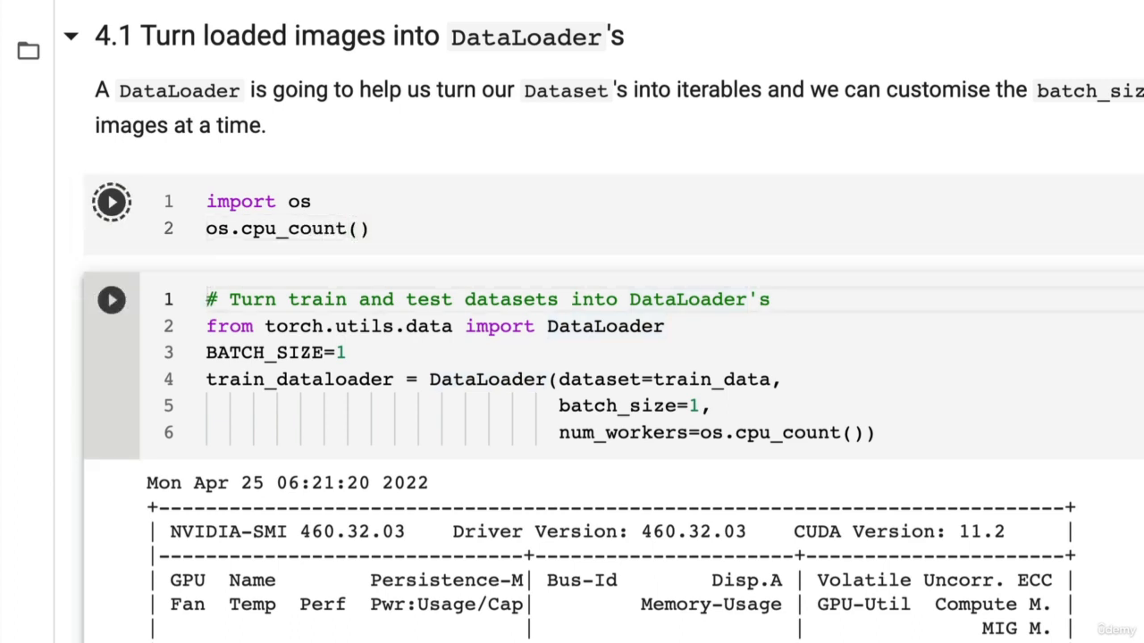
{"action": "left_click", "coordinate": [111, 200]}
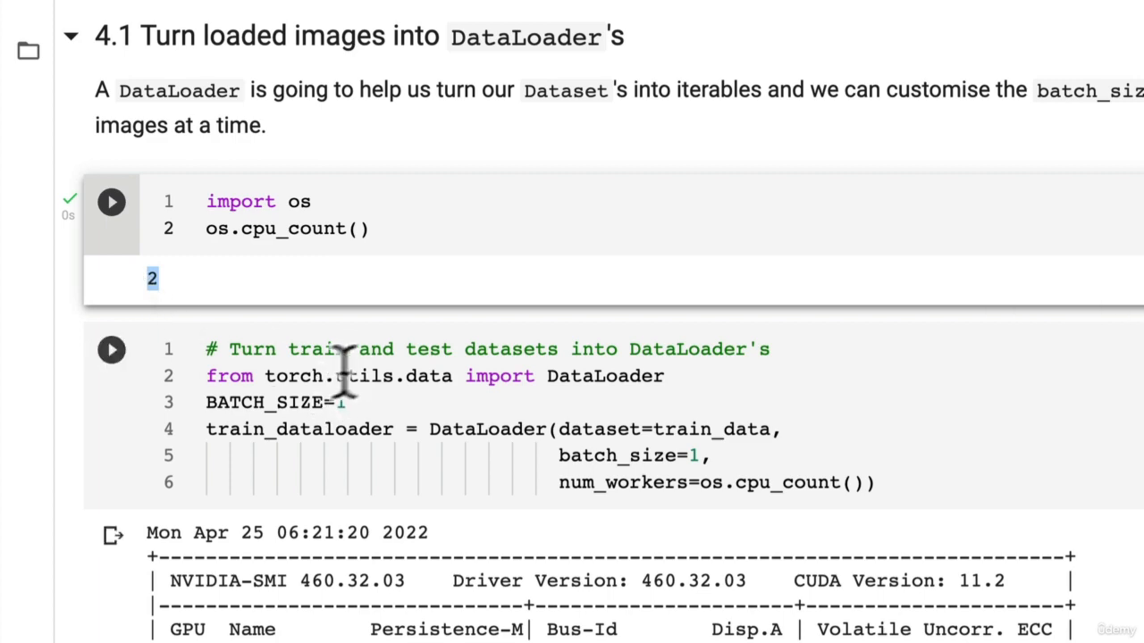
{"action": "scroll", "scroll_direction": "up", "scroll_amount": 3}
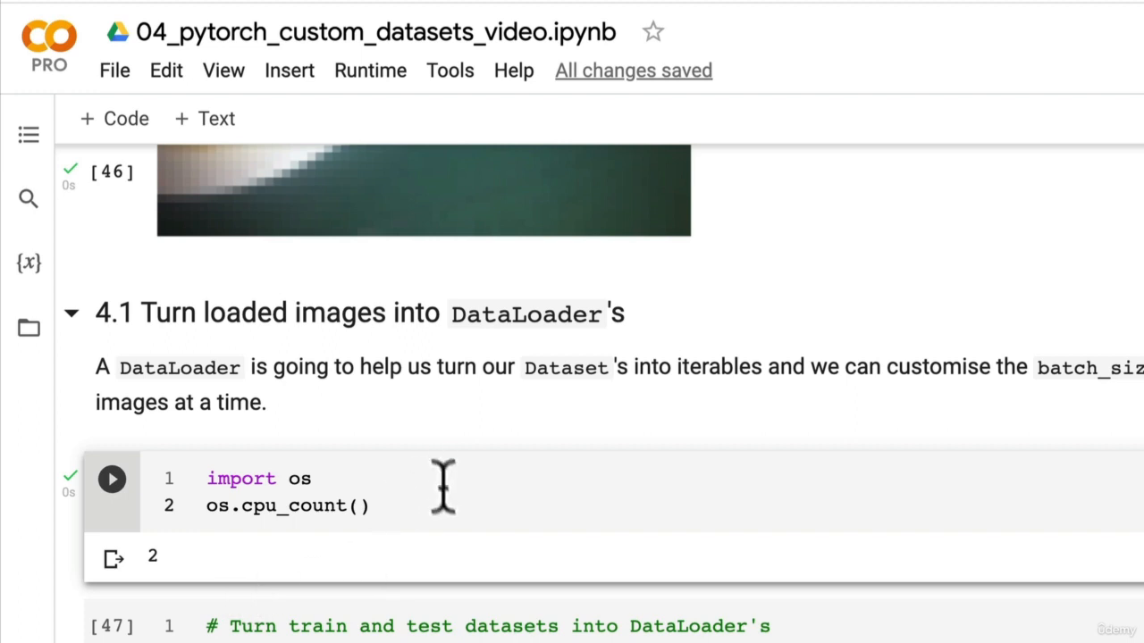
{"action": "mouse_move", "coordinate": [215, 581]}
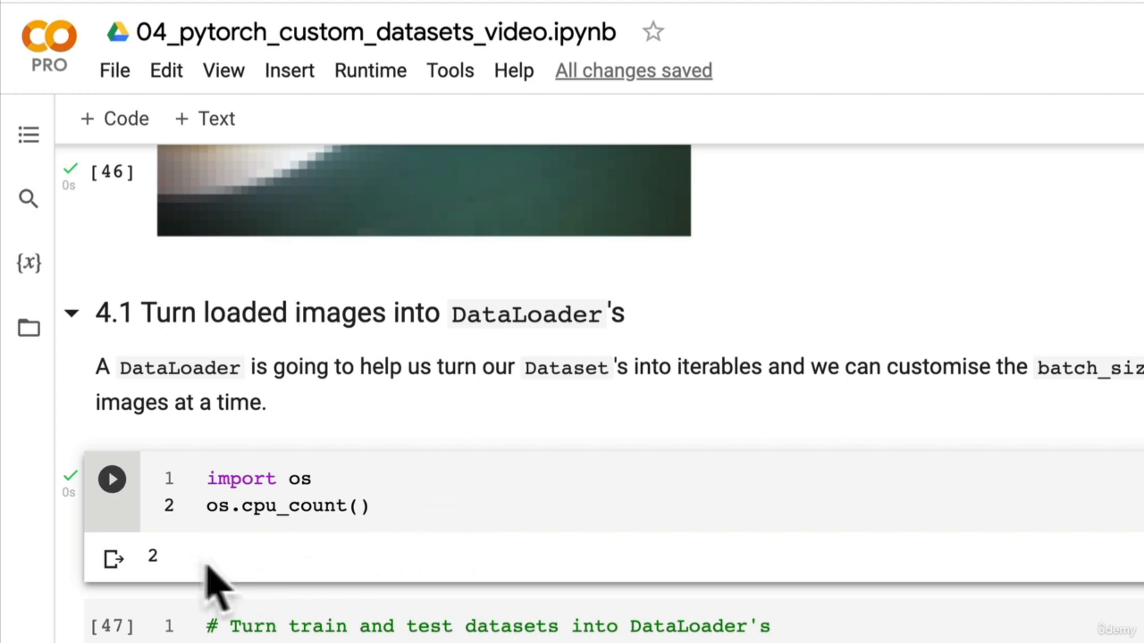
{"action": "scroll", "scroll_direction": "down", "scroll_amount": 3}
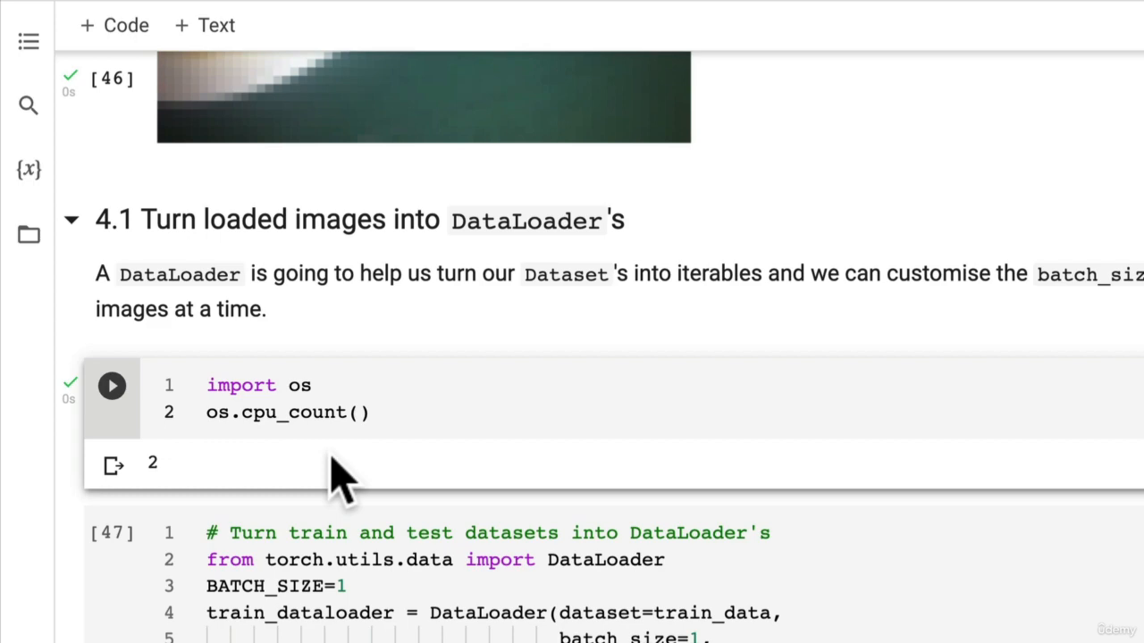
{"action": "scroll", "scroll_direction": "down", "scroll_amount": 3}
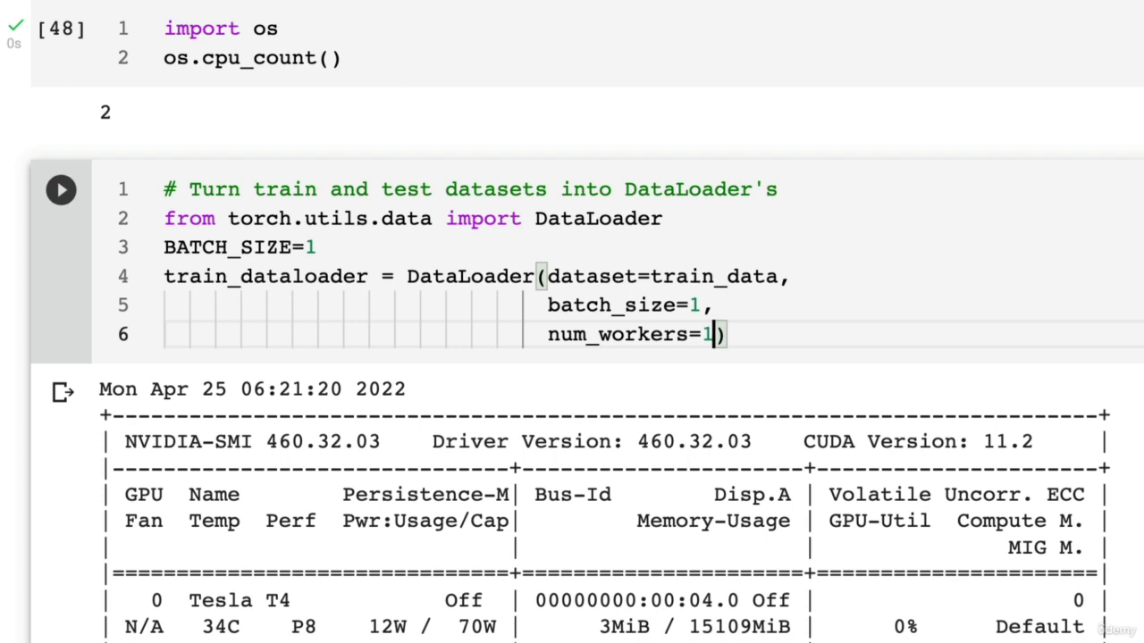
Finish the train loader's workers and add test_dataloader = DataLoader(dataset=test_data, batch_size=1, num_workers=1).
{"action": "type", "text": "os."}
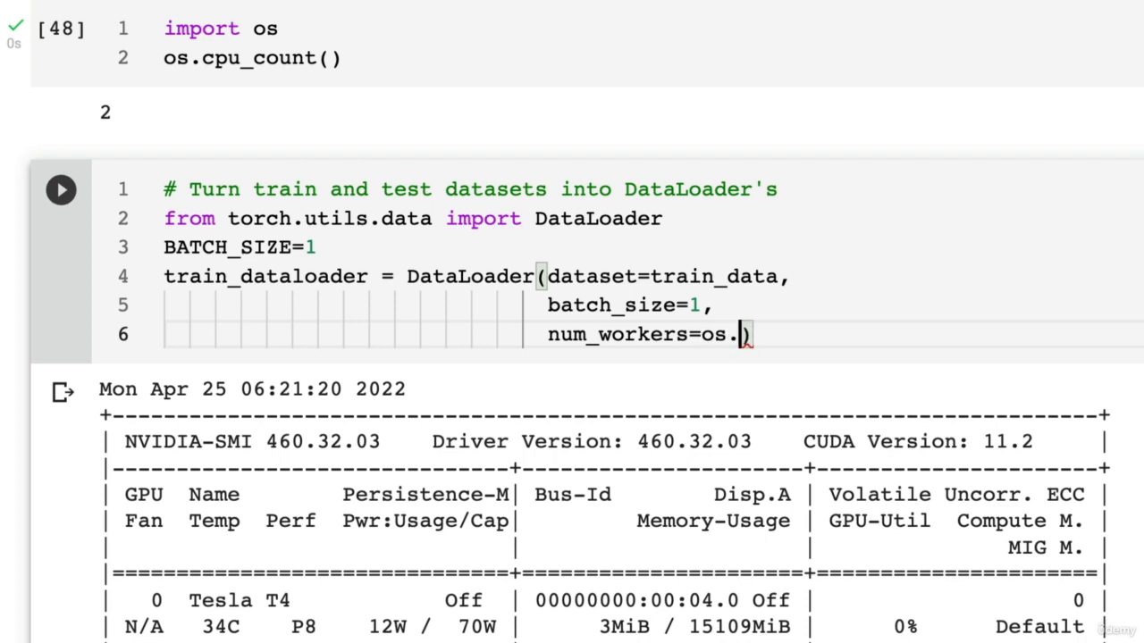
{"action": "type", "text": "cpu_cout()"}
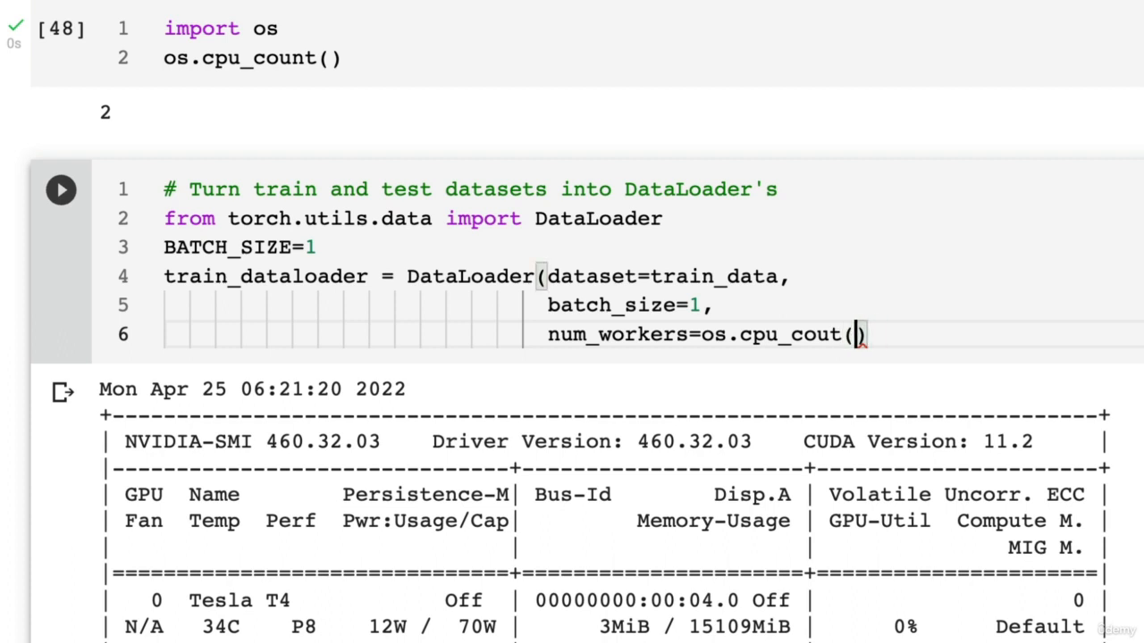
{"action": "type", "text": "n"}
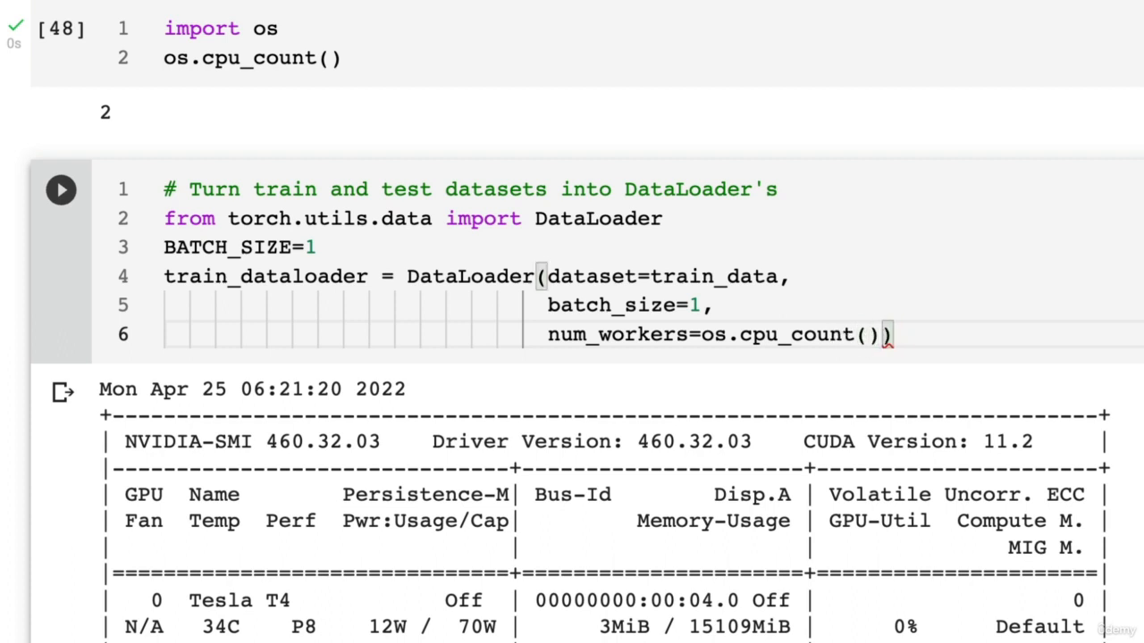
{"action": "key", "text": "Backspace"}
{"action": "type", "text": "test_data"}
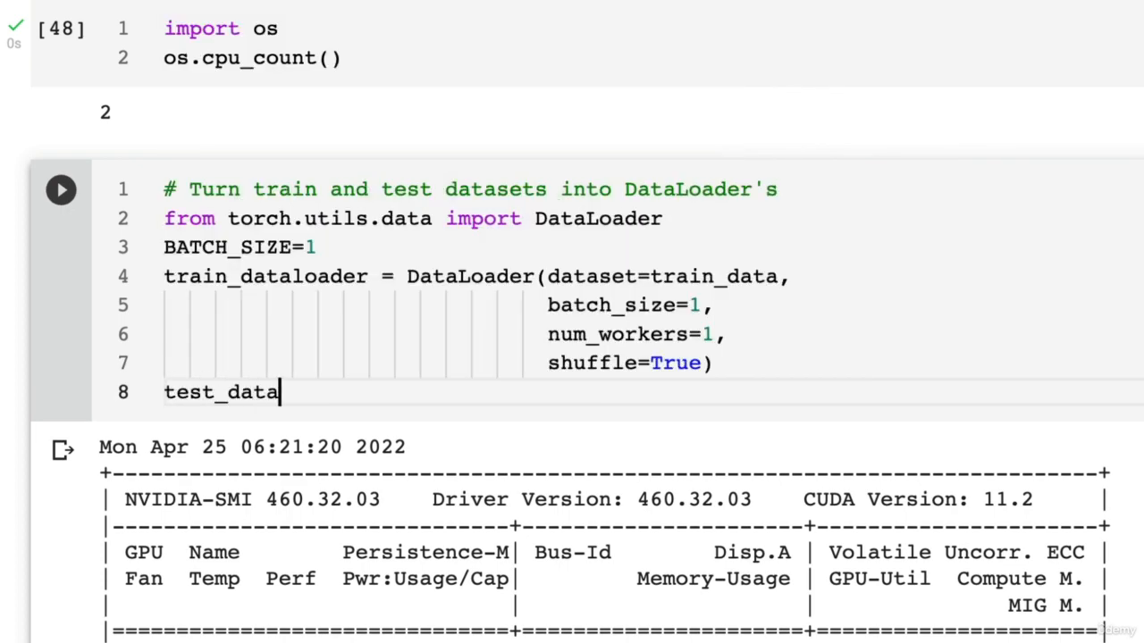
{"action": "type", "text": "loader ="}
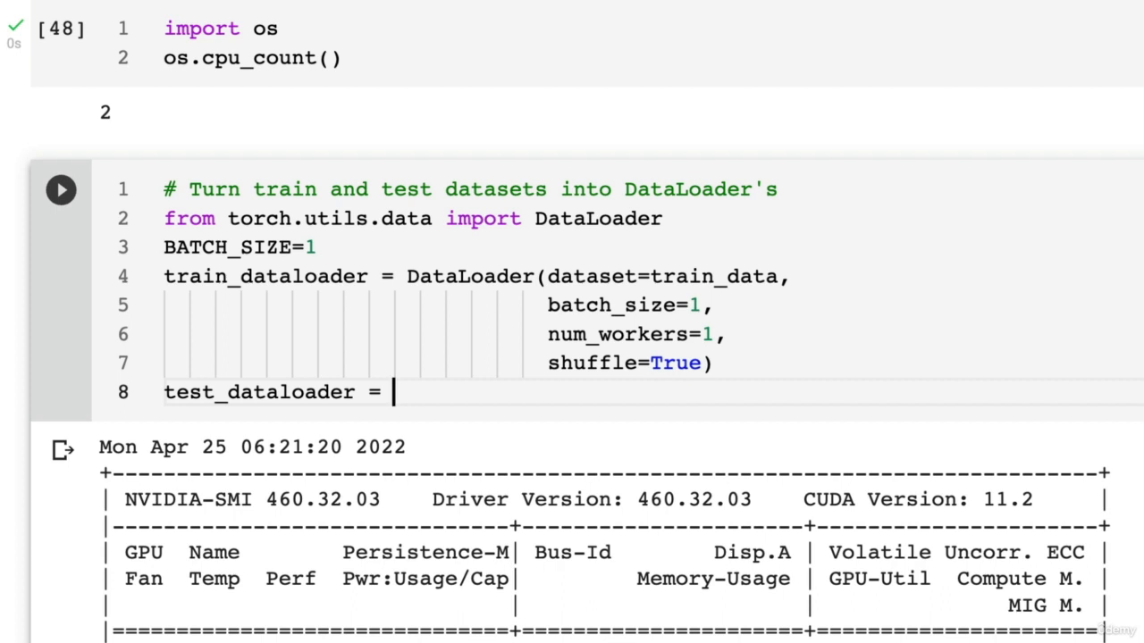
{"action": "type", "text": "DataLo"}
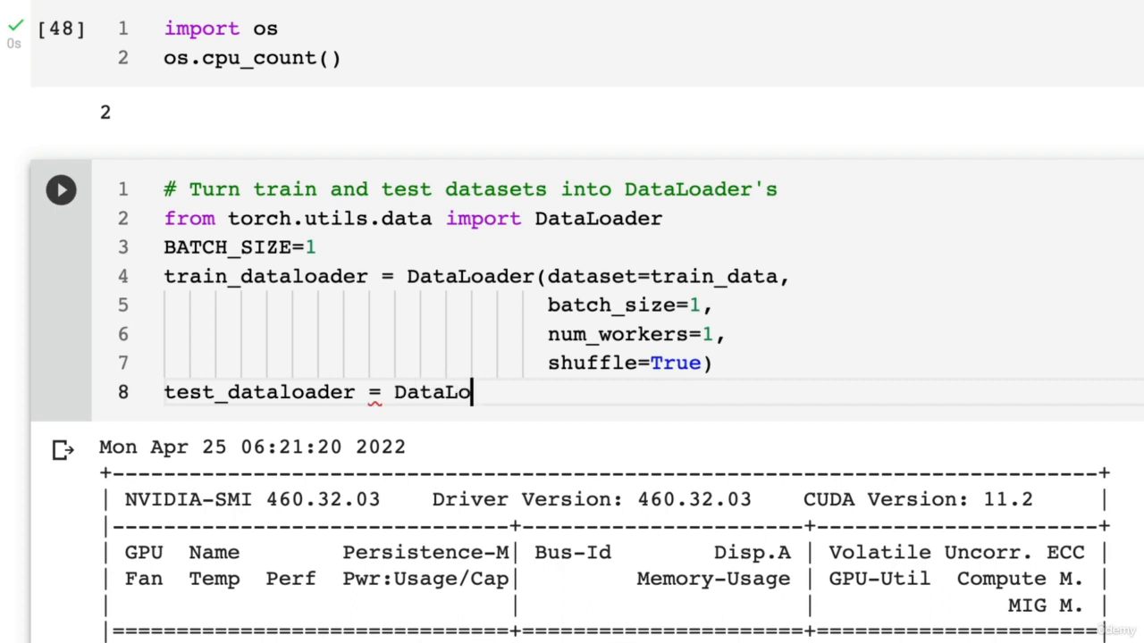
{"action": "type", "text": "ader(d"}
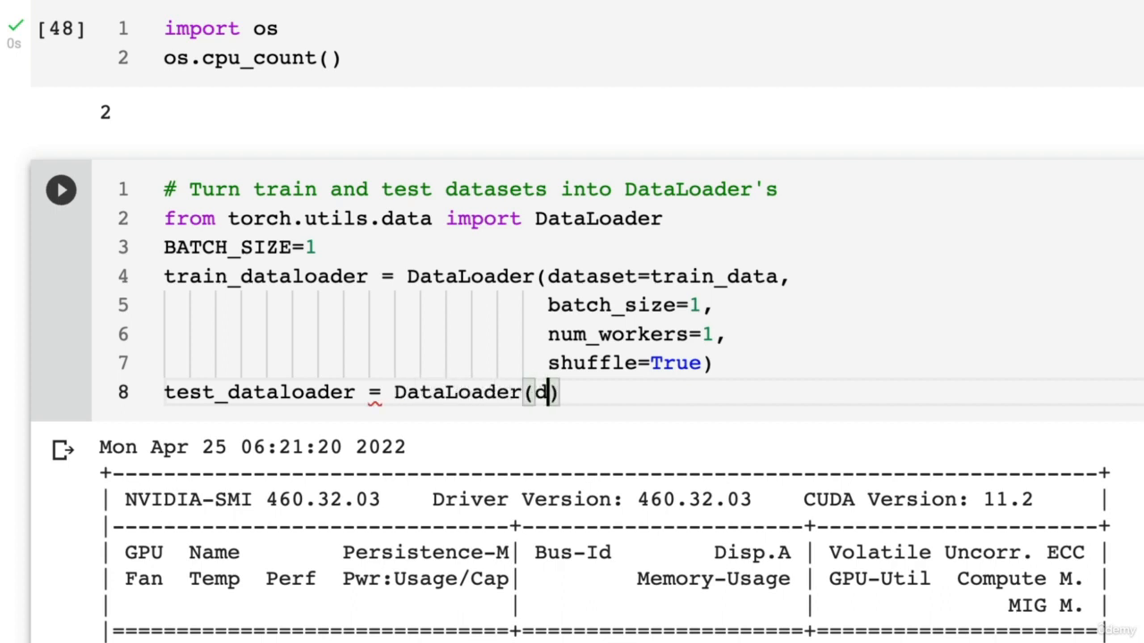
{"action": "type", "text": "ataset=test_data,"}
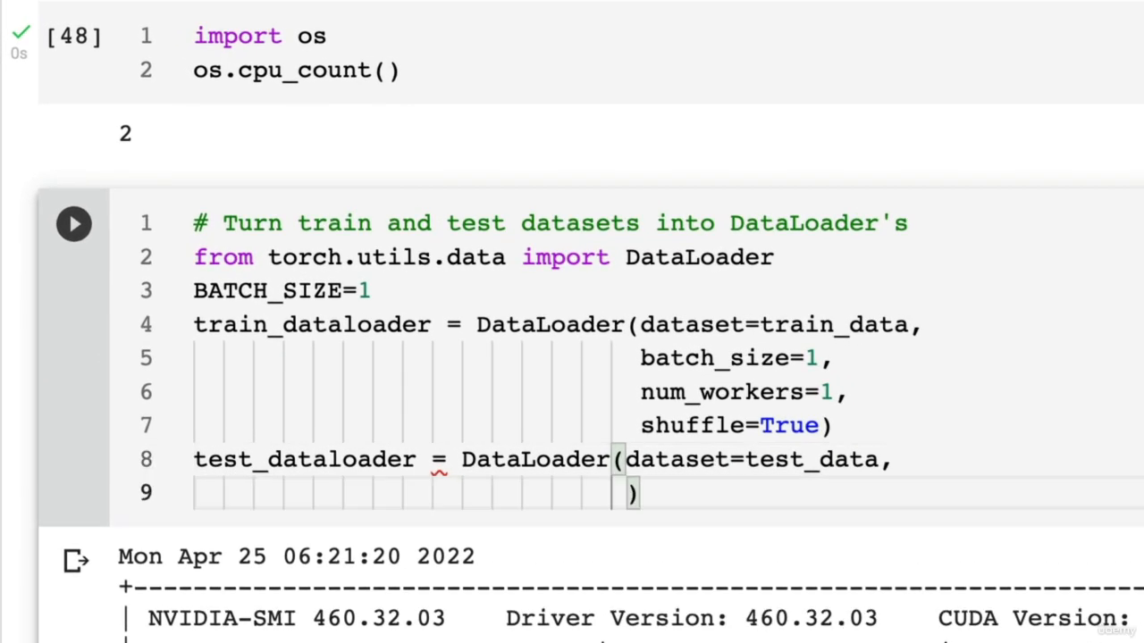
{"action": "type", "text": "batch_size=1"}
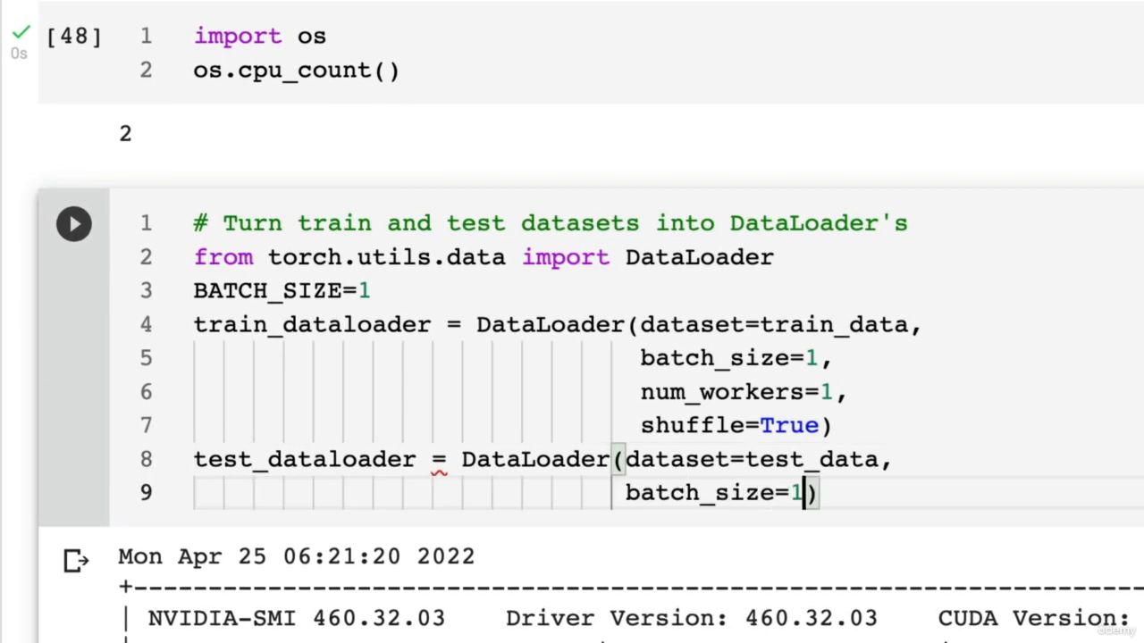
{"action": "type", "text": ","}
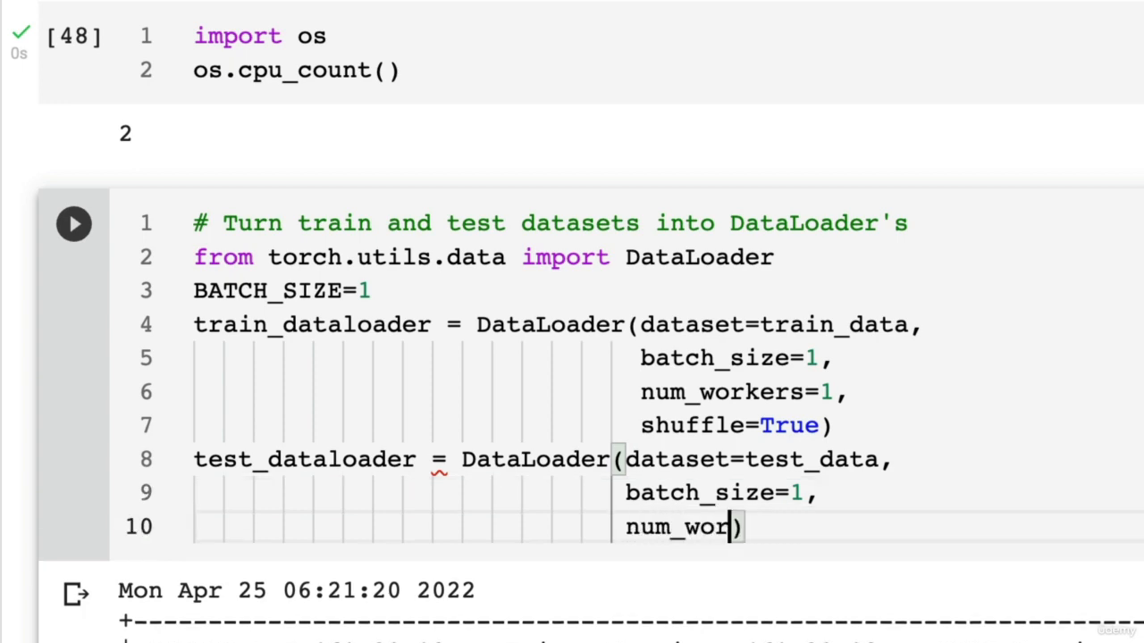
{"action": "type", "text": "kers=1,"}
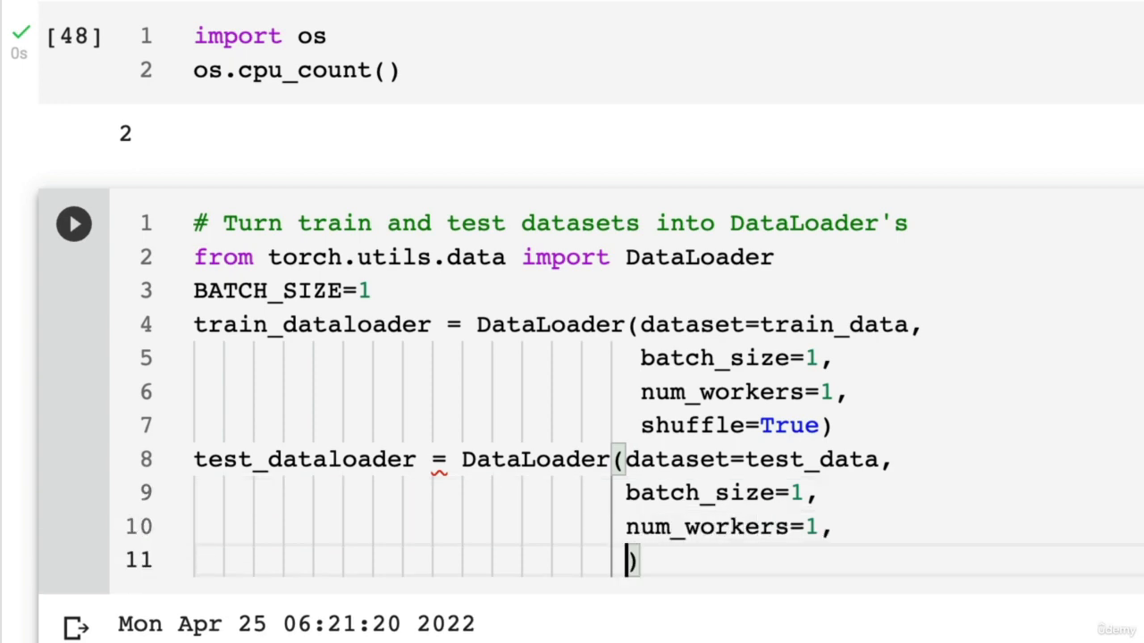
Give the test loader shuffle=False and end the cell with train_dataloader, test_dataloader.
{"action": "left_click", "coordinate": [76, 222]}
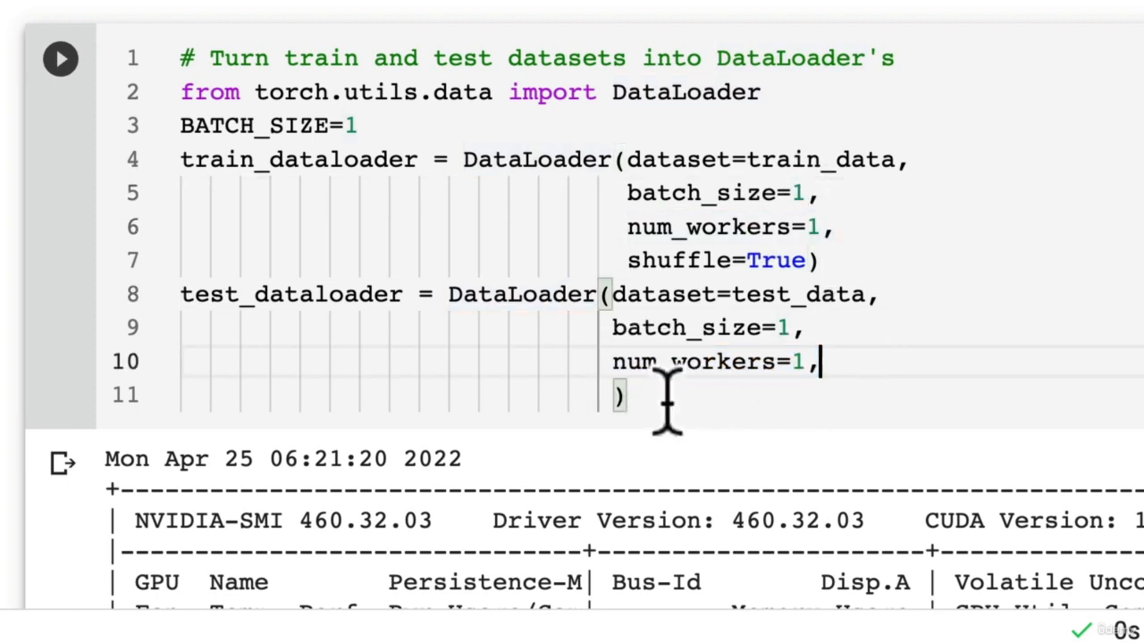
{"action": "key", "text": "Backspace"}
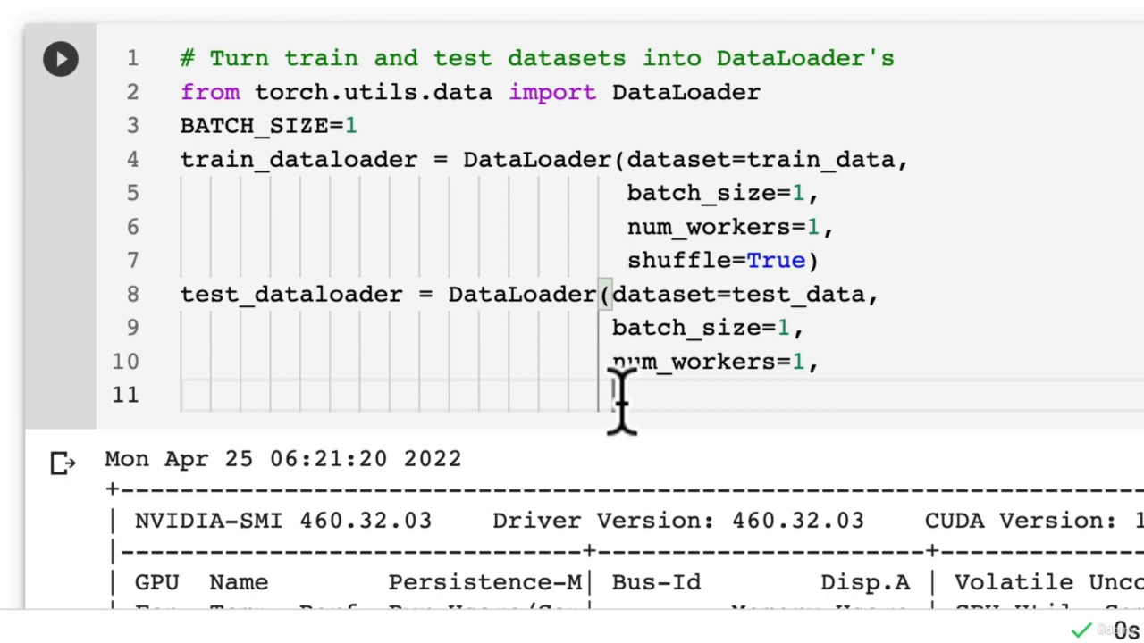
{"action": "type", "text": "shuffle=False)"}
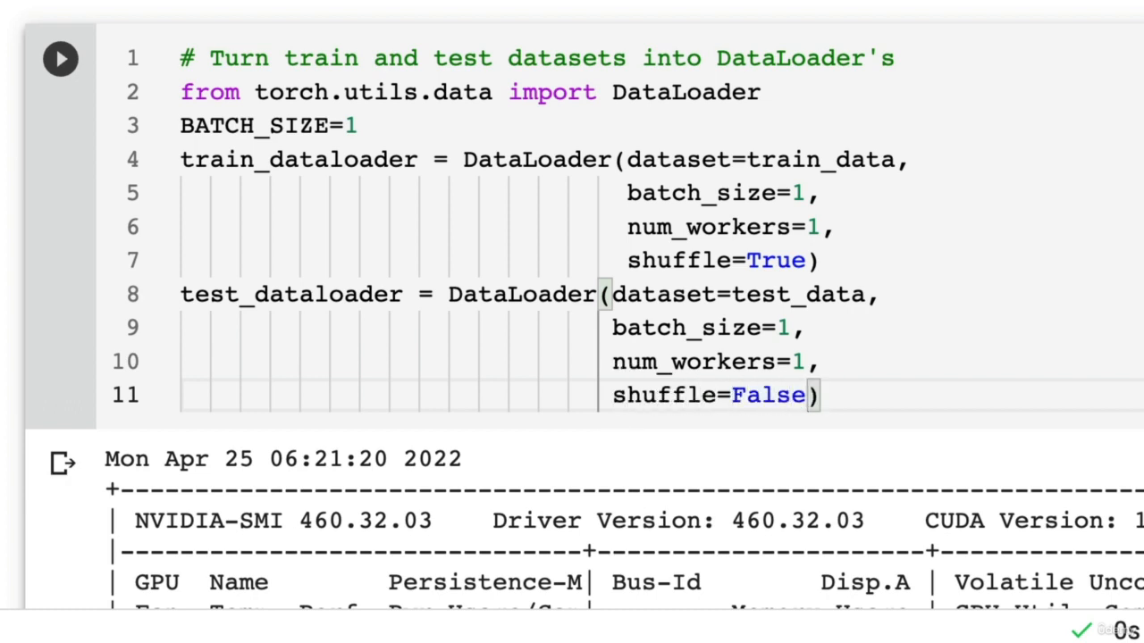
{"action": "key", "text": "enter"}
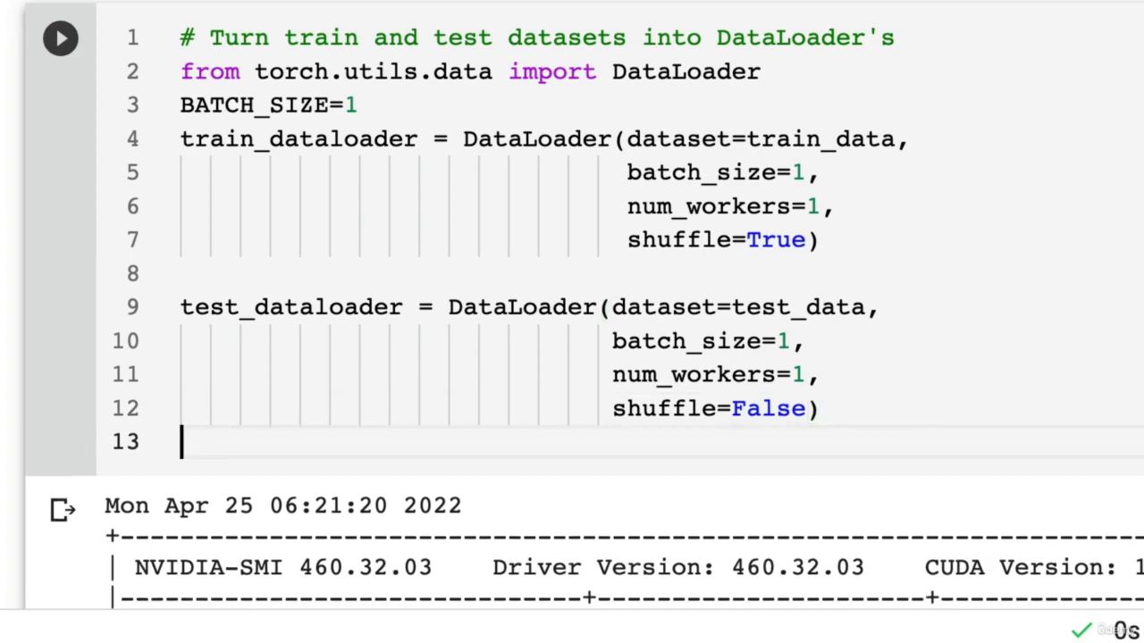
{"action": "type", "text": "train_dataloade"}
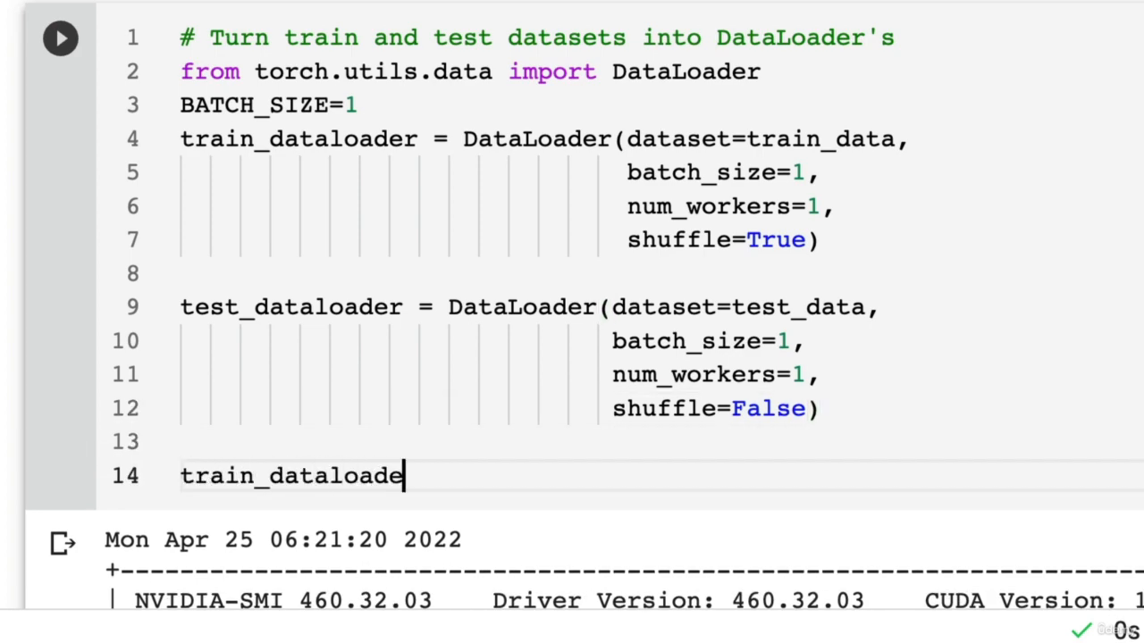
{"action": "type", "text": "r, test_dataloader"}
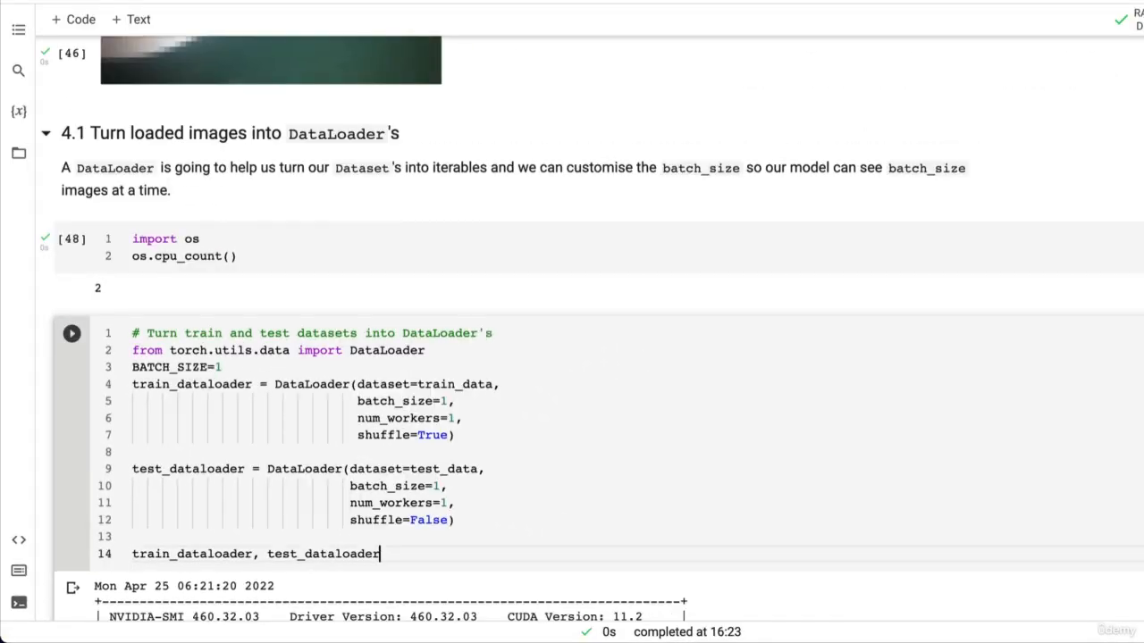
Run the dataloader cell, then a cell len(train_dataloader), len(test_dataloader) returning (225, 75).
{"action": "left_click", "coordinate": [71, 334]}
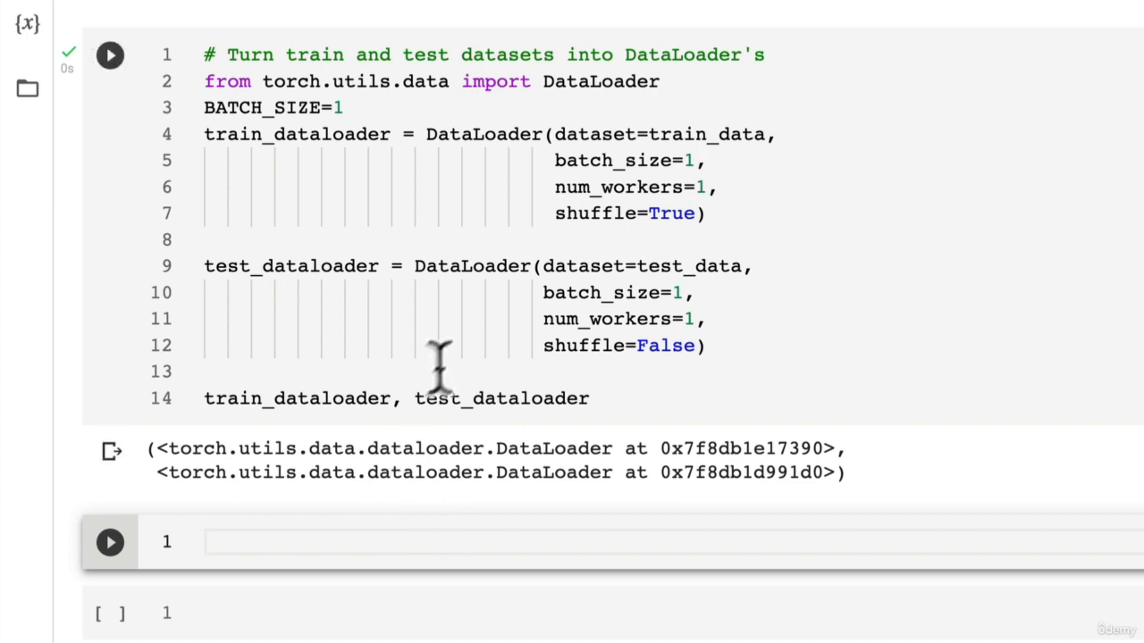
{"action": "double_click", "coordinate": [290, 134]}
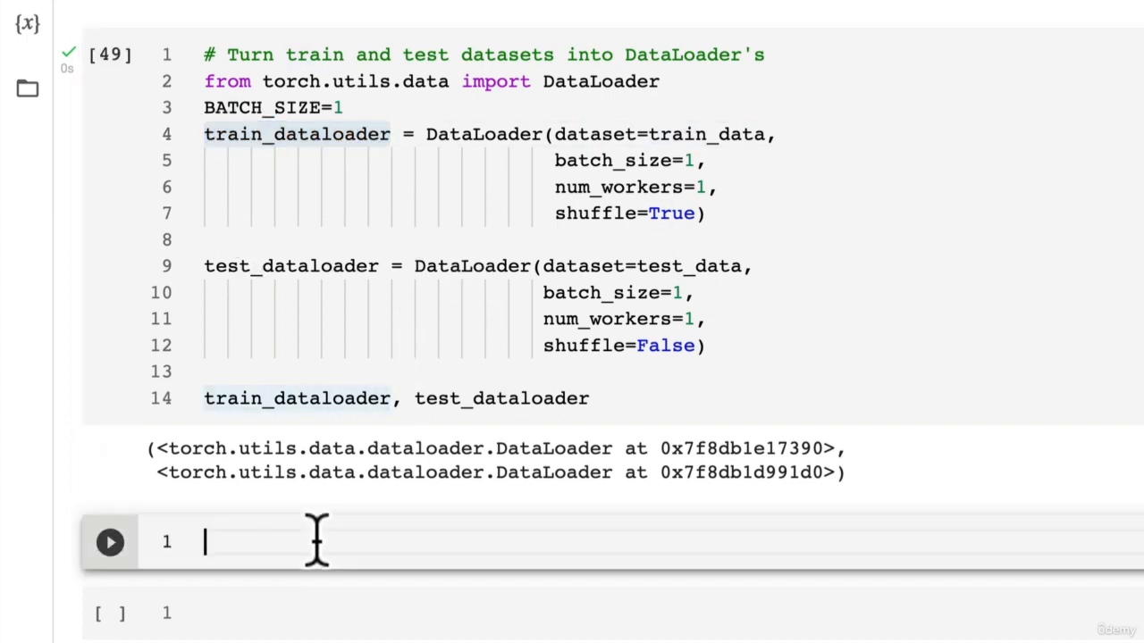
{"action": "type", "text": "len(train_dataloader), l"}
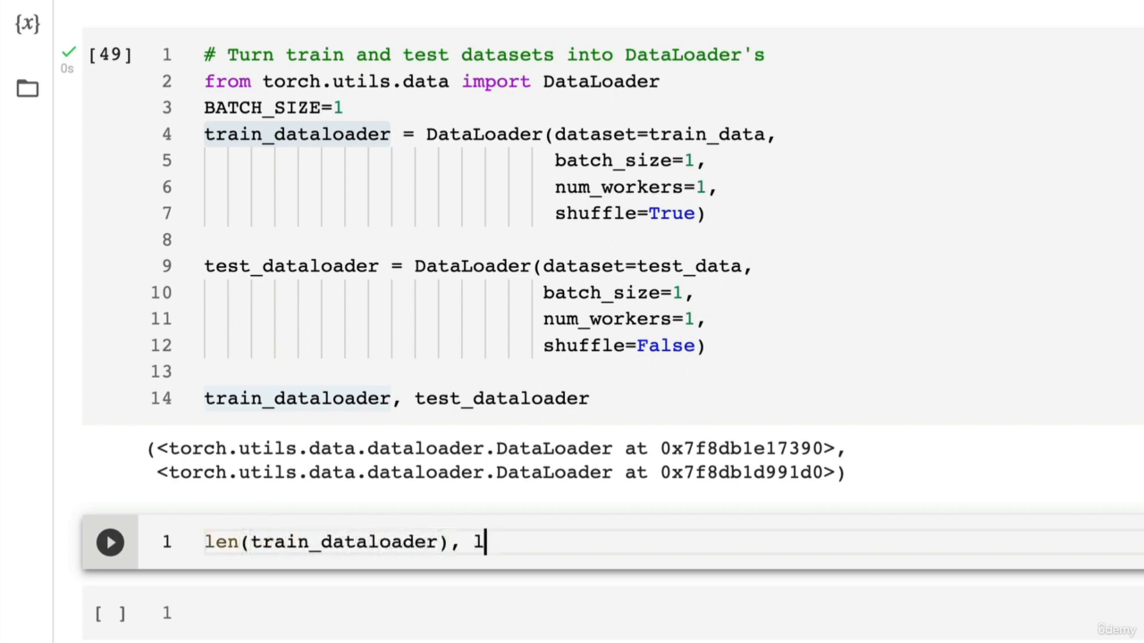
{"action": "type", "text": "en(te"}
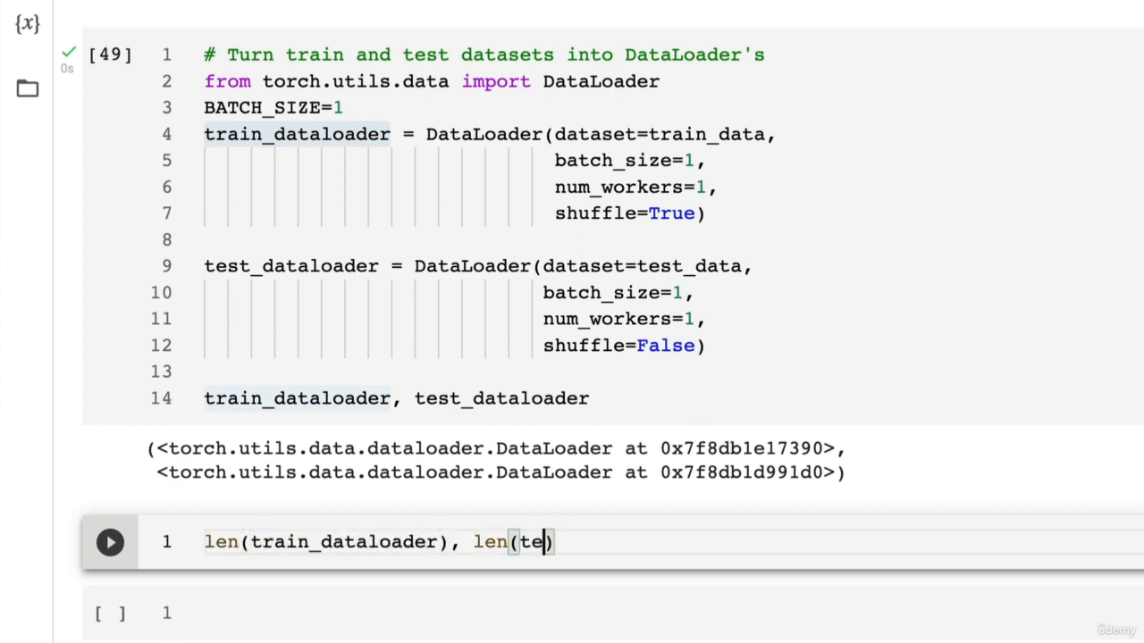
{"action": "type", "text": "st_dataloader"}
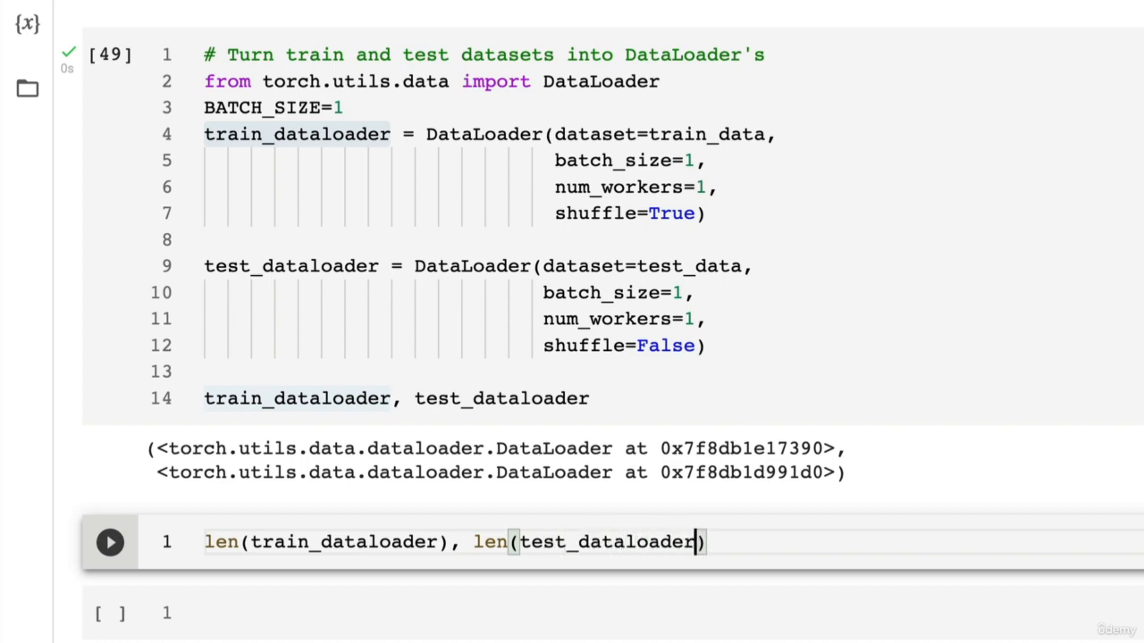
{"action": "left_click", "coordinate": [109, 543]}
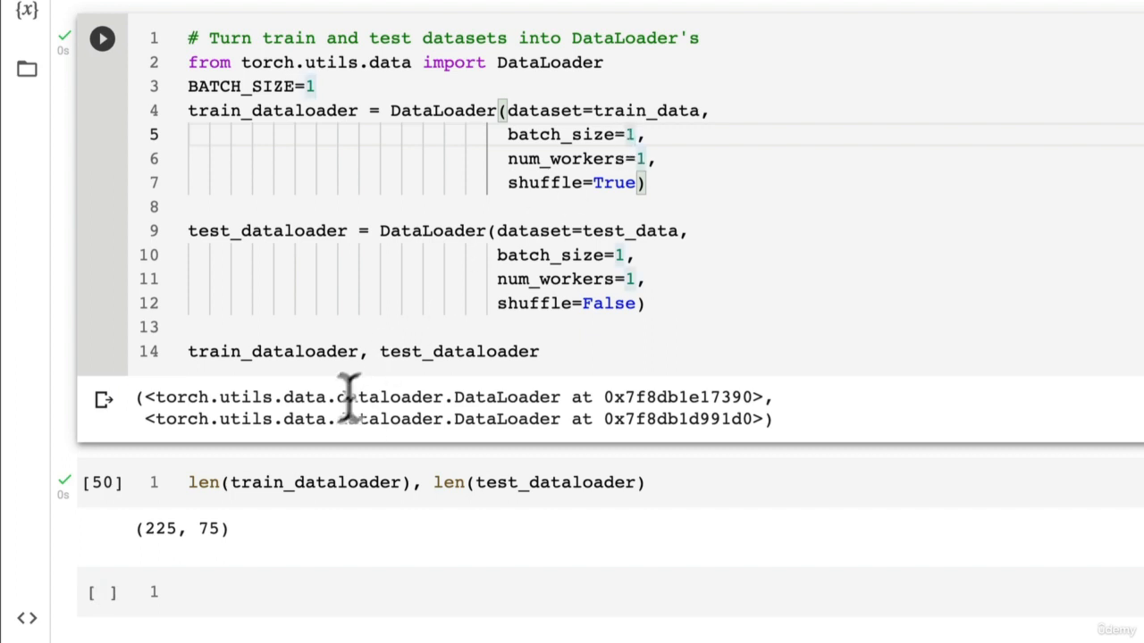
Add a cell with len(train_data), len(test_data) to show the dataset lengths 225 and 75.
{"action": "type", "text": "len"}
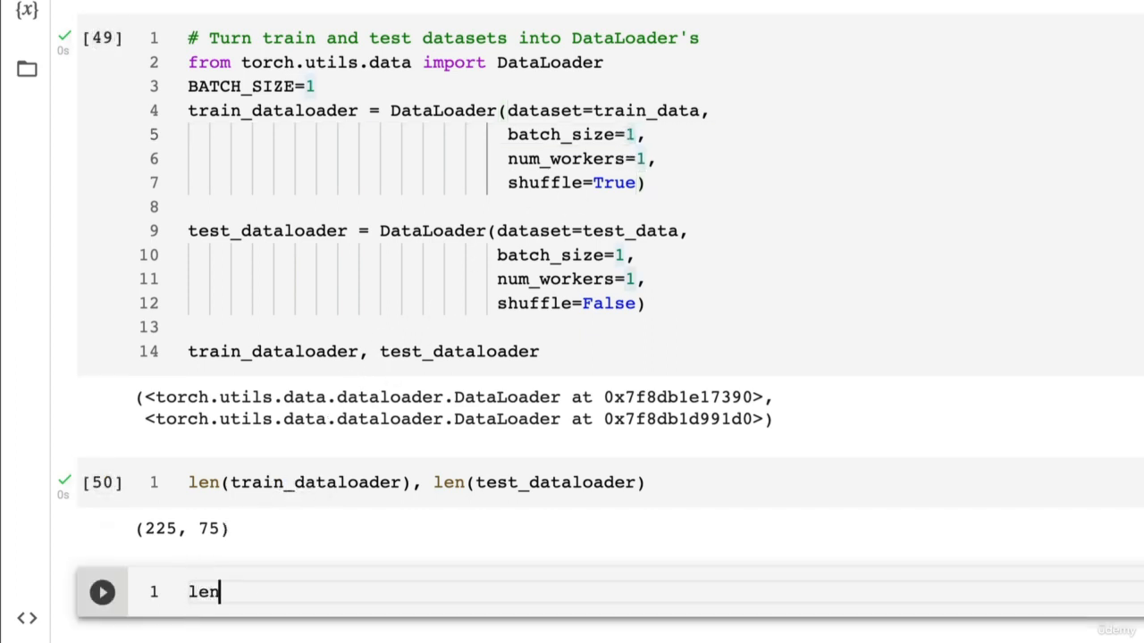
{"action": "type", "text": "(train_data), 1"}
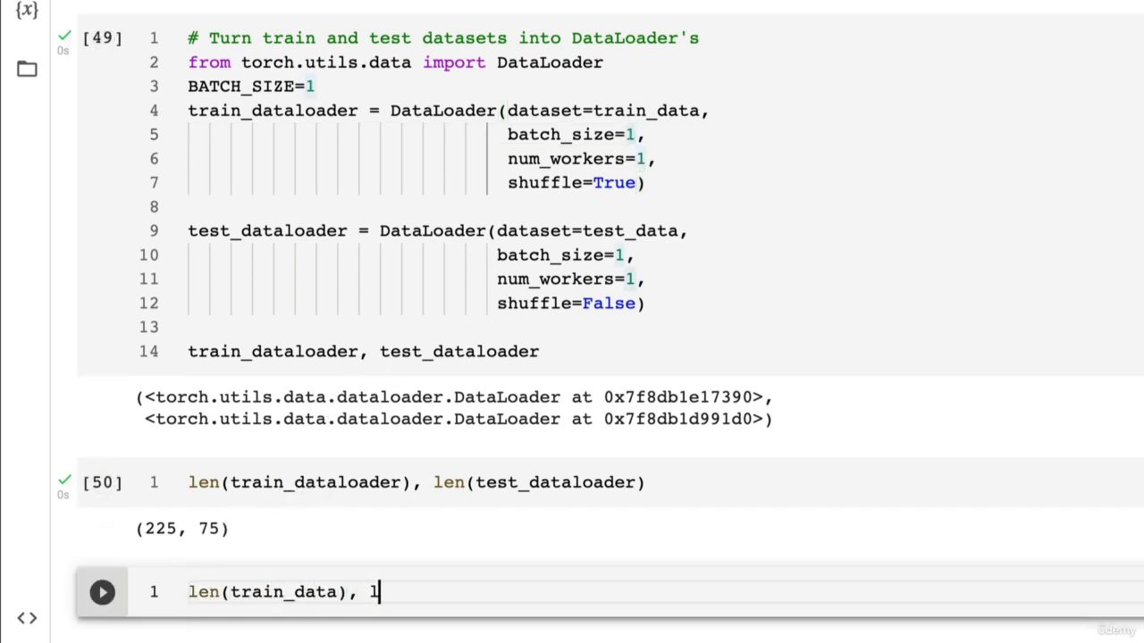
{"action": "type", "text": "en(test_data"}
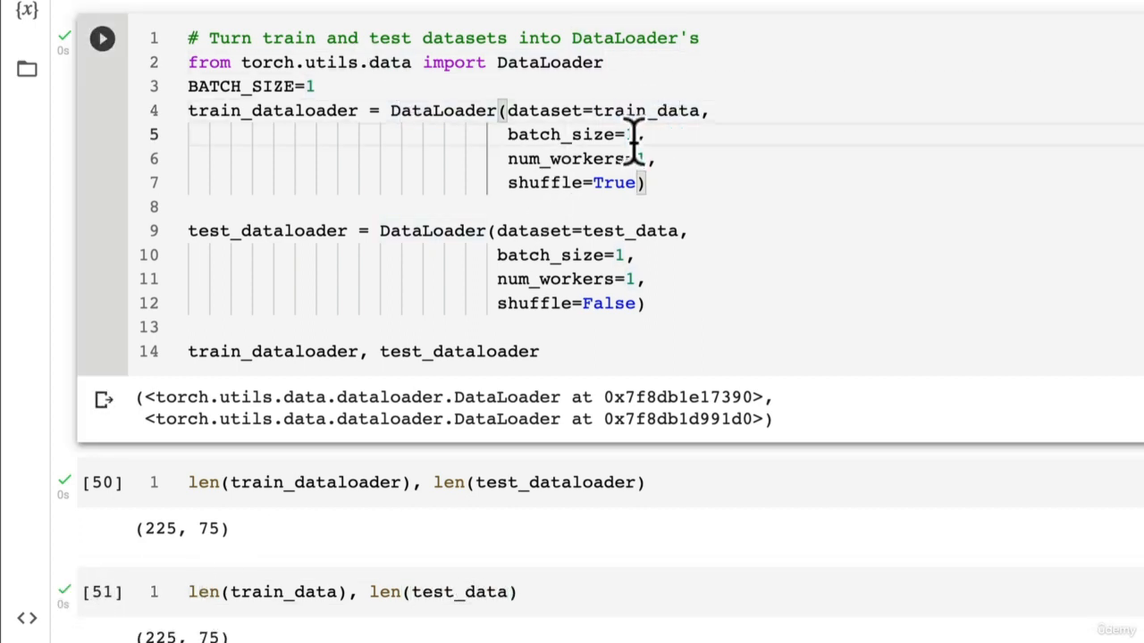
Pass batch_size=BATCH_SIZE in both DataLoader calls and rerun the length checks (225, 75).
{"action": "type", "text": "bATCH"}
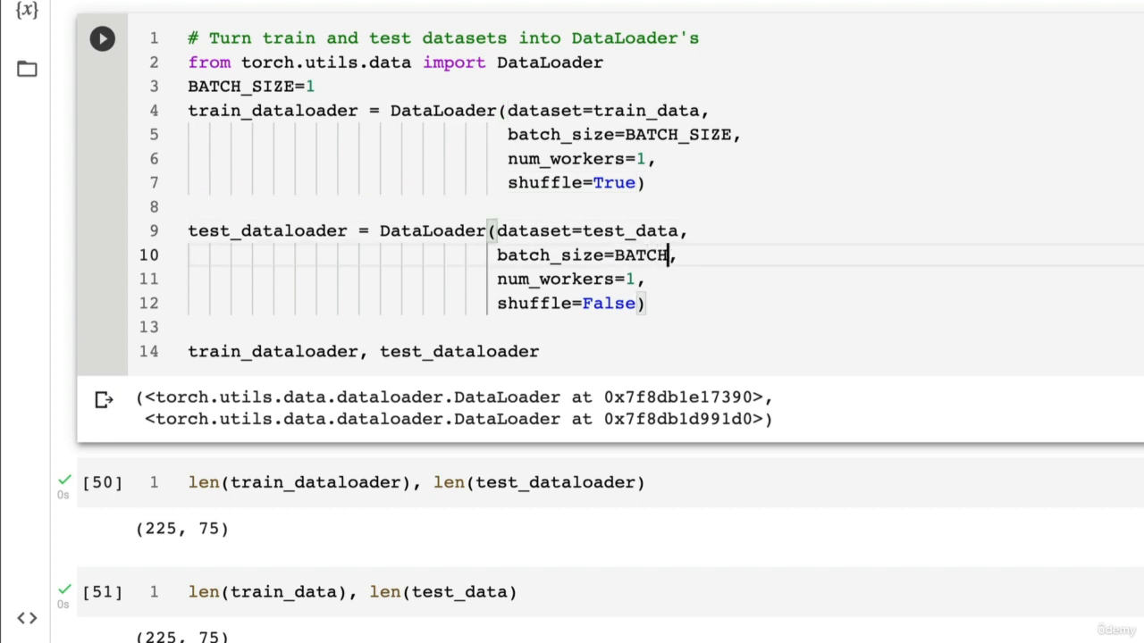
{"action": "type", "text": "_SIZE"}
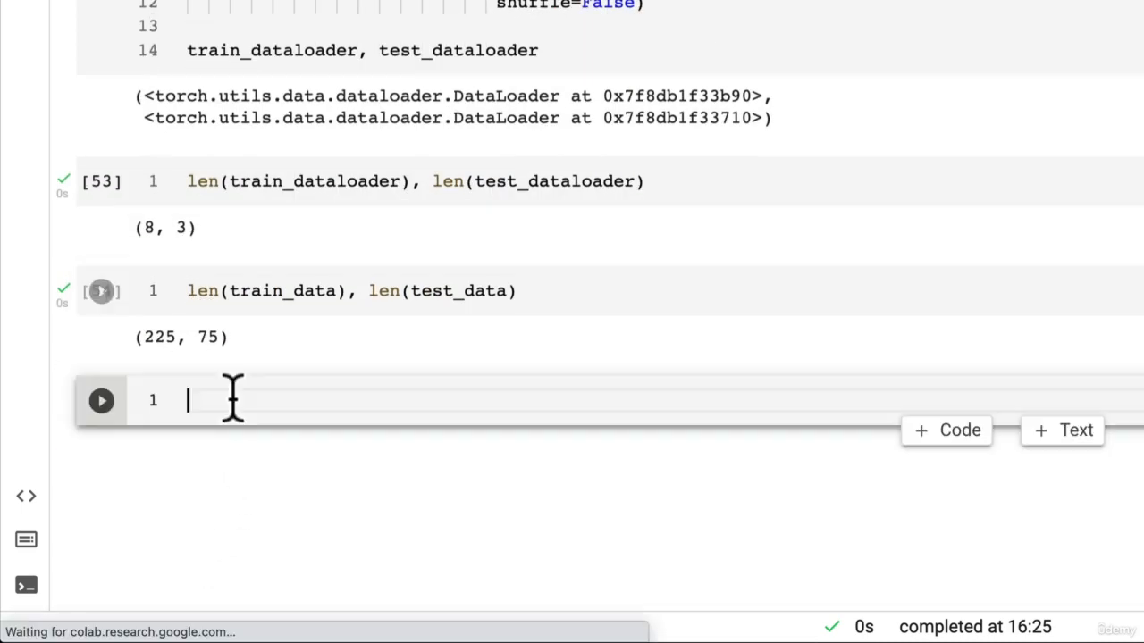
{"action": "type", "text": "225/3"}
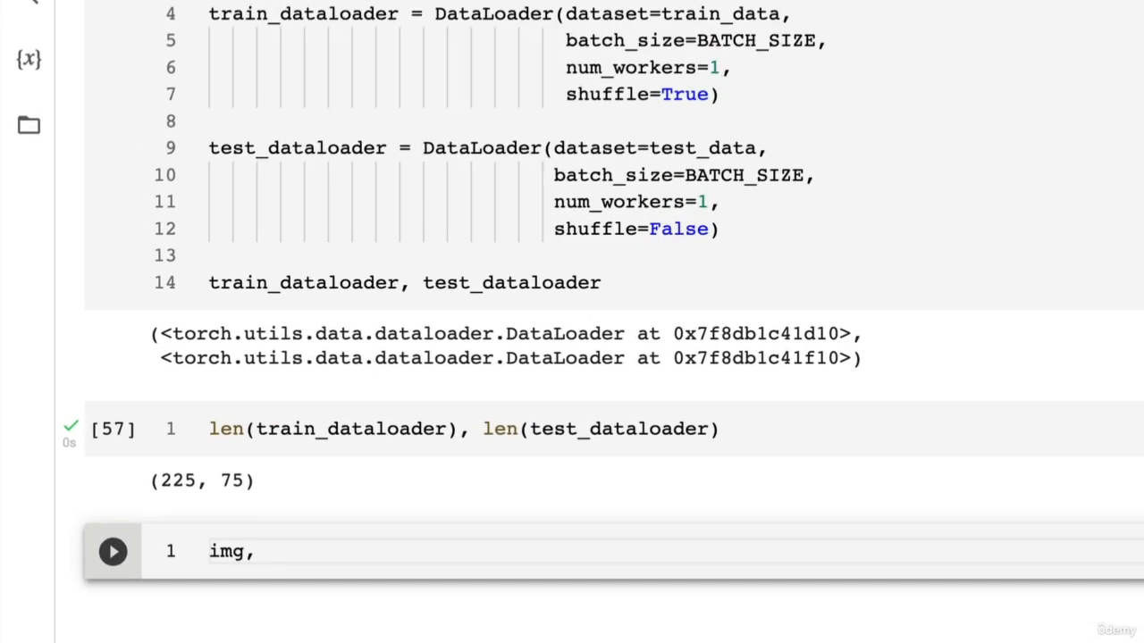
Write img, label = next(iter(train_dataloader)) with a comment that batch size will now be 1.
{"action": "type", "text": "label="}
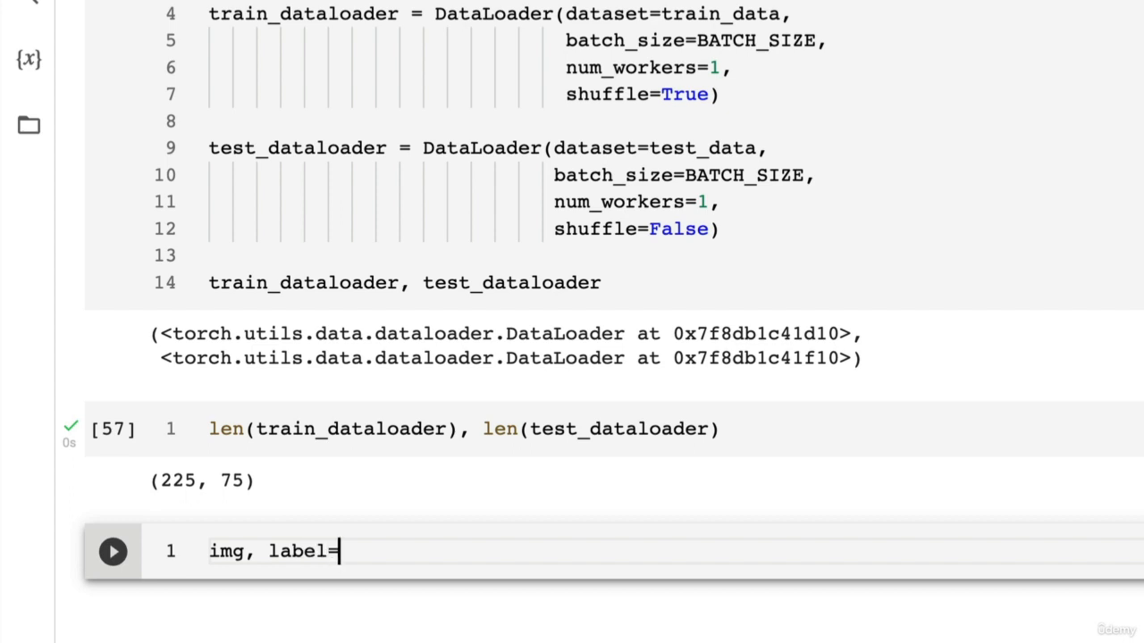
{"action": "type", "text": "next()"}
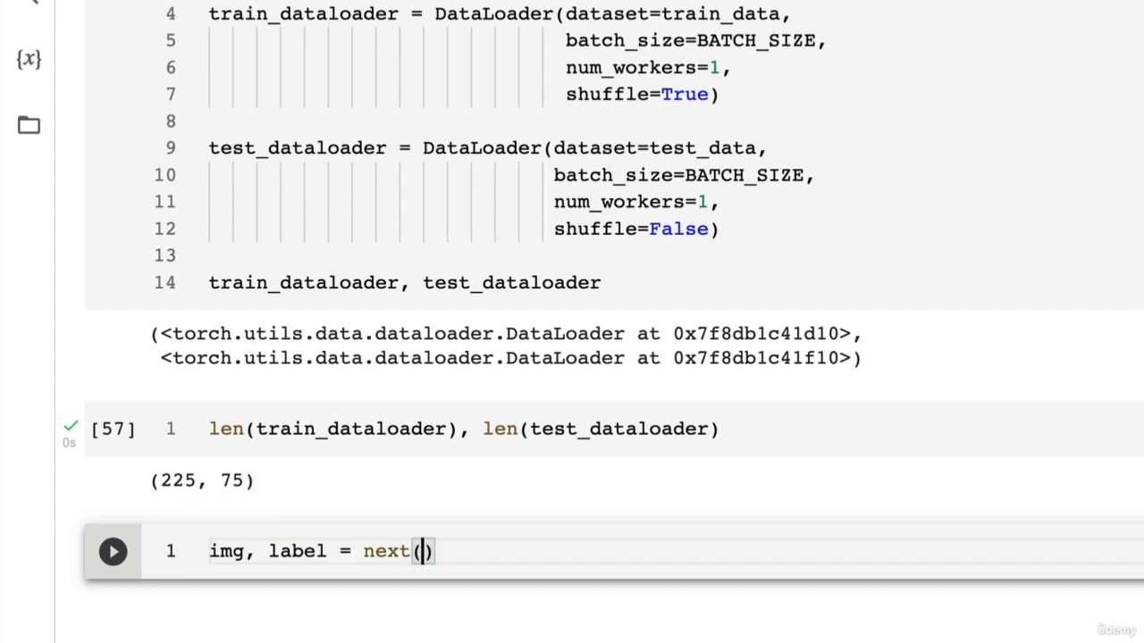
{"action": "type", "text": "iter(d"}
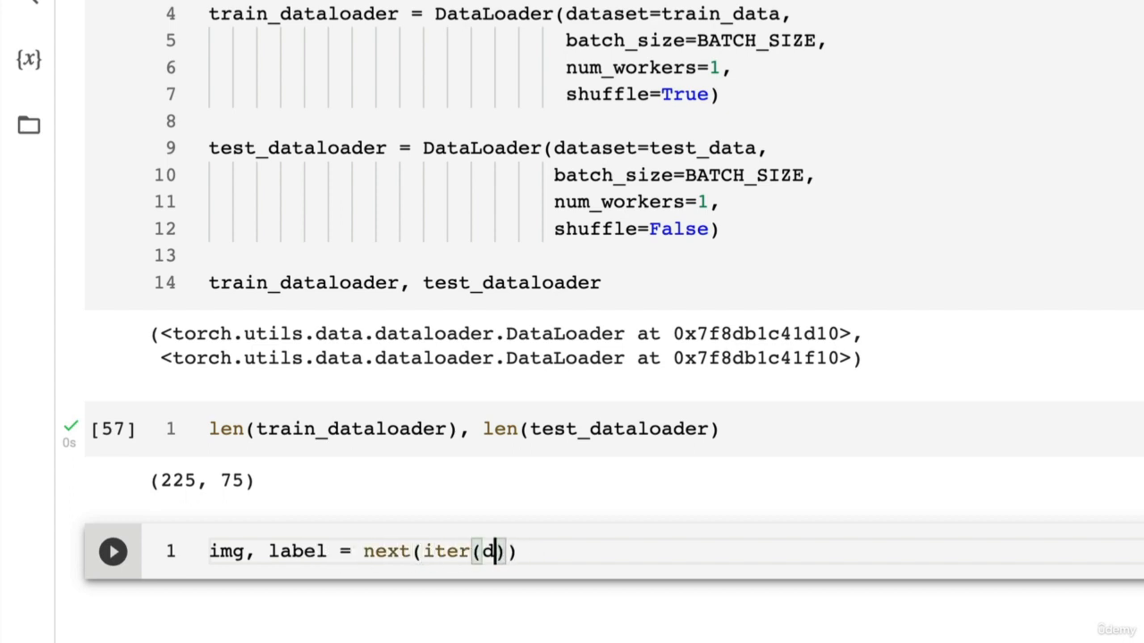
{"action": "type", "text": "rain_dat"}
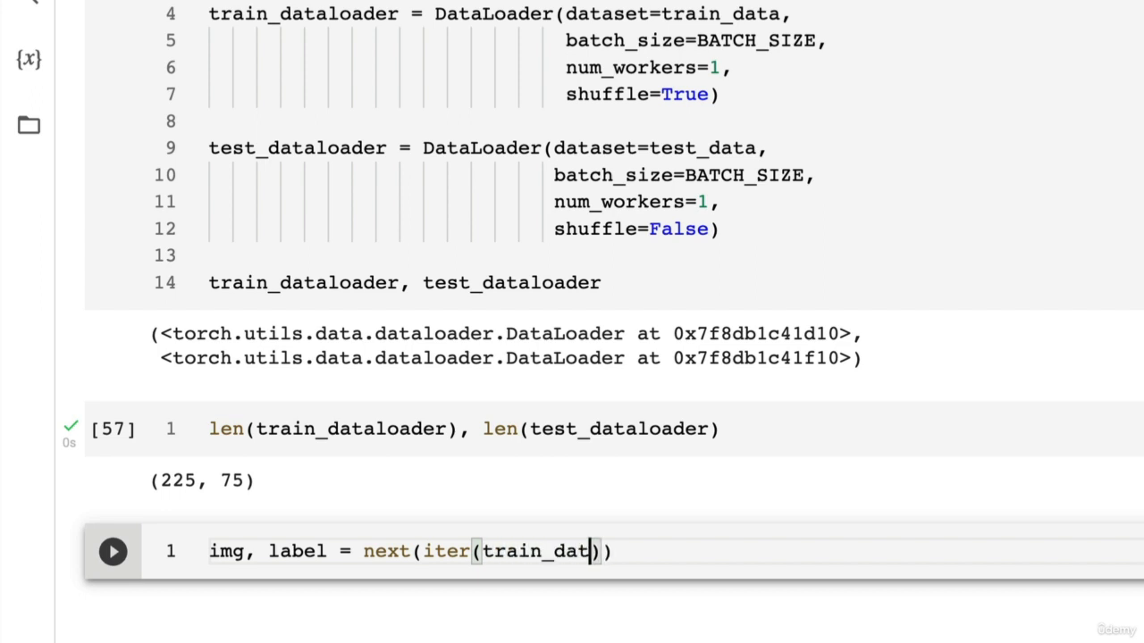
{"action": "type", "text": "aloader"}
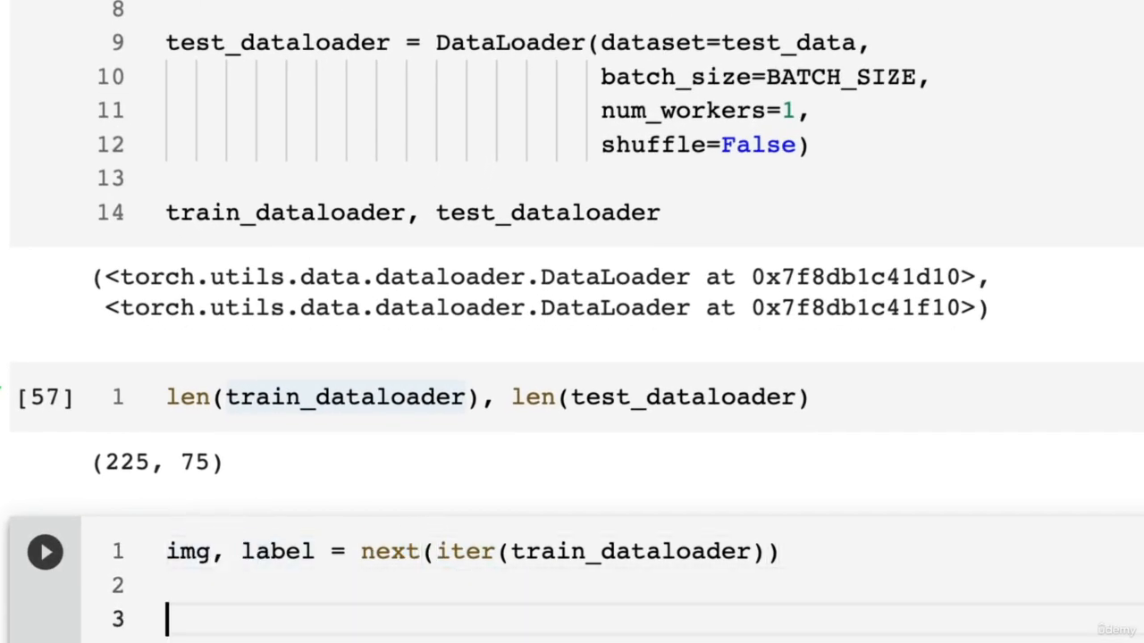
{"action": "type", "text": "# B"}
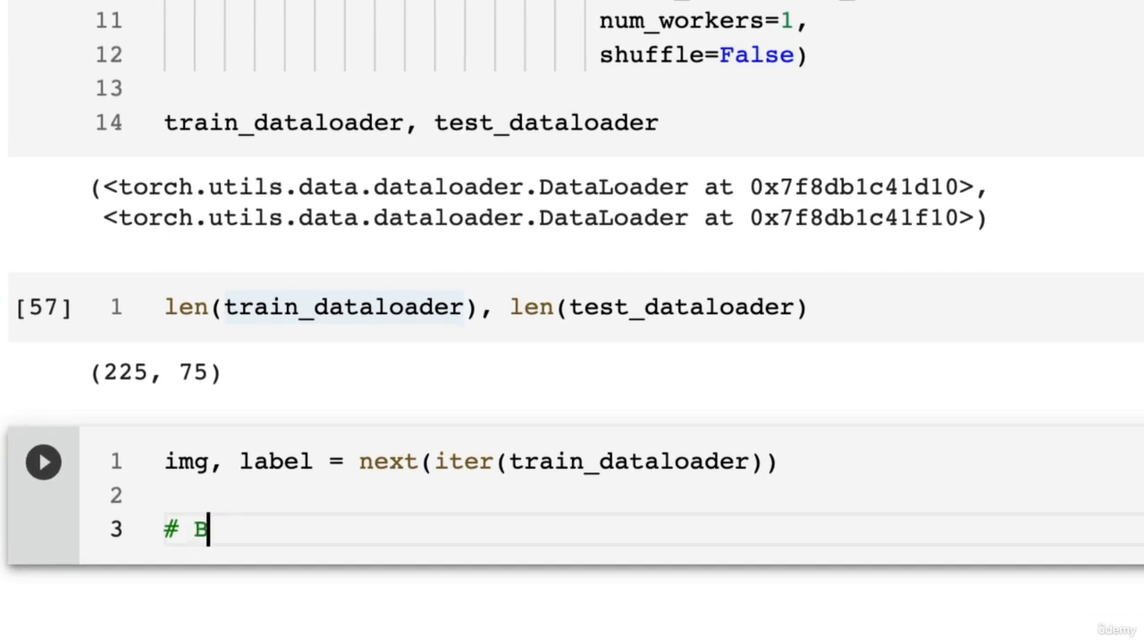
{"action": "type", "text": "atch size"}
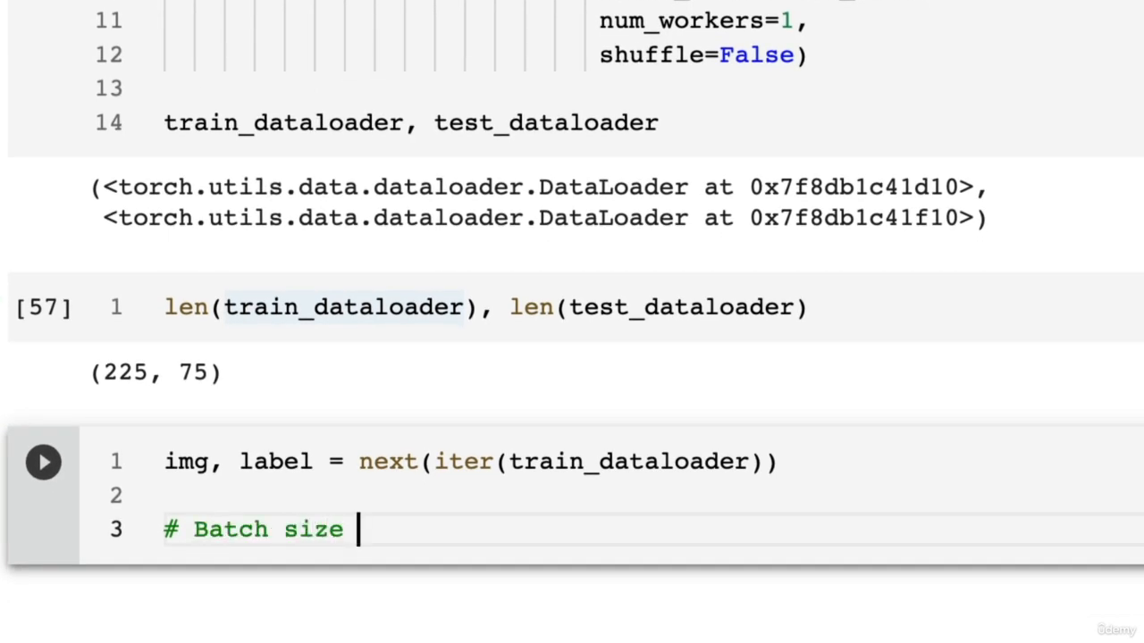
{"action": "type", "text": "will now be 1,"}
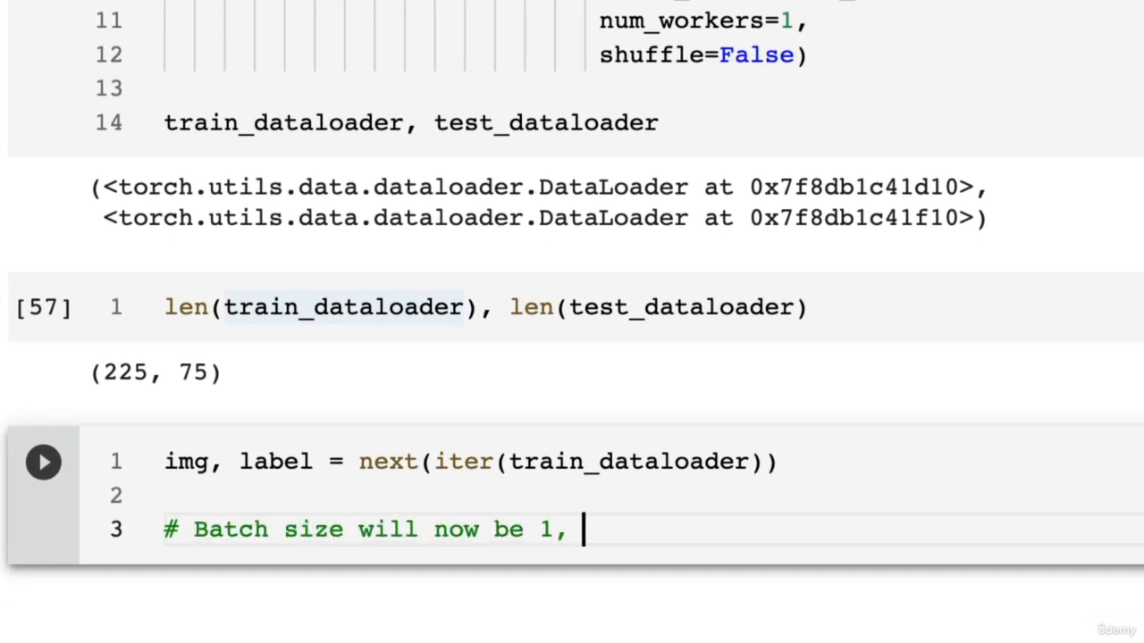
{"action": "type", "text": "you can change the"}
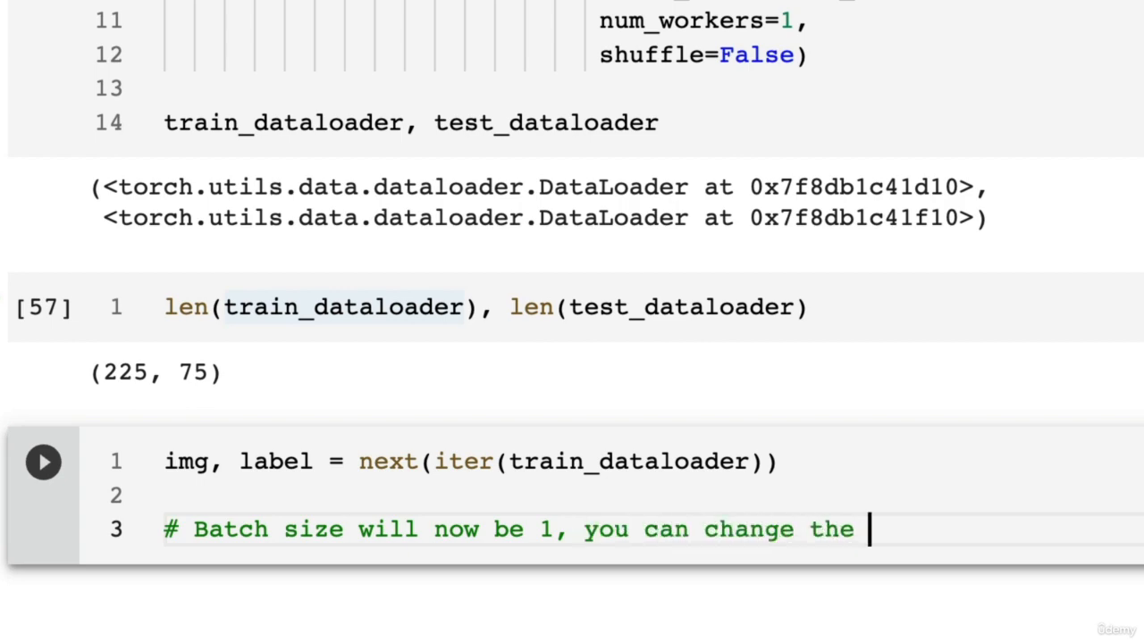
{"action": "type", "text": "batch size if you like"}
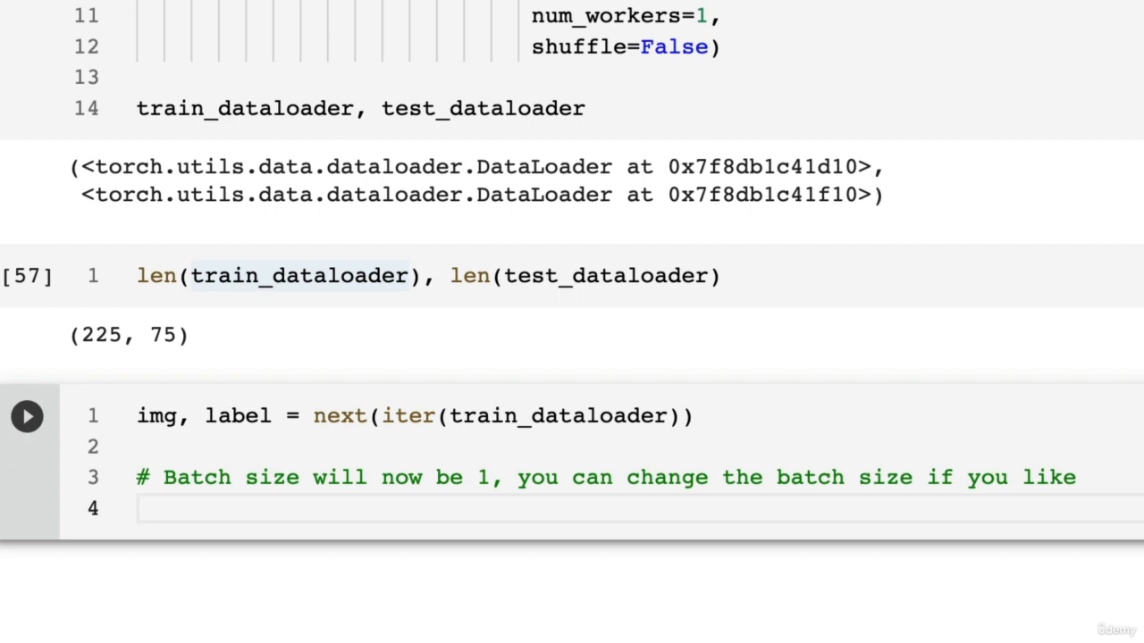
Print the image shape with f"{img.shape} -> [batch_size, color_channels, height, width]".
{"action": "type", "text": "print(f\"\")"}
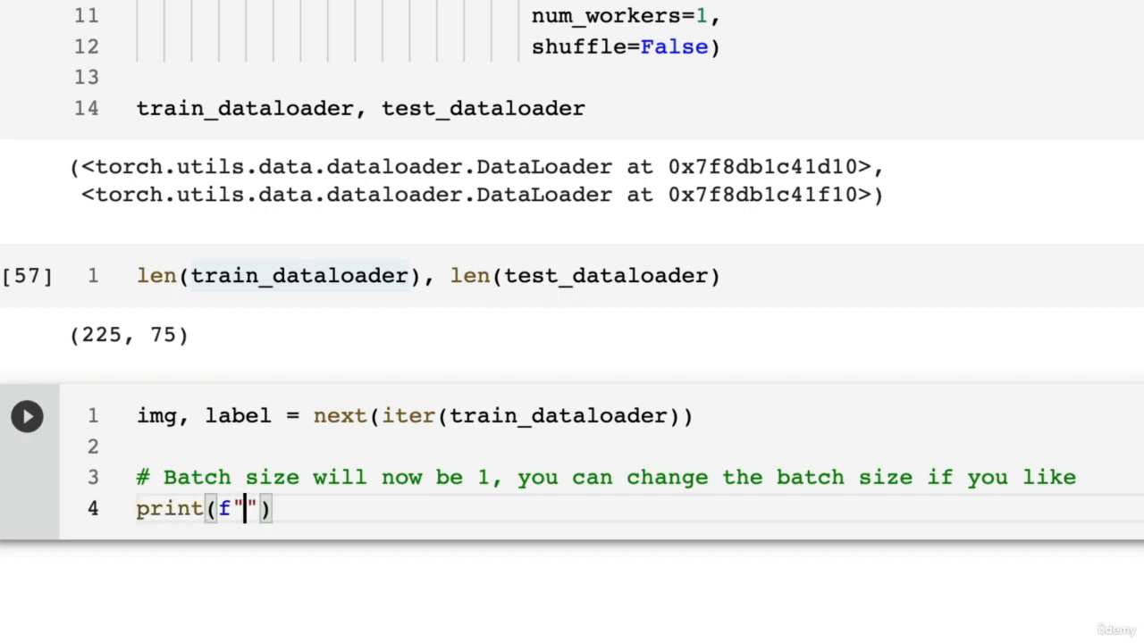
{"action": "type", "text": "Img"}
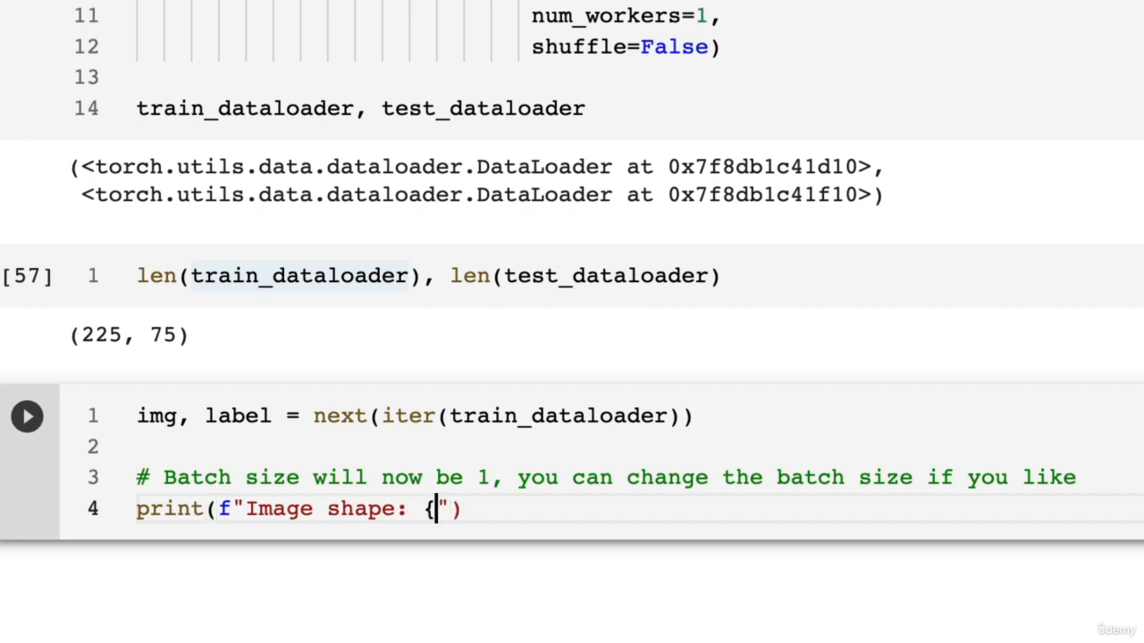
{"action": "type", "text": "img.s"}
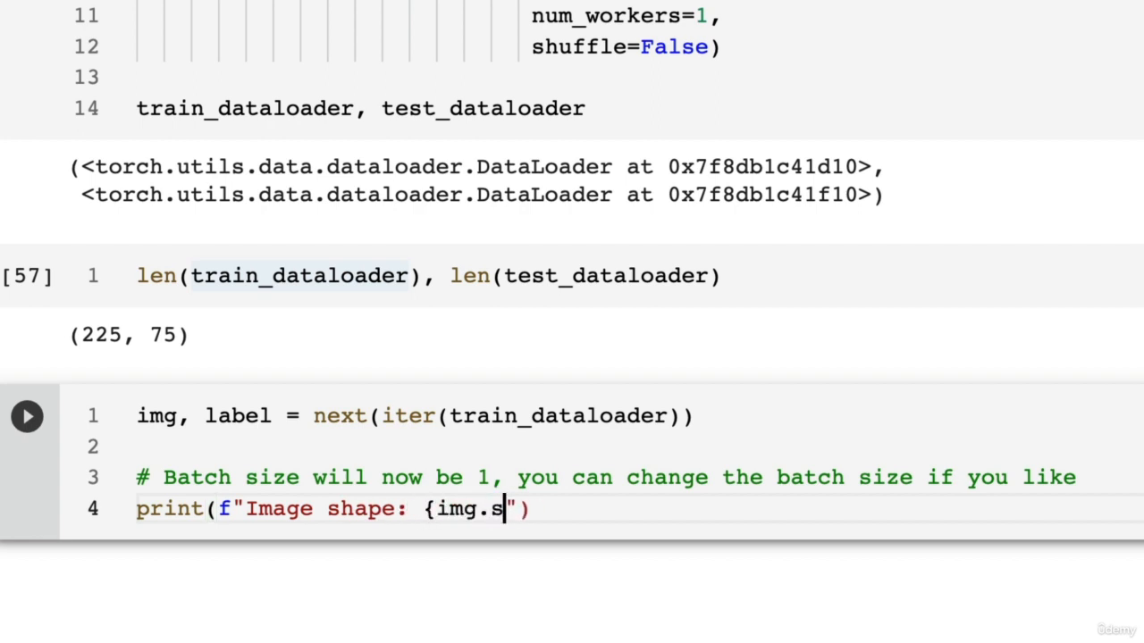
{"action": "type", "text": "hape},"}
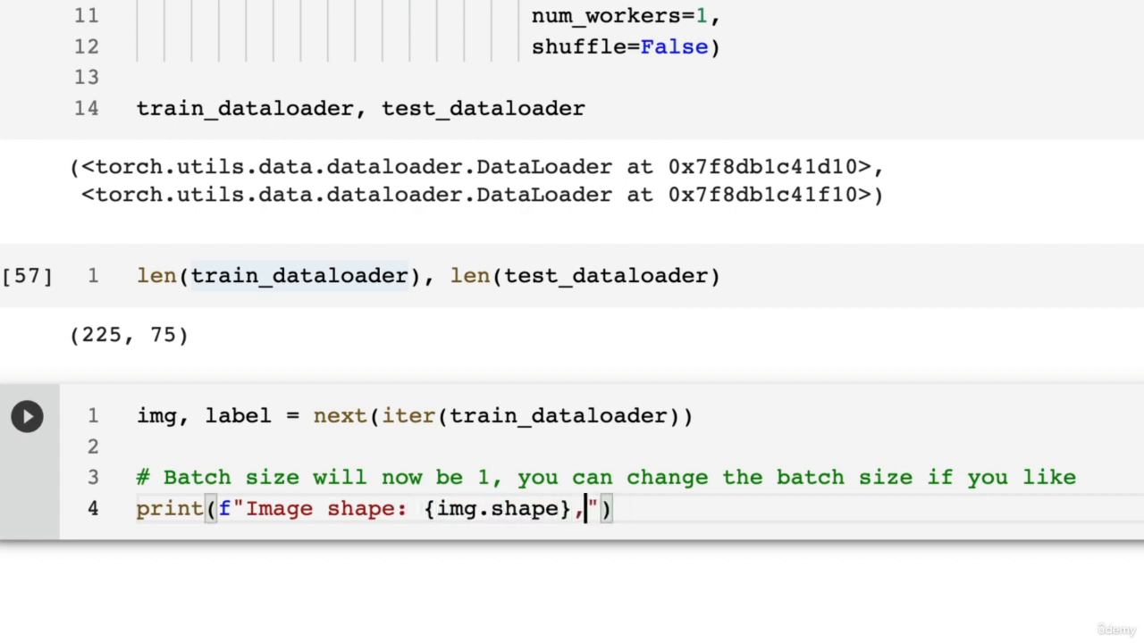
{"action": "type", "text": "->"}
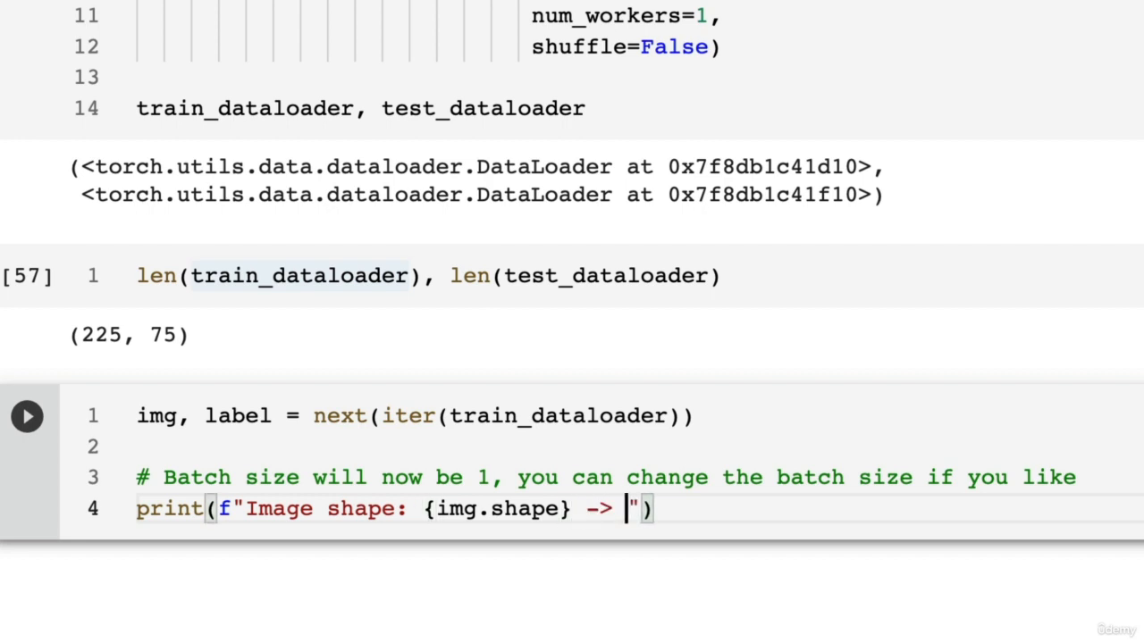
{"action": "type", "text": "[batch_size]"}
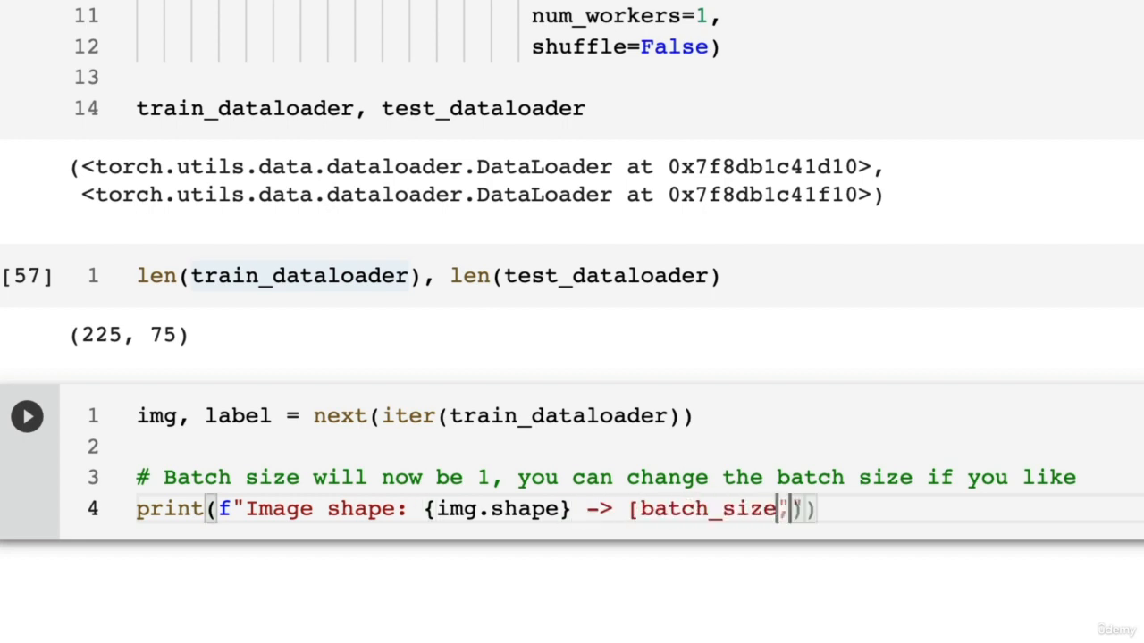
{"action": "scroll", "scroll_direction": "up", "scroll_amount": 3}
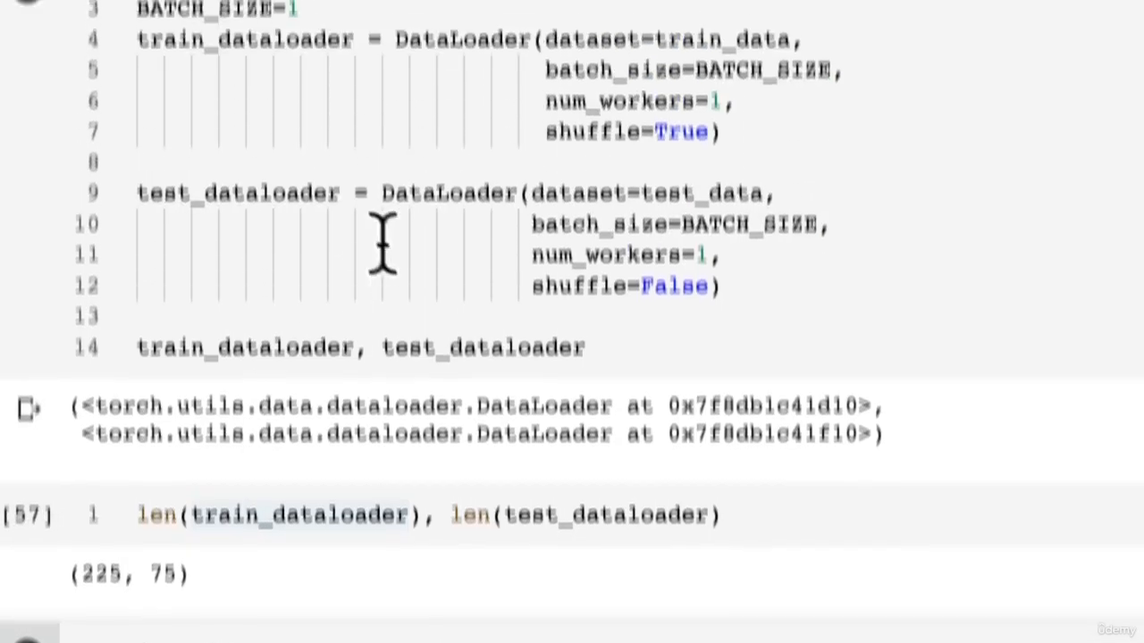
{"action": "scroll", "scroll_direction": "down", "scroll_amount": 3}
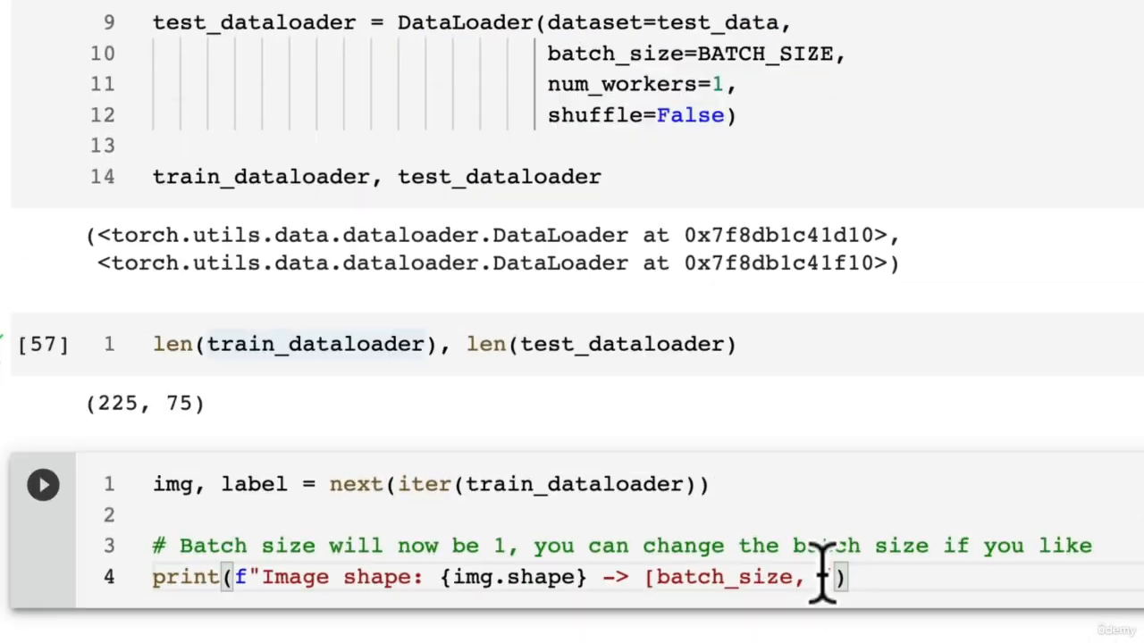
{"action": "type", "text": "color_channels,"}
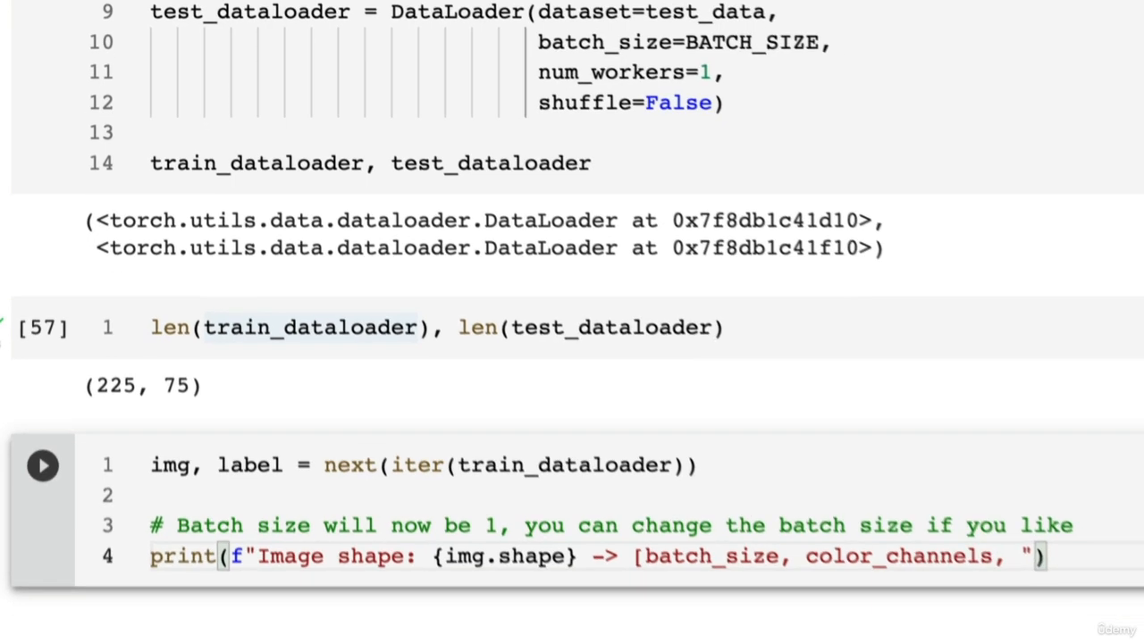
{"action": "type", "text": "height, width]"}
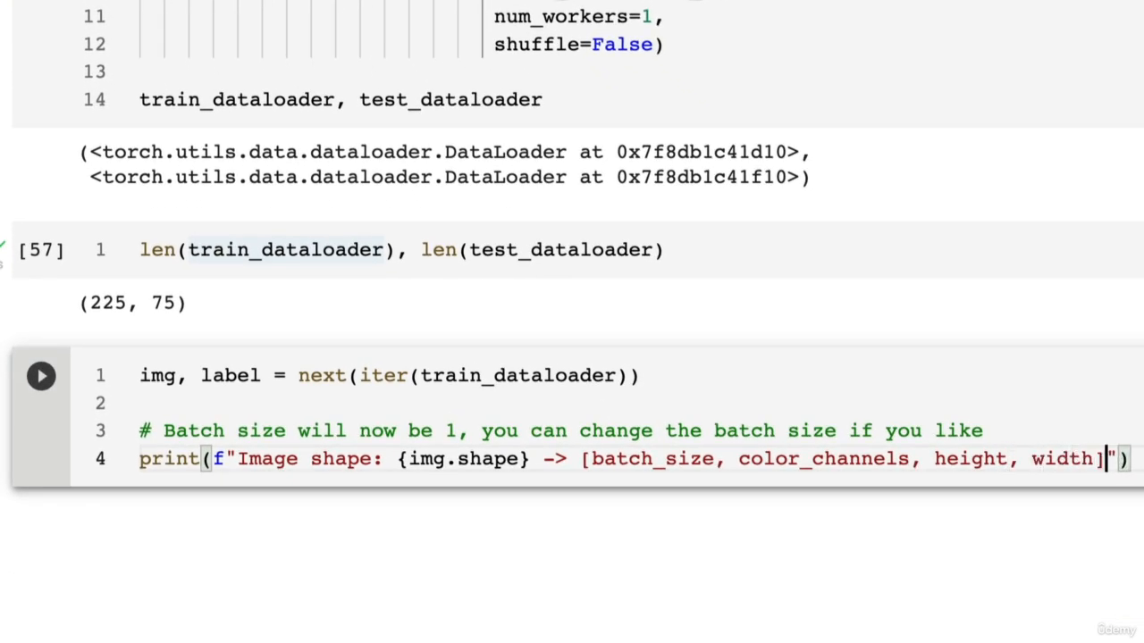
Print f"Label shape: {label.shape}" and run the cell.
{"action": "type", "text": "print"}
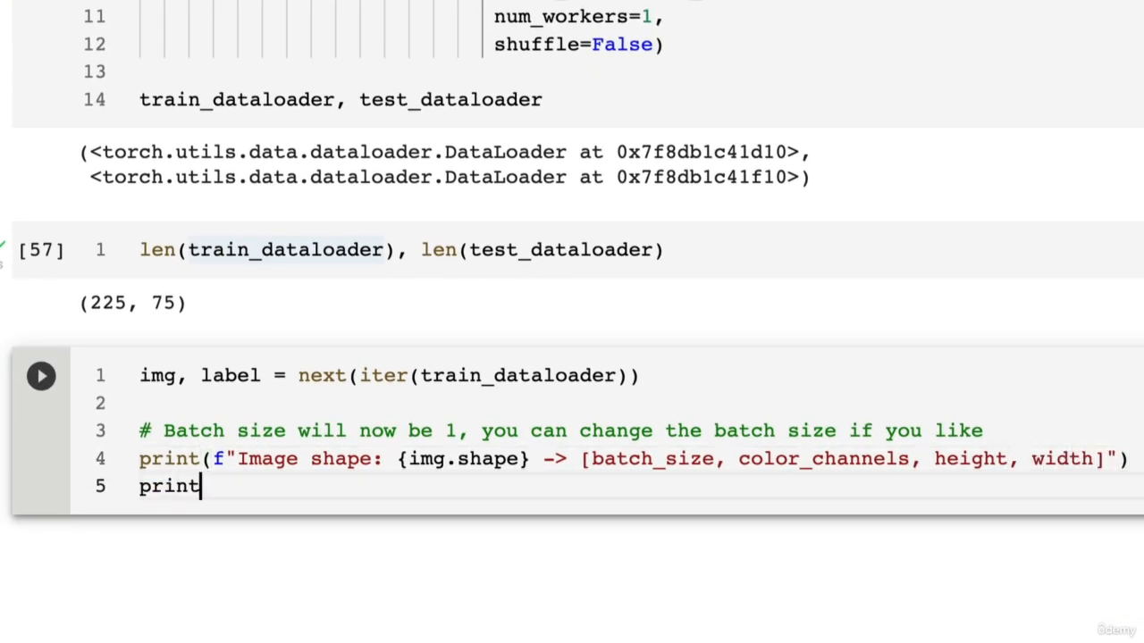
{"action": "type", "text": "(f\""}
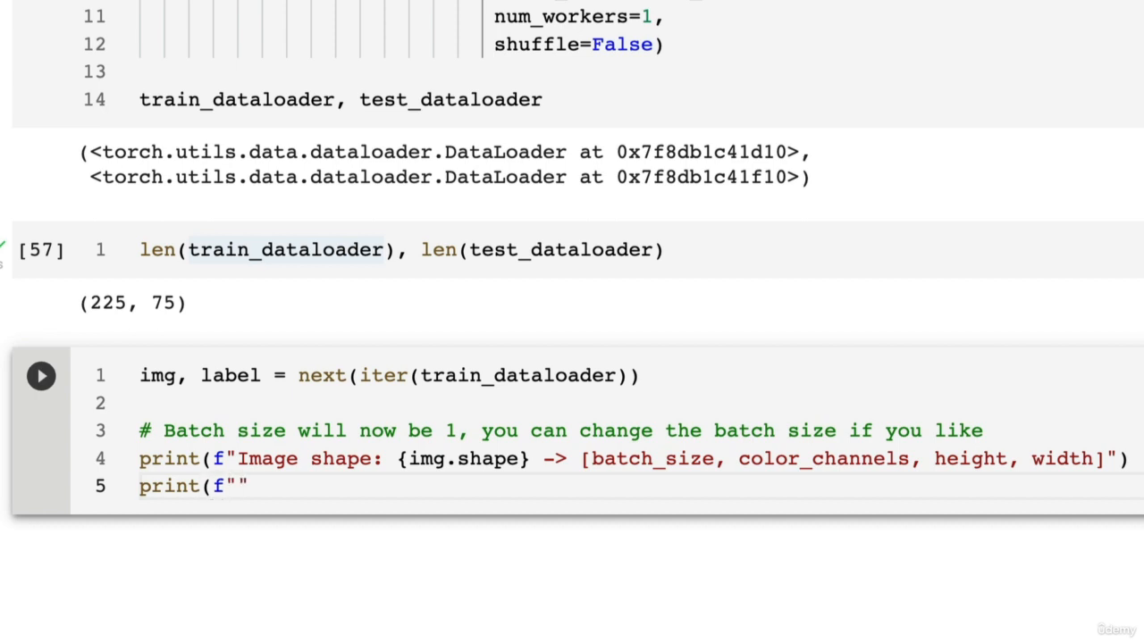
{"action": "type", "text": "Label shape"}
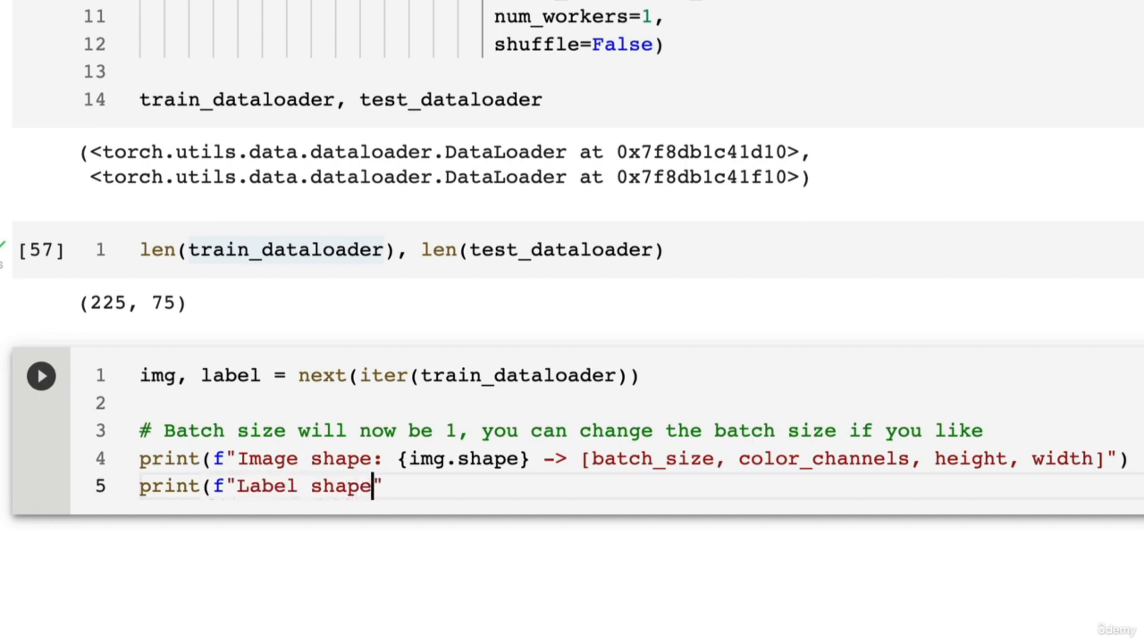
{"action": "type", "text": ": {label"}
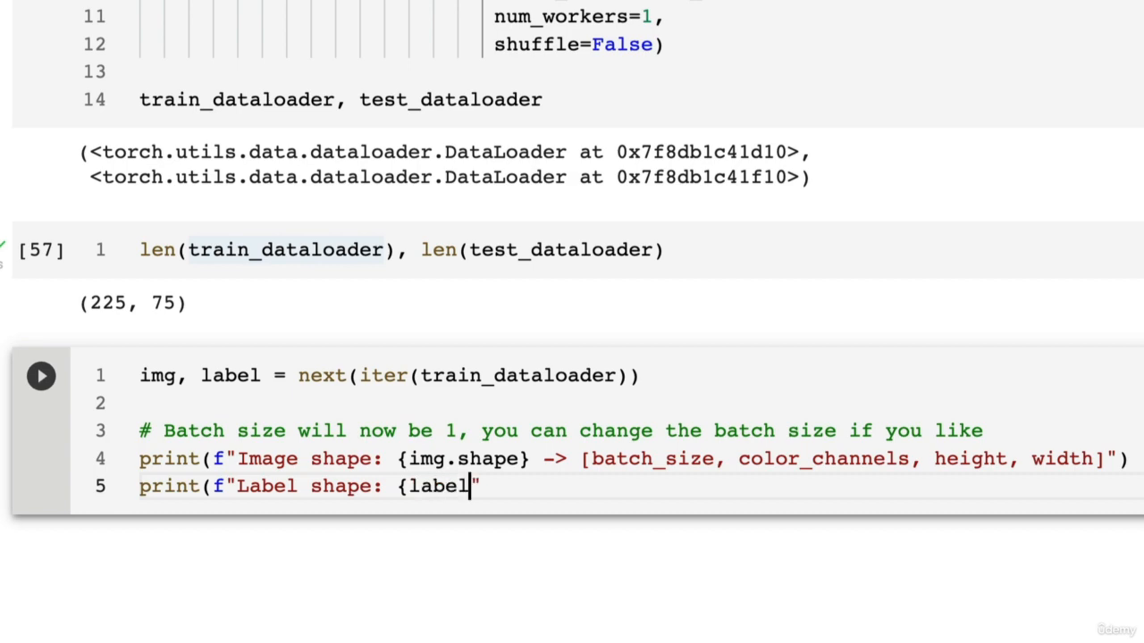
{"action": "type", "text": ".shape}"}
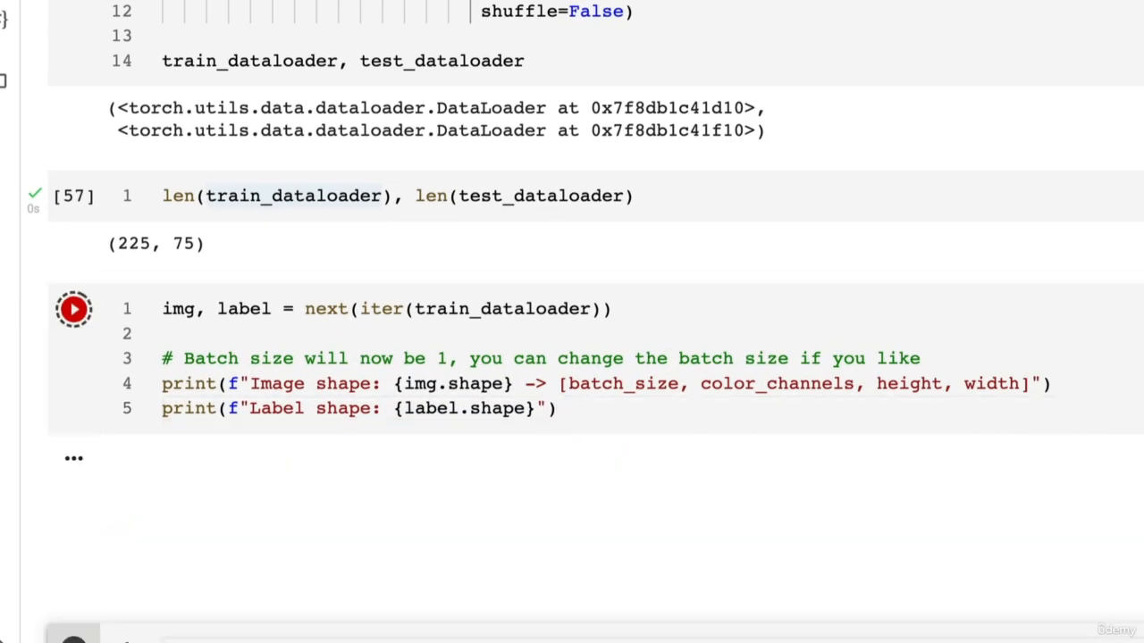
Read the output: image shape torch.Size([1, 3, 64, 64]) and label shape torch.Size([1]).
{"action": "left_click", "coordinate": [73, 309]}
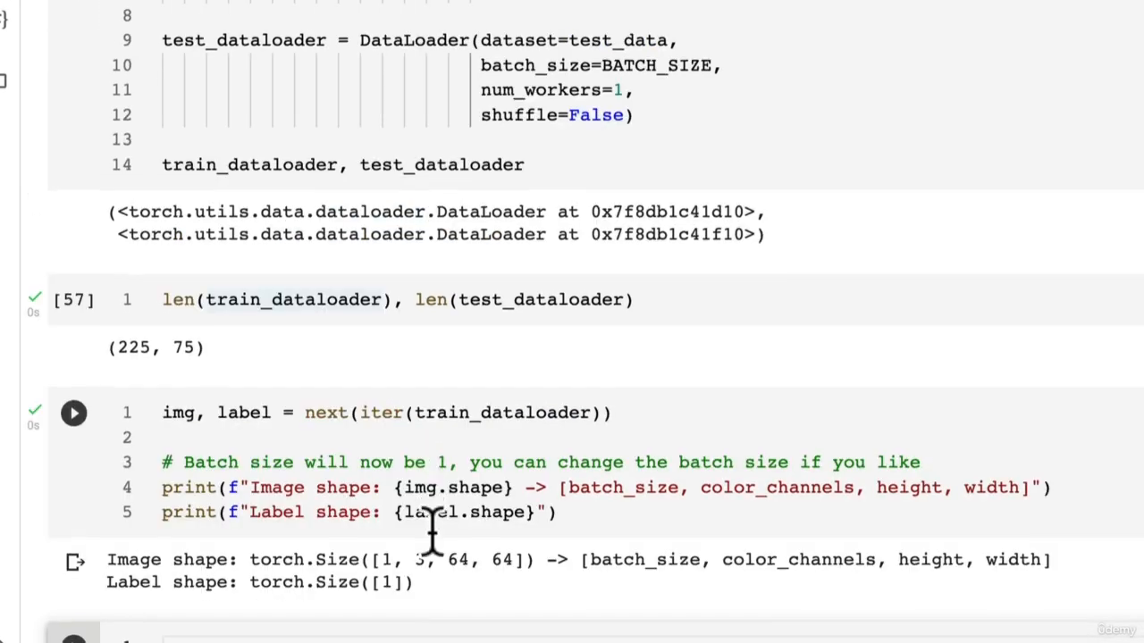
{"action": "scroll", "scroll_direction": "down", "scroll_amount": 3}
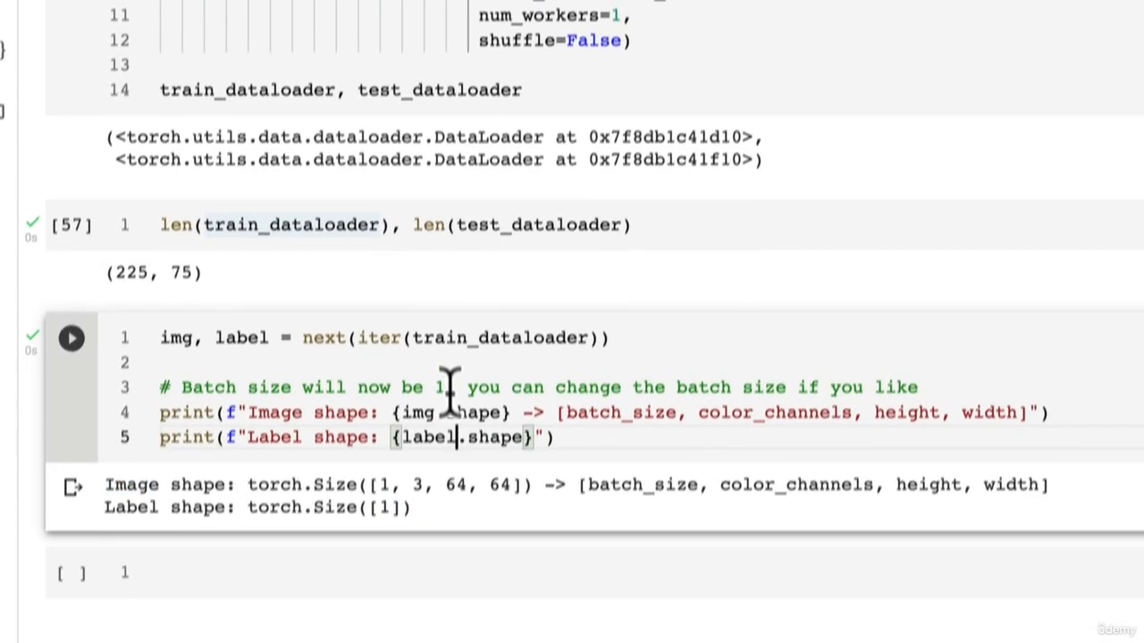
{"action": "scroll", "scroll_direction": "down", "scroll_amount": 3}
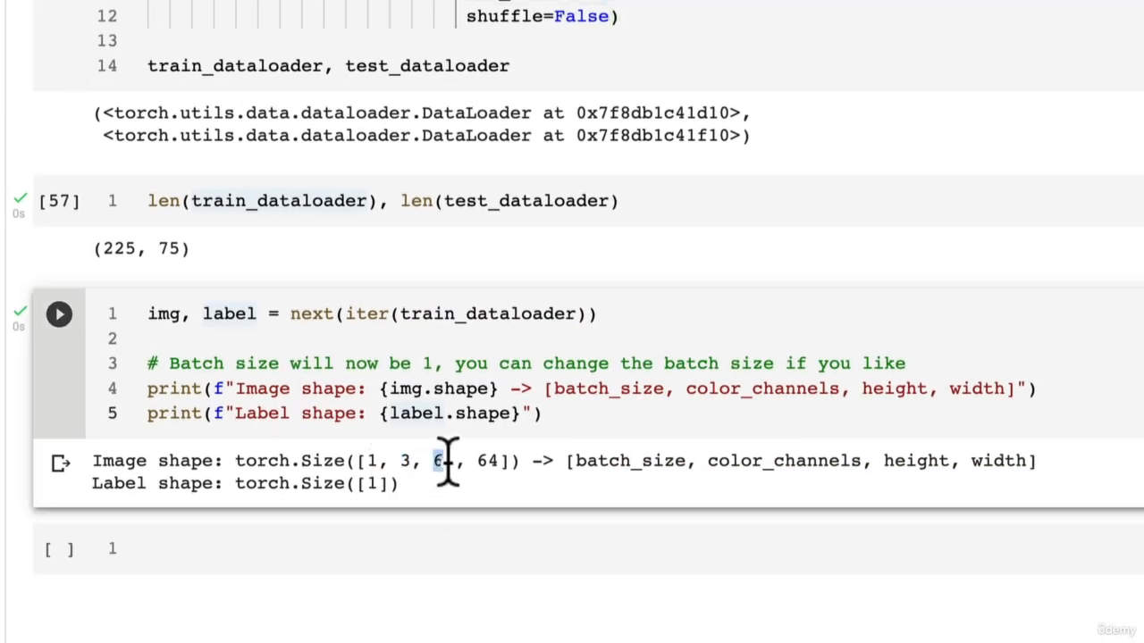
{"action": "scroll", "scroll_direction": "up", "scroll_amount": 3}
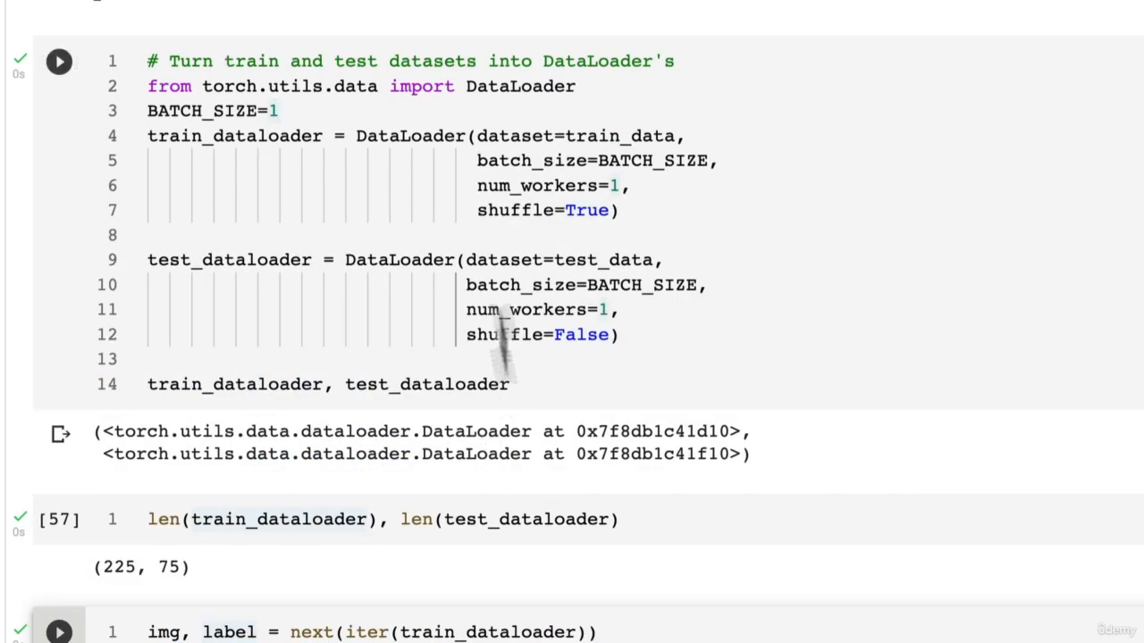
Run the loaders with BATCH_SIZE=32 (8 and 3 batches, shape [32, 3, 64, 64]), then restore BATCH_SIZE=1 giving lengths 225 and 75.
{"action": "left_click", "coordinate": [59, 60]}
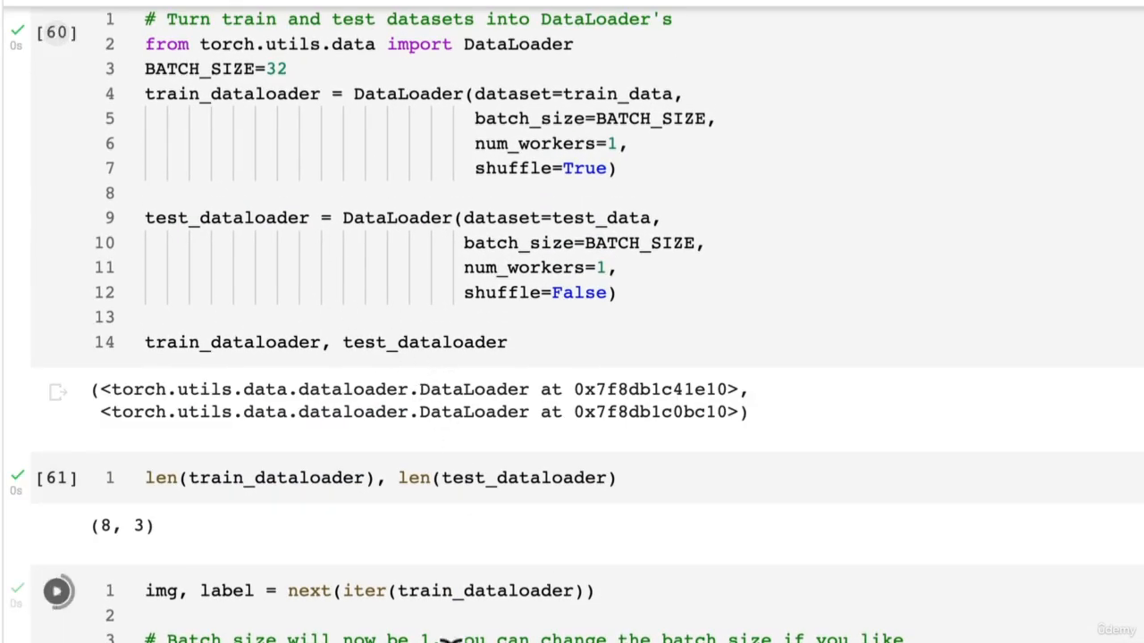
{"action": "scroll", "scroll_direction": "down", "scroll_amount": 3}
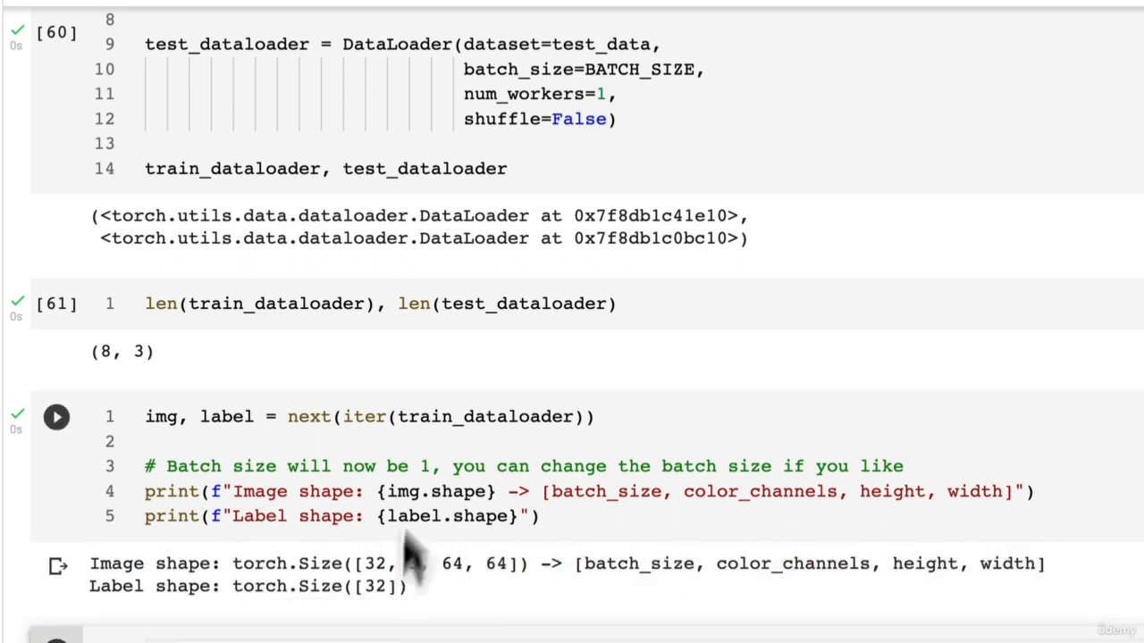
{"action": "scroll", "scroll_direction": "up", "scroll_amount": 3}
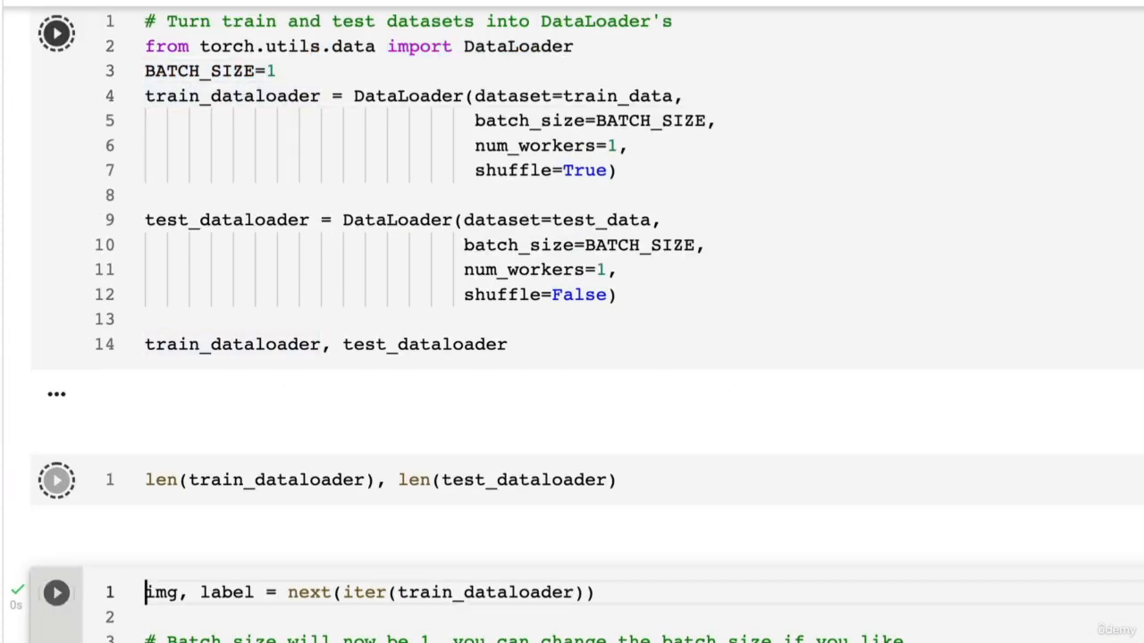
{"action": "left_click", "coordinate": [56, 32]}
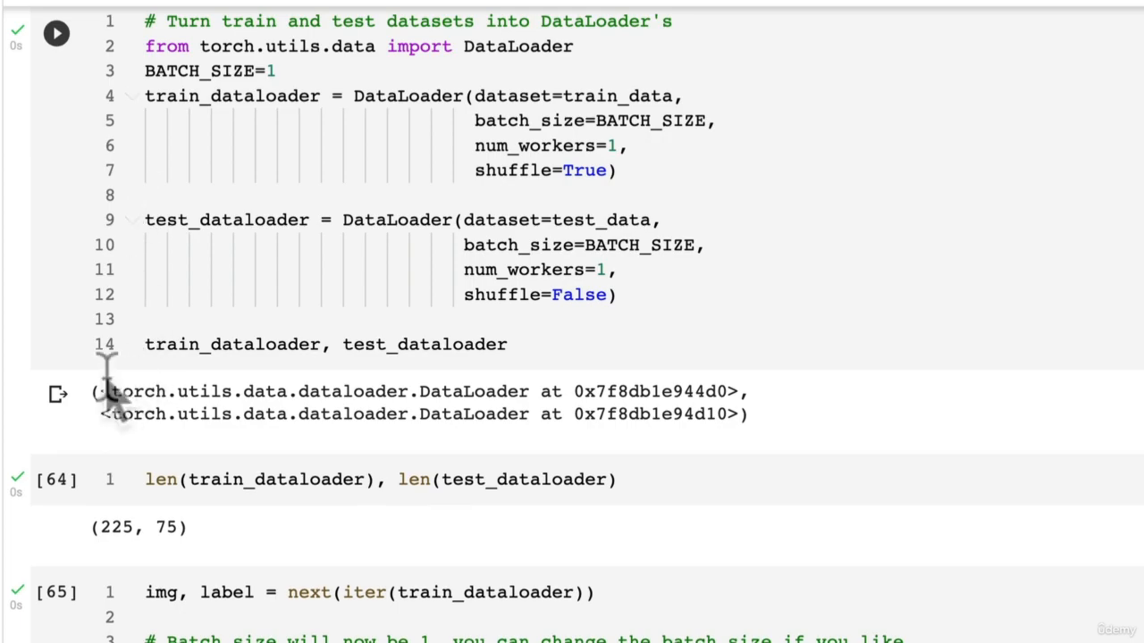
{"action": "scroll", "scroll_direction": "up", "scroll_amount": 3}
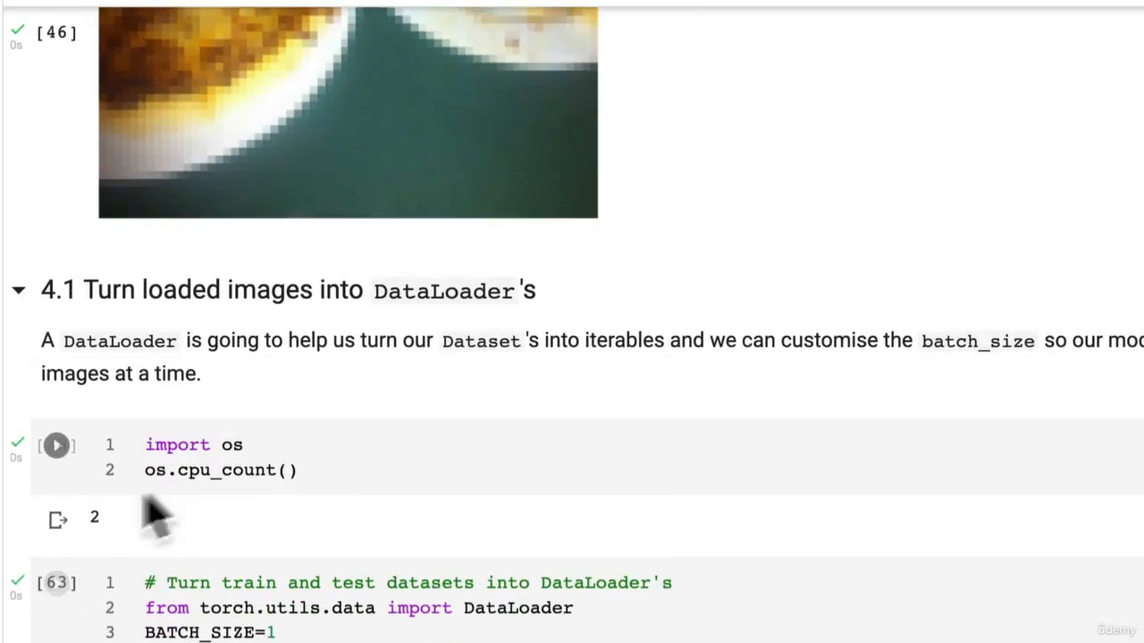
{"action": "scroll", "scroll_direction": "up", "scroll_amount": 3}
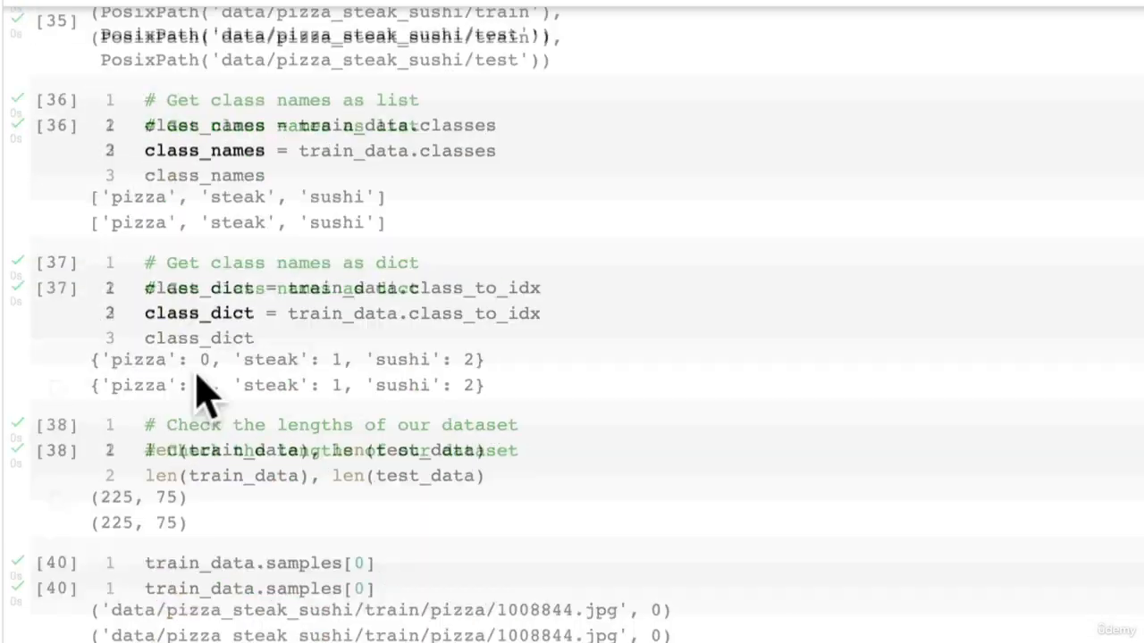
{"action": "scroll", "scroll_direction": "up", "scroll_amount": 3}
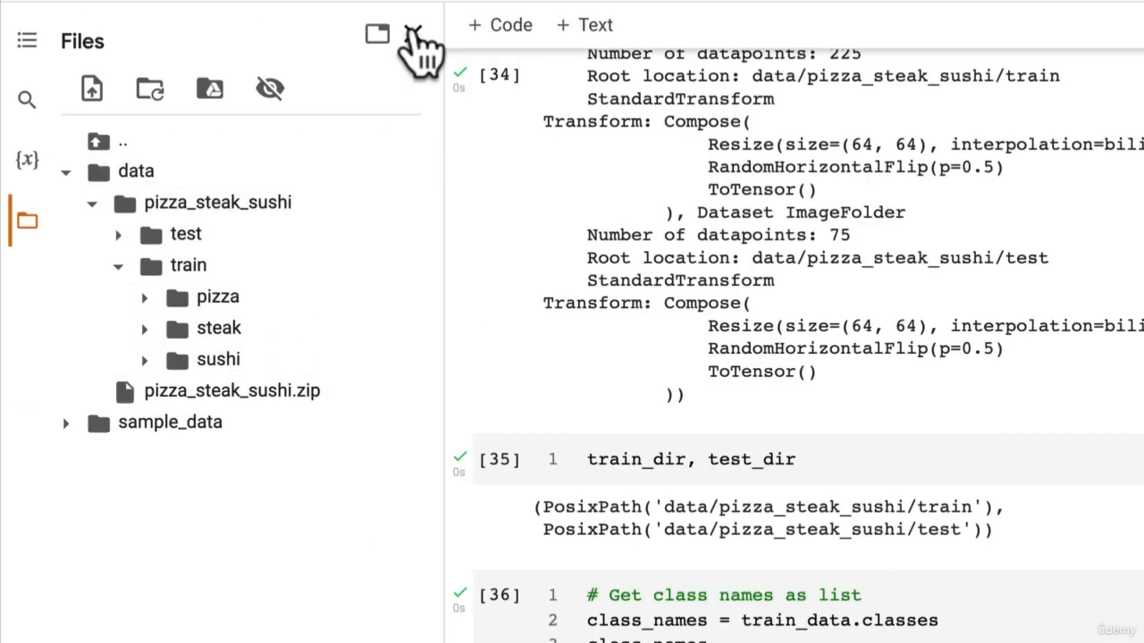
{"action": "left_click", "coordinate": [375, 34]}
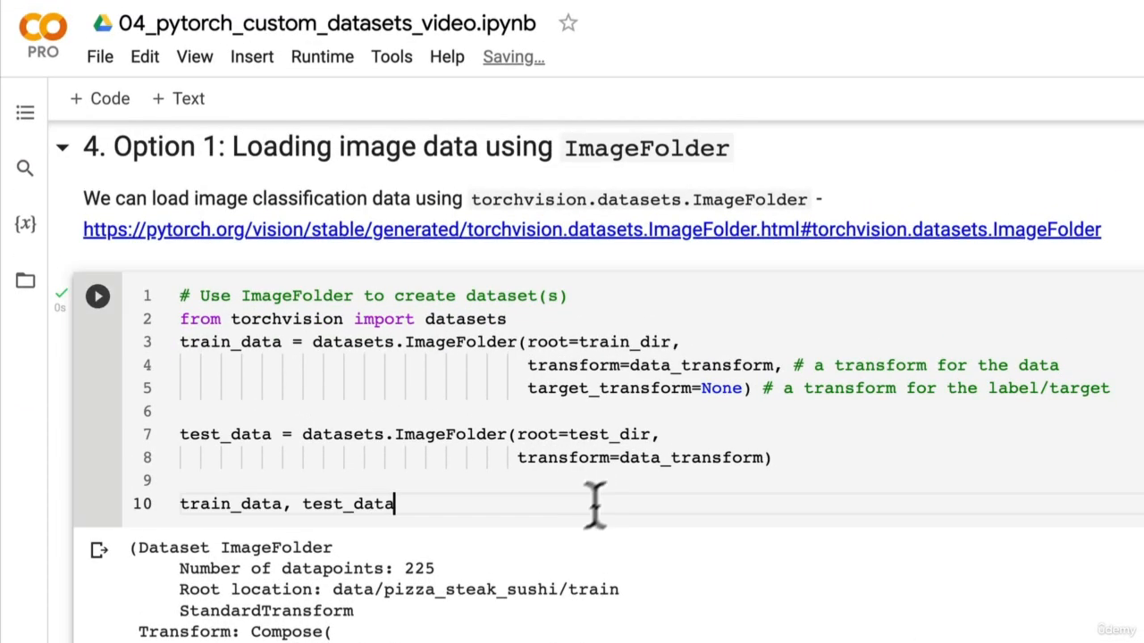
{"action": "scroll", "scroll_direction": "down", "scroll_amount": 3}
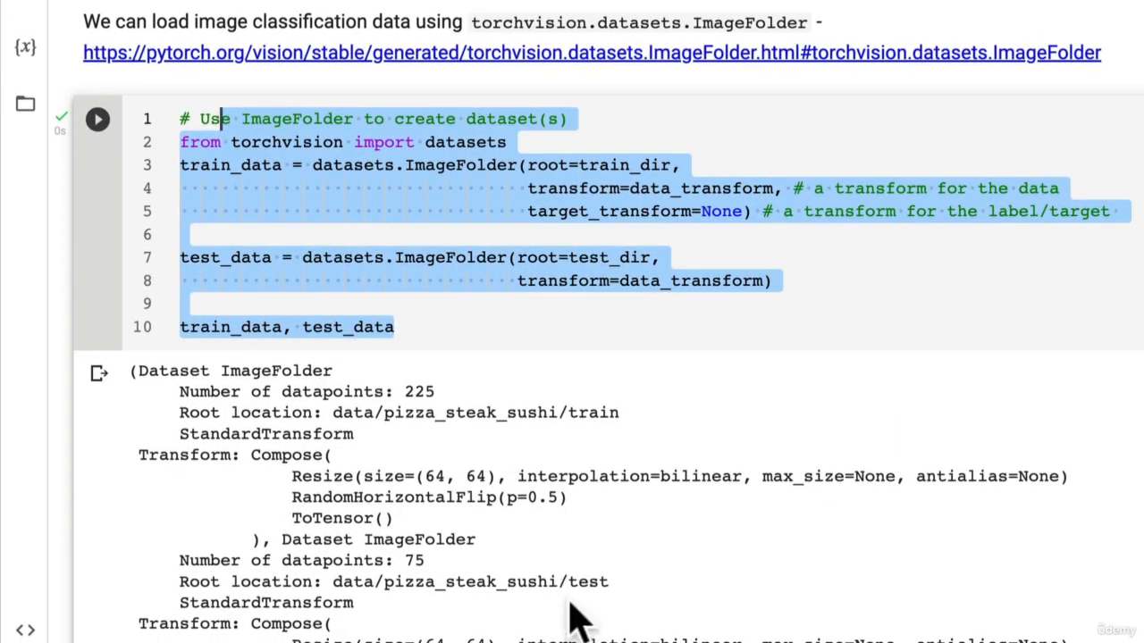
{"action": "mouse_move", "coordinate": [729, 178]}
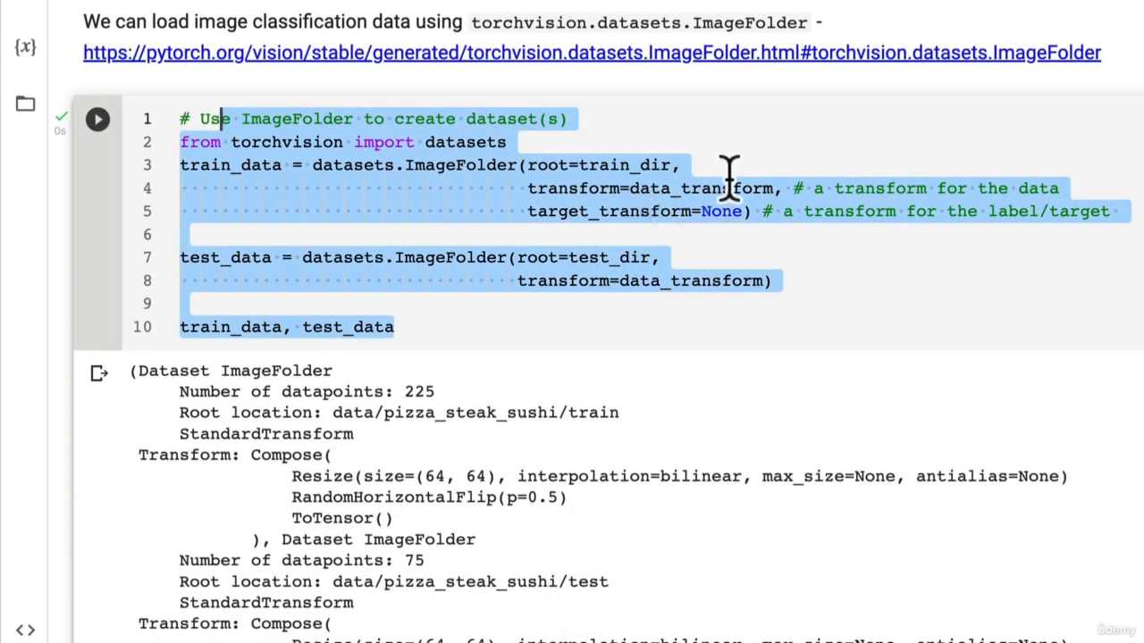
{"action": "scroll", "scroll_direction": "down", "scroll_amount": 3}
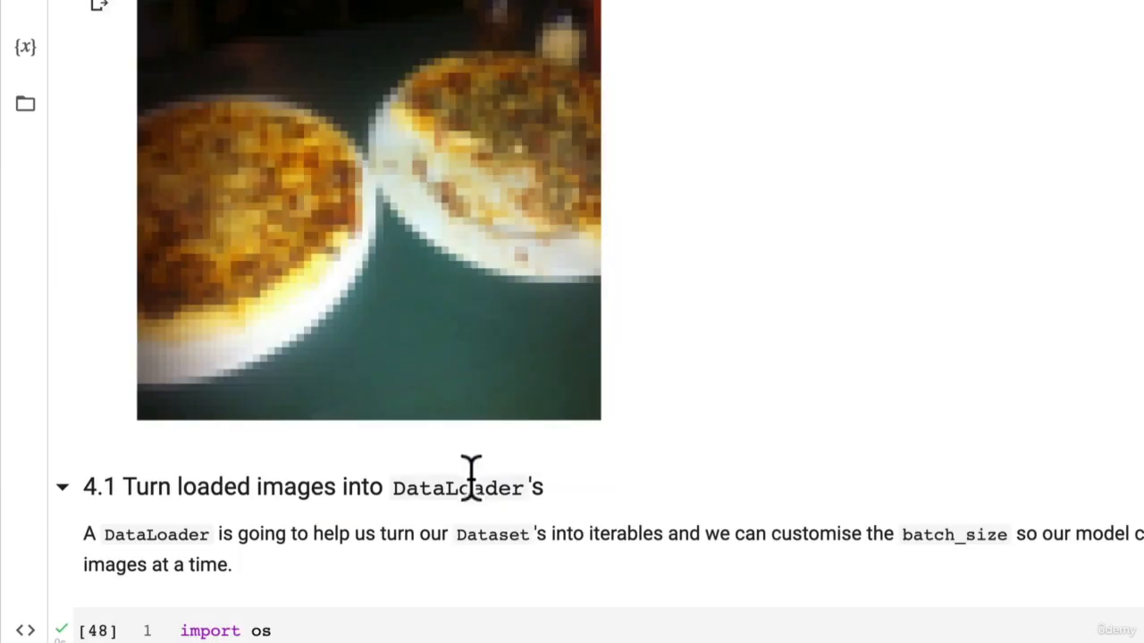
{"action": "scroll", "scroll_direction": "down", "scroll_amount": 3}
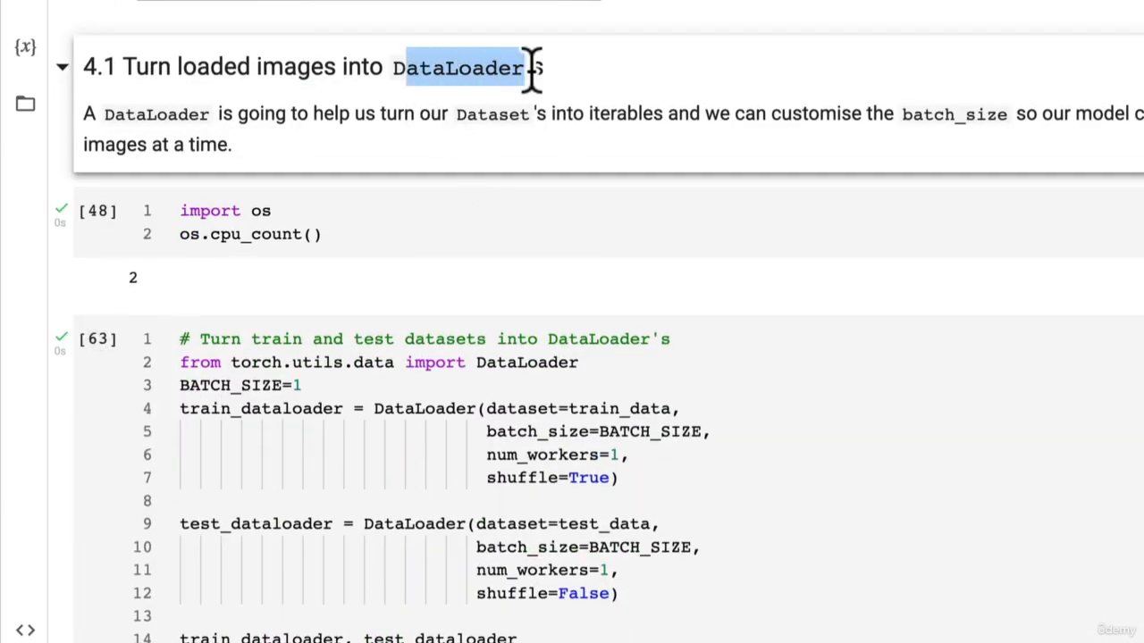
{"action": "scroll", "scroll_direction": "down", "scroll_amount": 3}
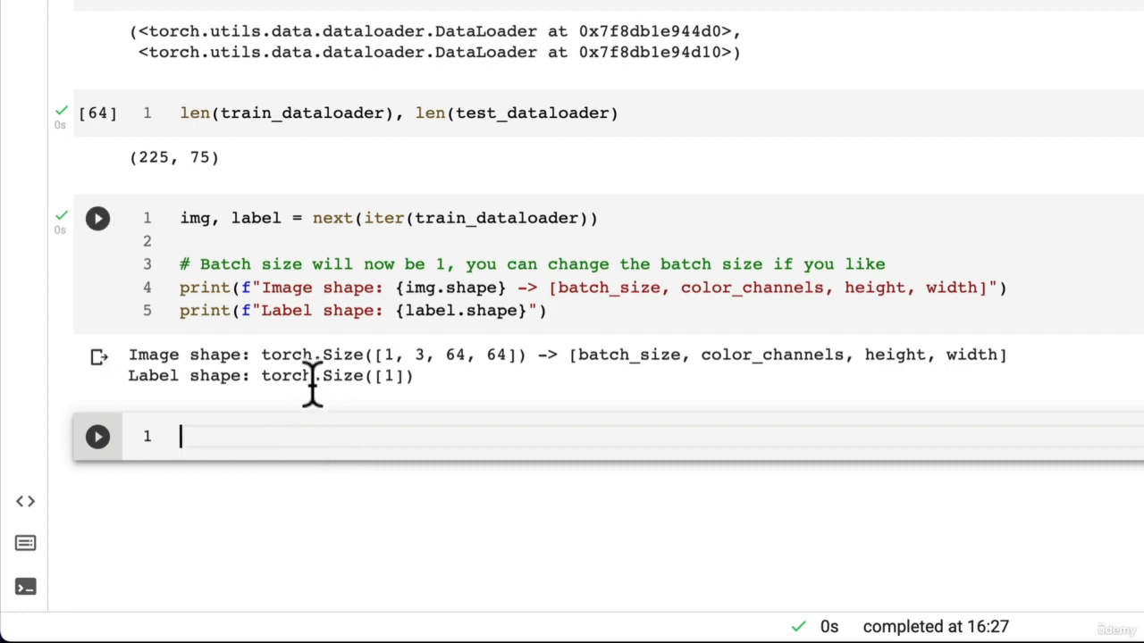
{"action": "mouse_move", "coordinate": [241, 164]}
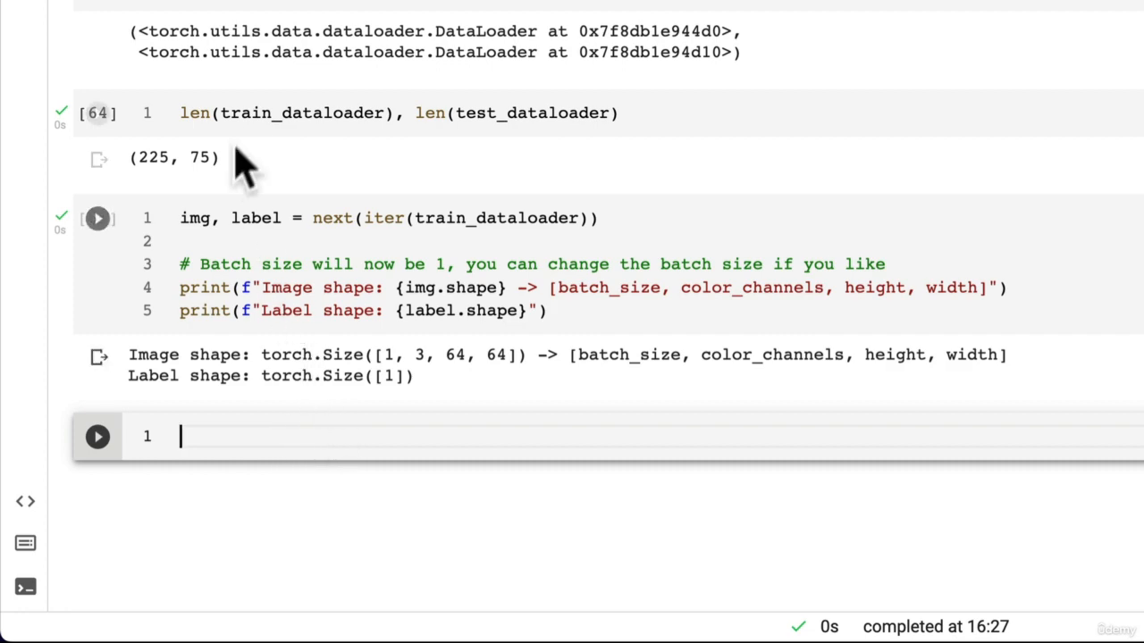
{"action": "scroll", "scroll_direction": "down", "scroll_amount": 3}
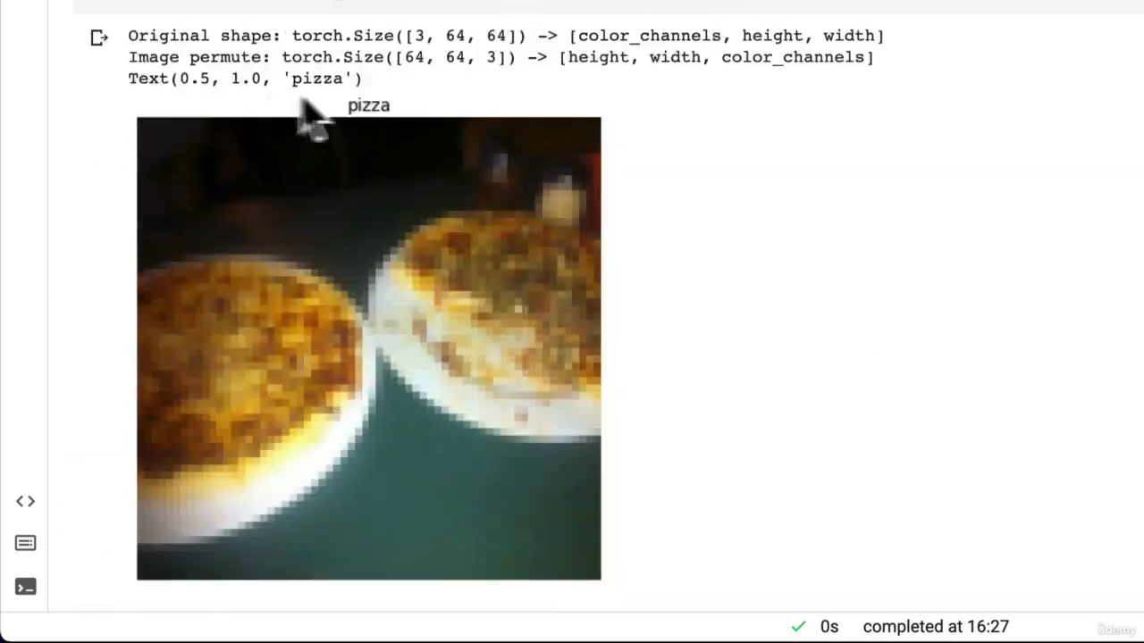
{"action": "scroll", "scroll_direction": "up", "scroll_amount": 3}
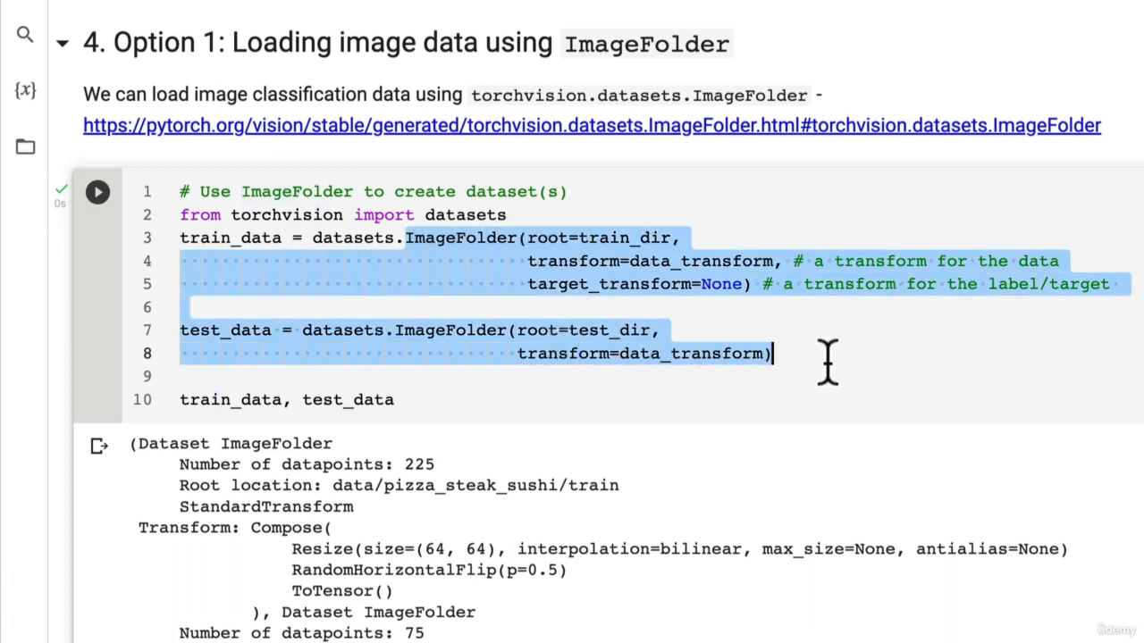
{"action": "left_click", "coordinate": [770, 354]}
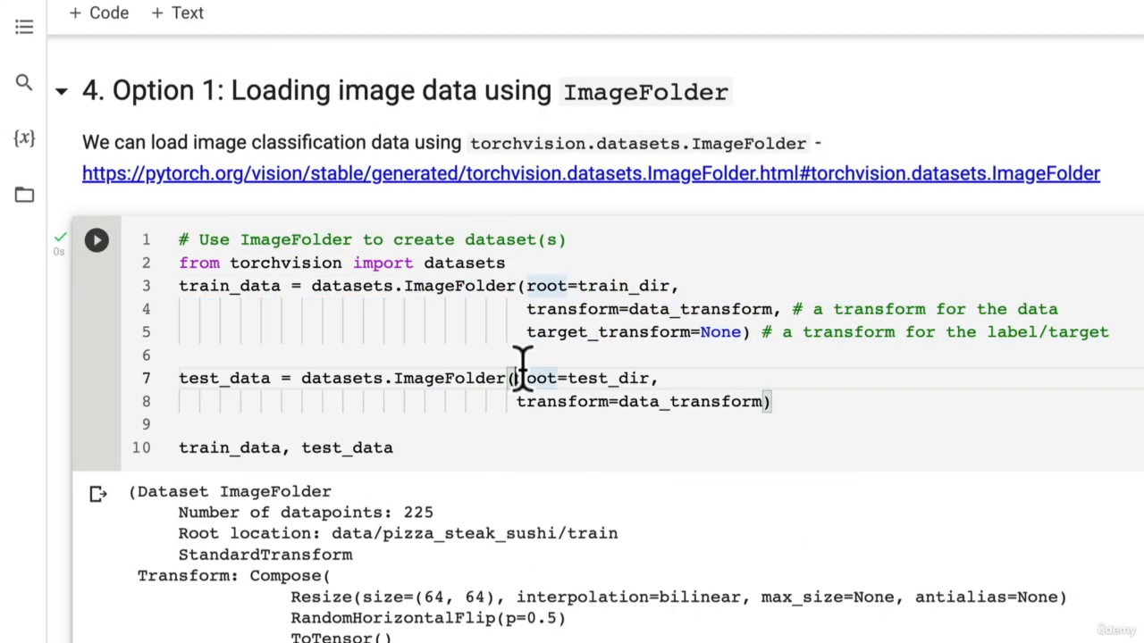
{"action": "scroll", "scroll_direction": "down", "scroll_amount": 3}
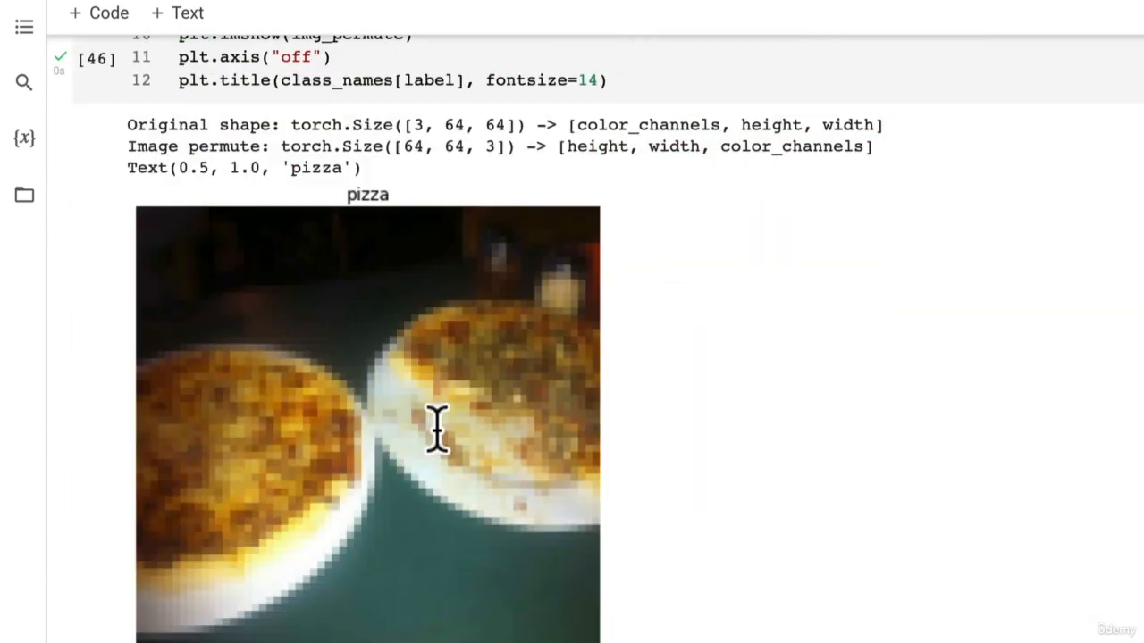
{"action": "scroll", "scroll_direction": "down", "scroll_amount": 3}
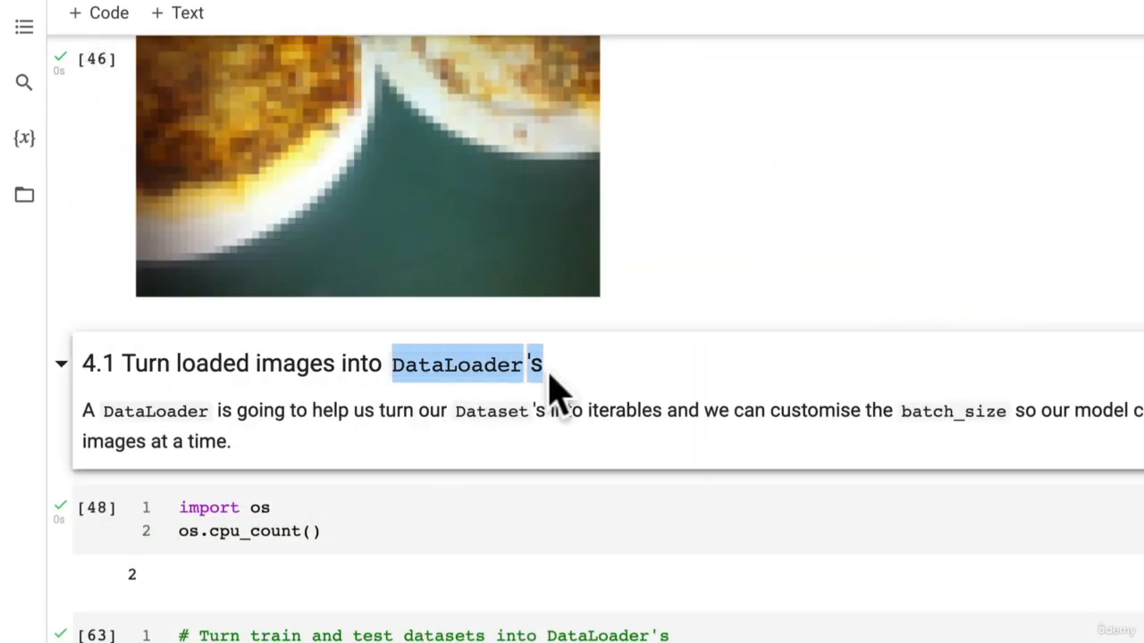
{"action": "scroll", "scroll_direction": "down", "scroll_amount": 3}
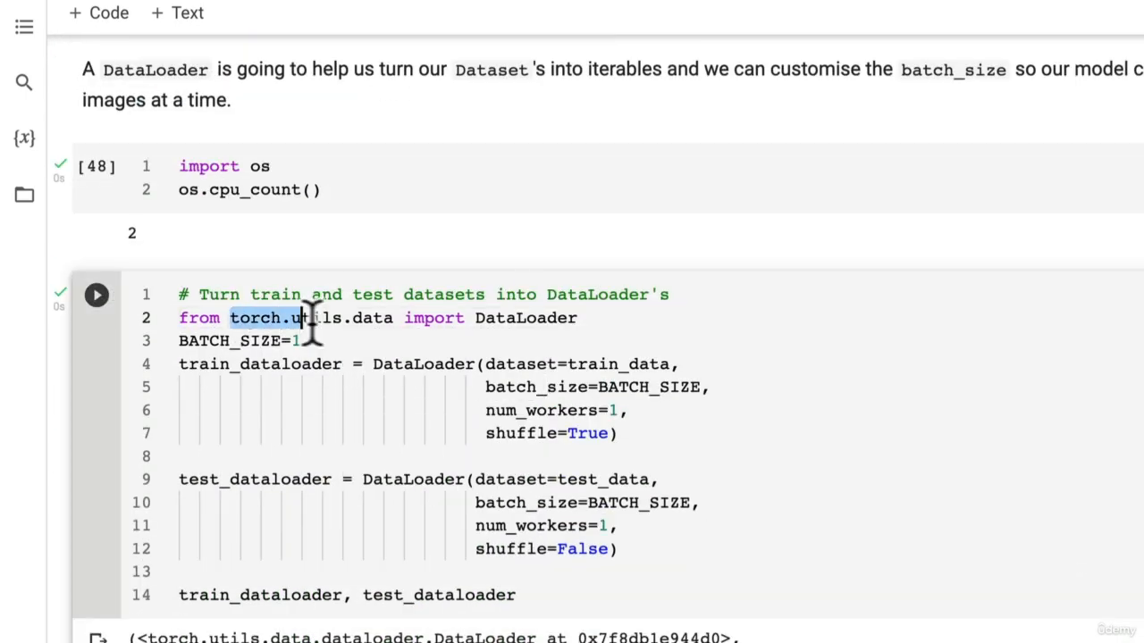
{"action": "double_click", "coordinate": [525, 318]}
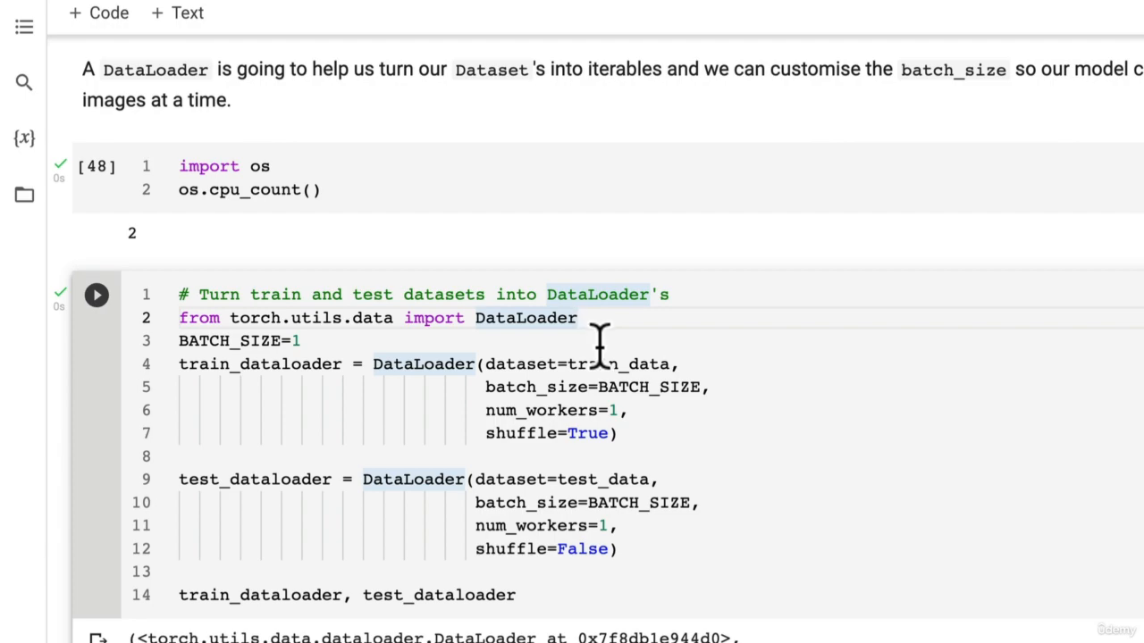
{"action": "scroll", "scroll_direction": "down", "scroll_amount": 3}
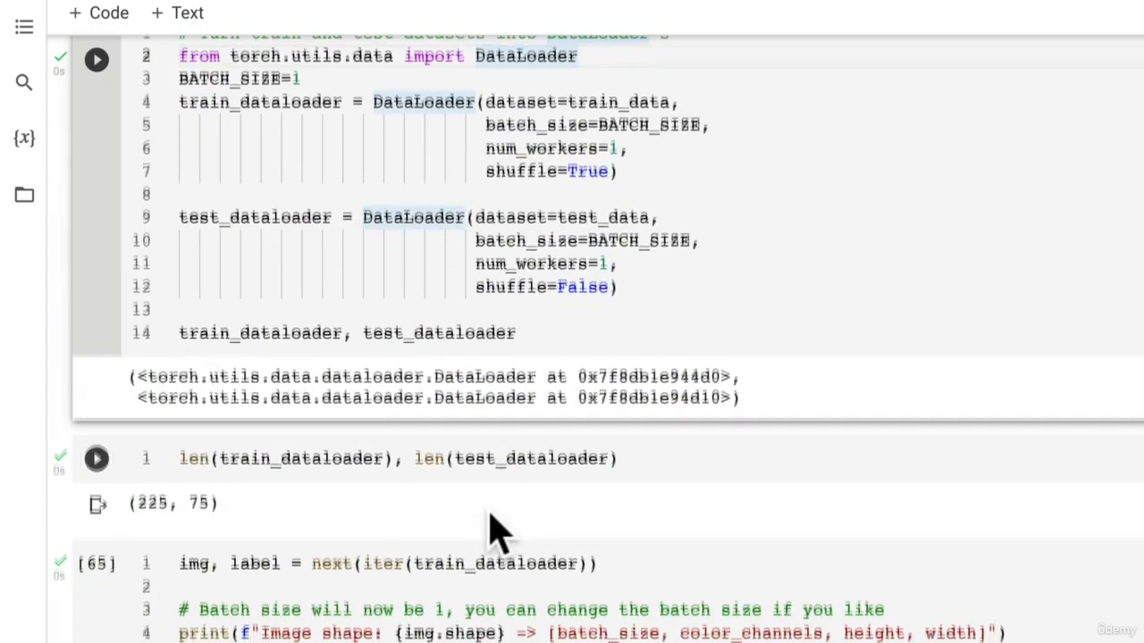